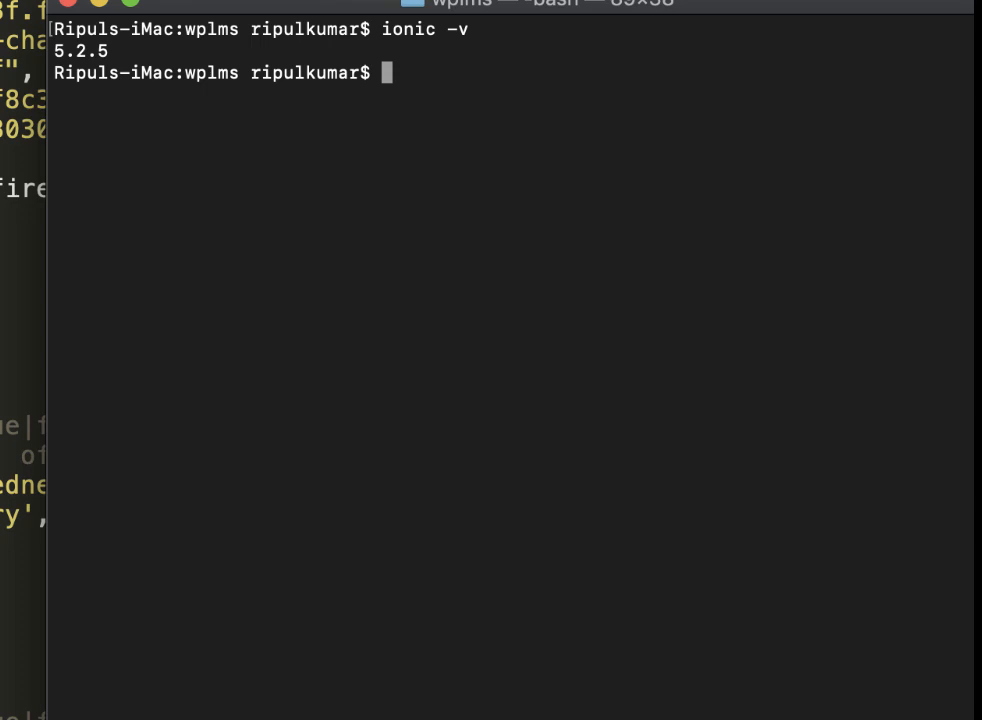
pyautogui.moveTo(587, 68)
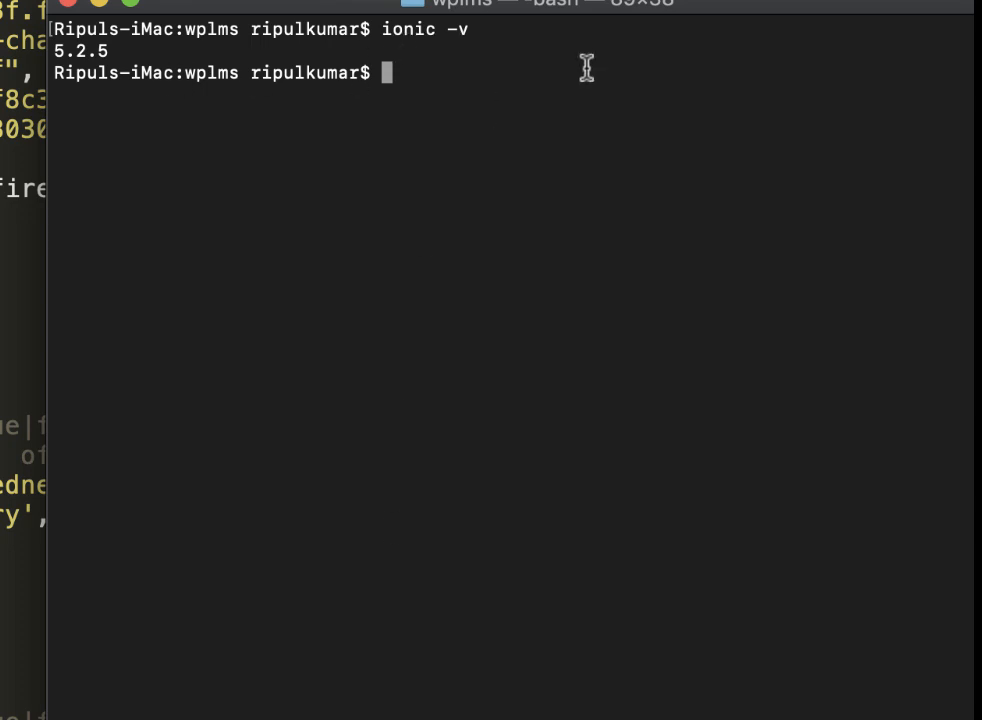
pyautogui.moveTo(142, 82)
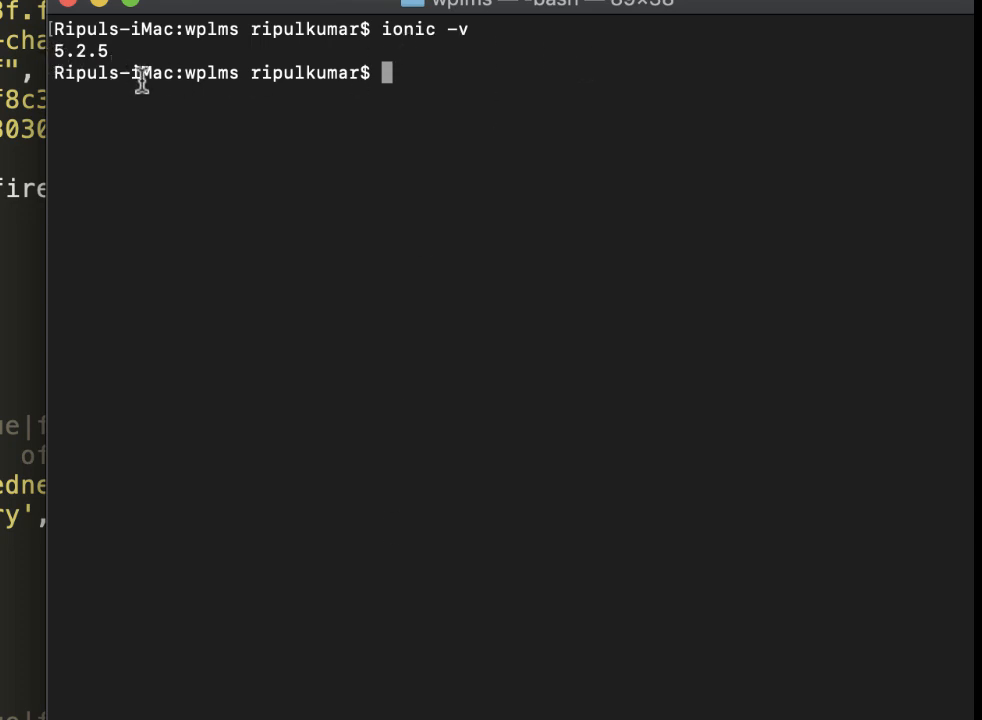
pyautogui.moveTo(183, 104)
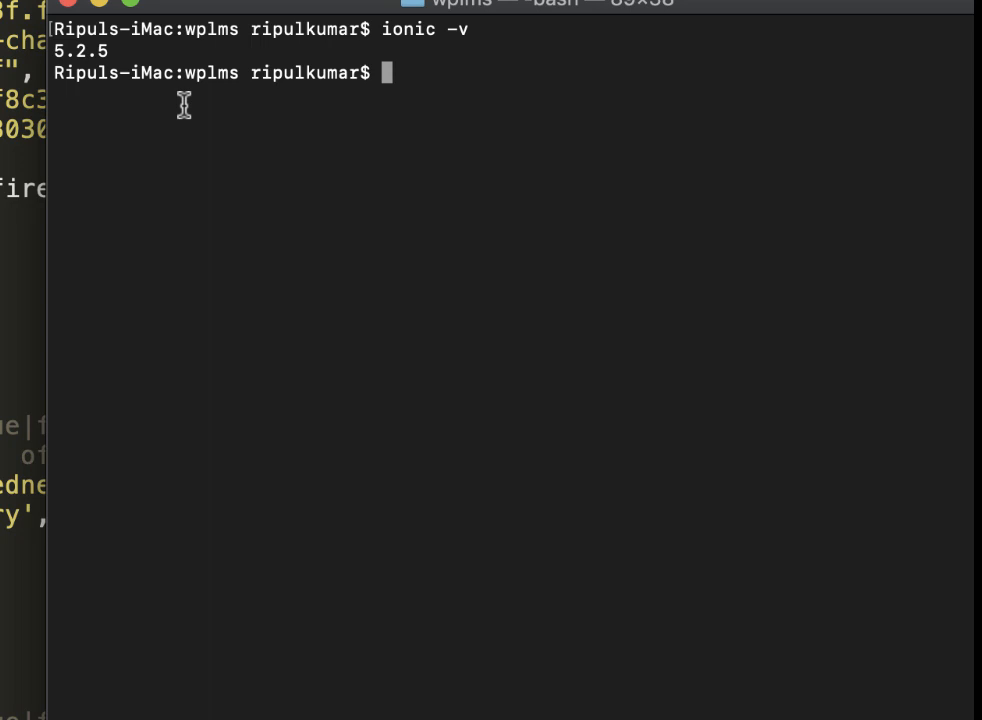
# - Run ionic info to list Ionic CLI 5.2.5, Cordova 8.1.2 and Xcode 10.3 versions
pyautogui.write('ionic info')
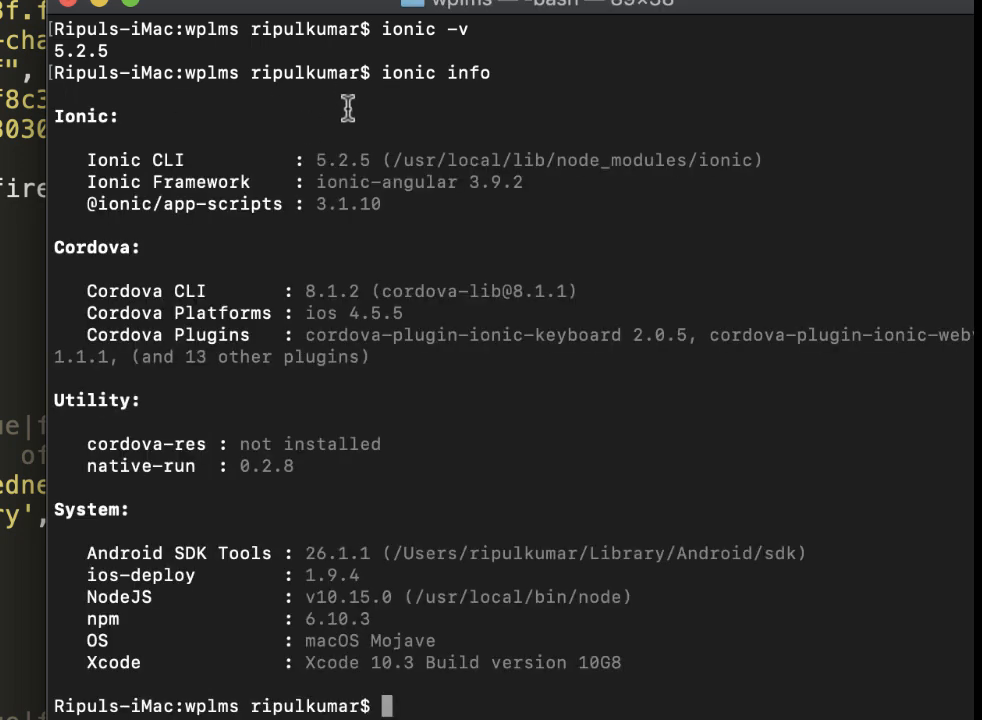
pyautogui.moveTo(418, 175)
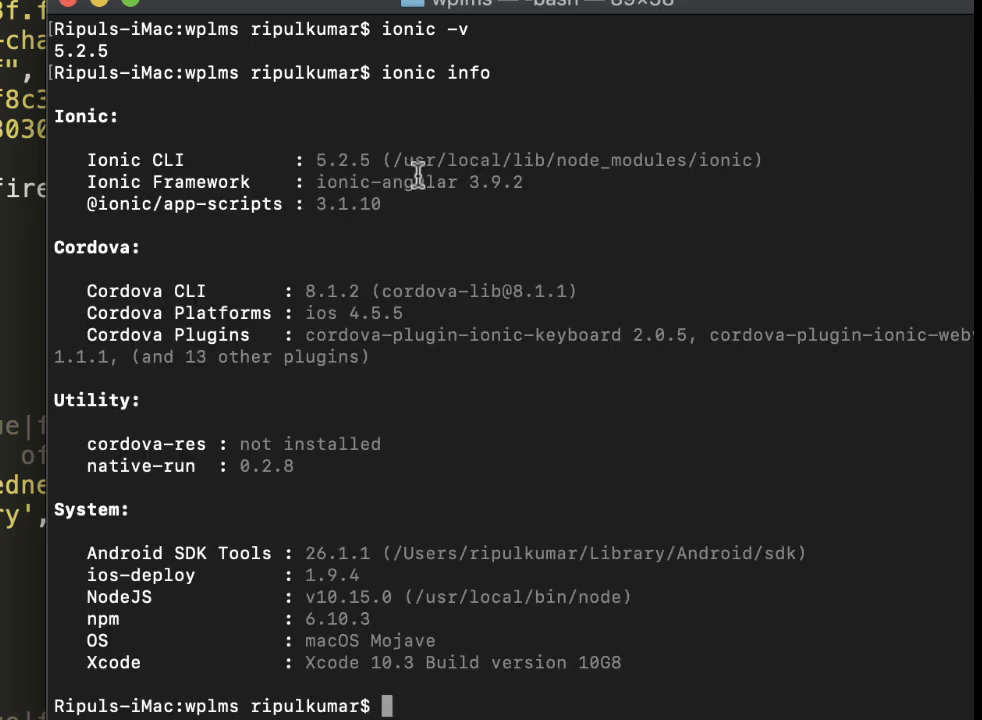
pyautogui.moveTo(530, 222)
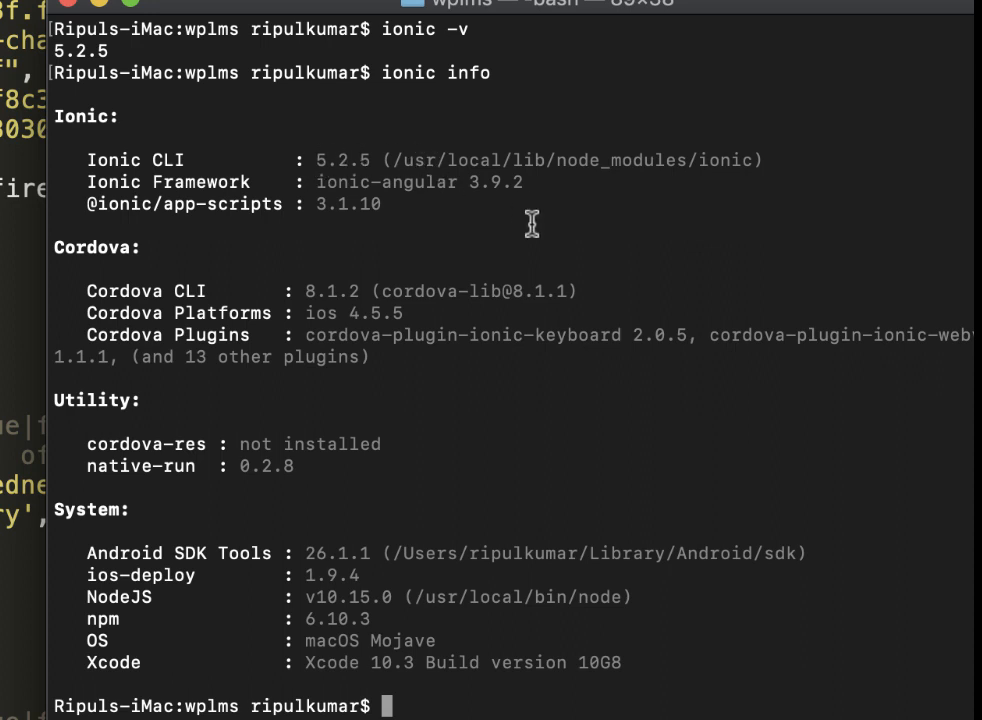
pyautogui.moveTo(592, 204)
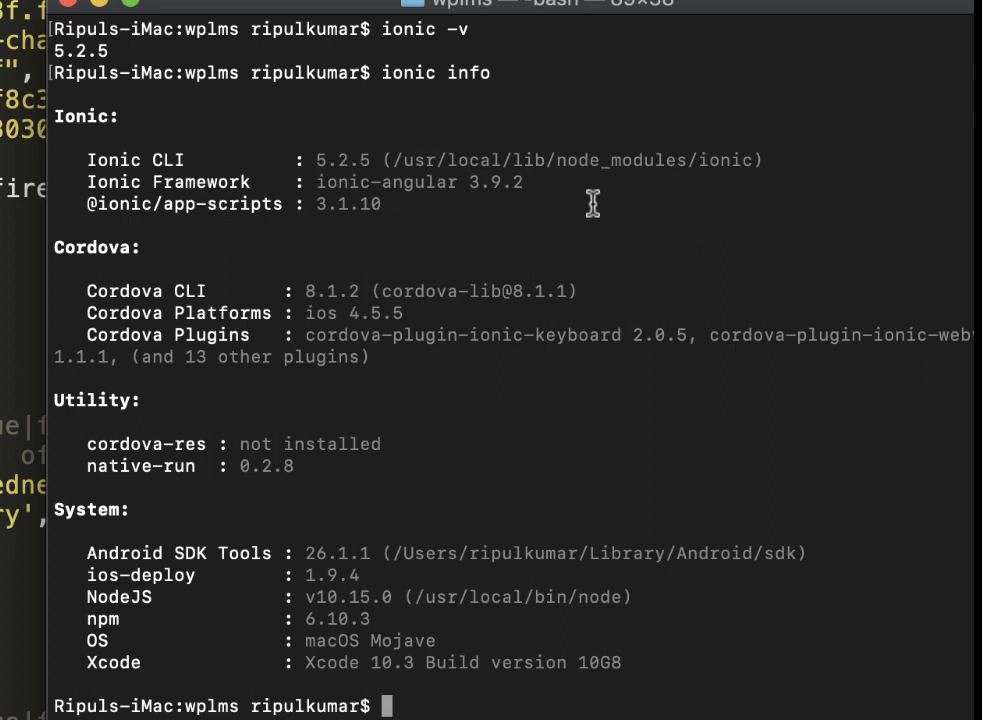
pyautogui.moveTo(125, 295)
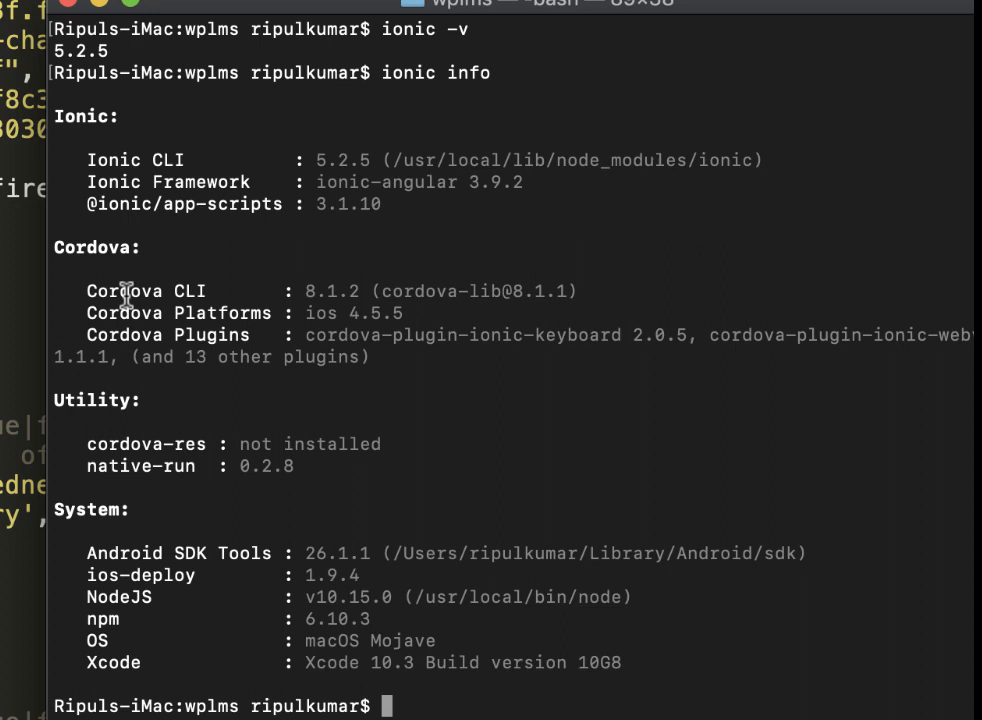
pyautogui.moveTo(322, 312)
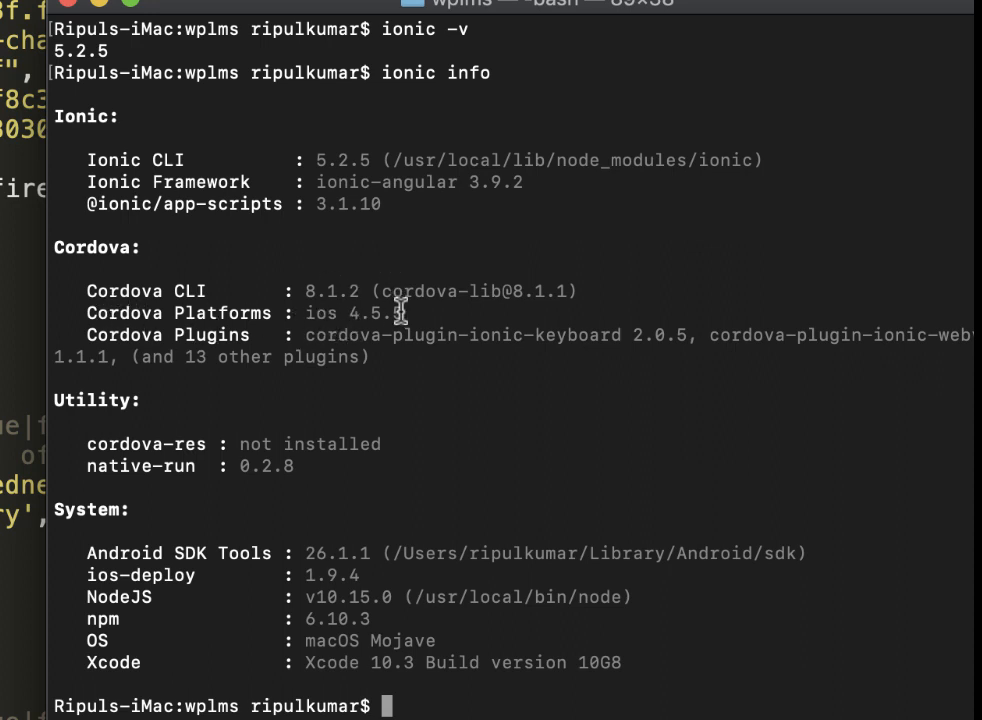
pyautogui.moveTo(428, 322)
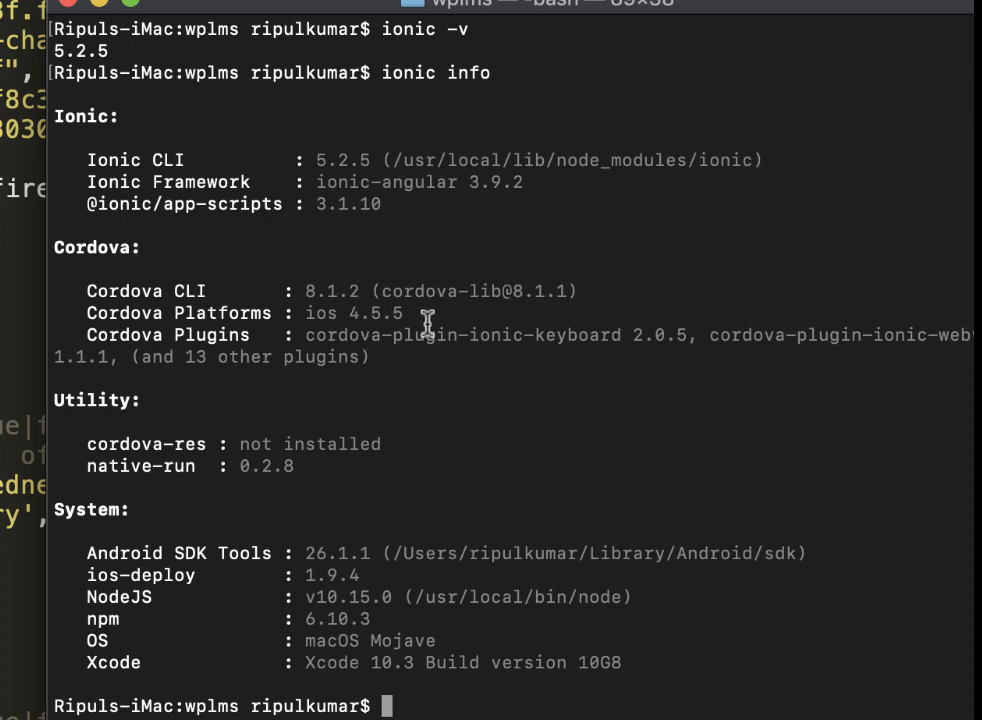
pyautogui.moveTo(378, 358)
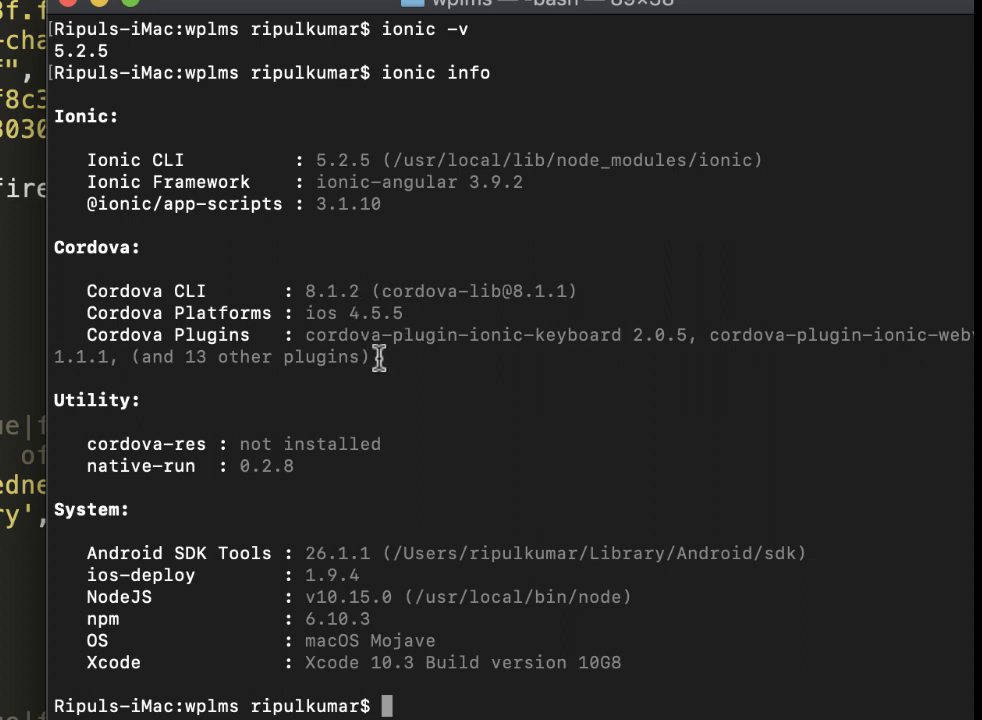
pyautogui.moveTo(517, 387)
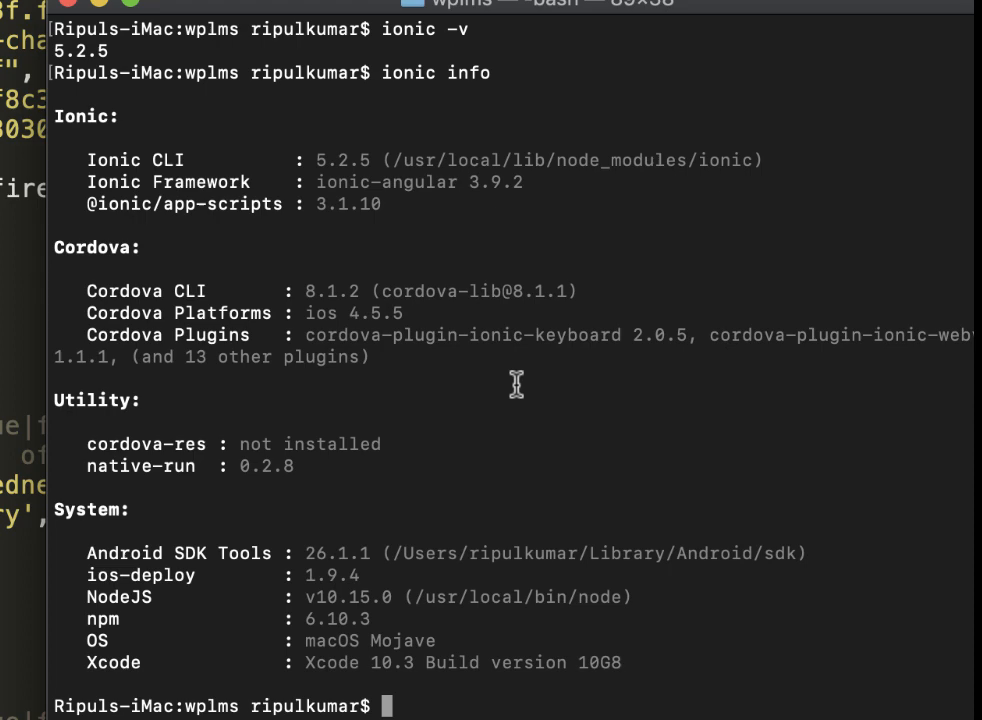
pyautogui.moveTo(560, 22)
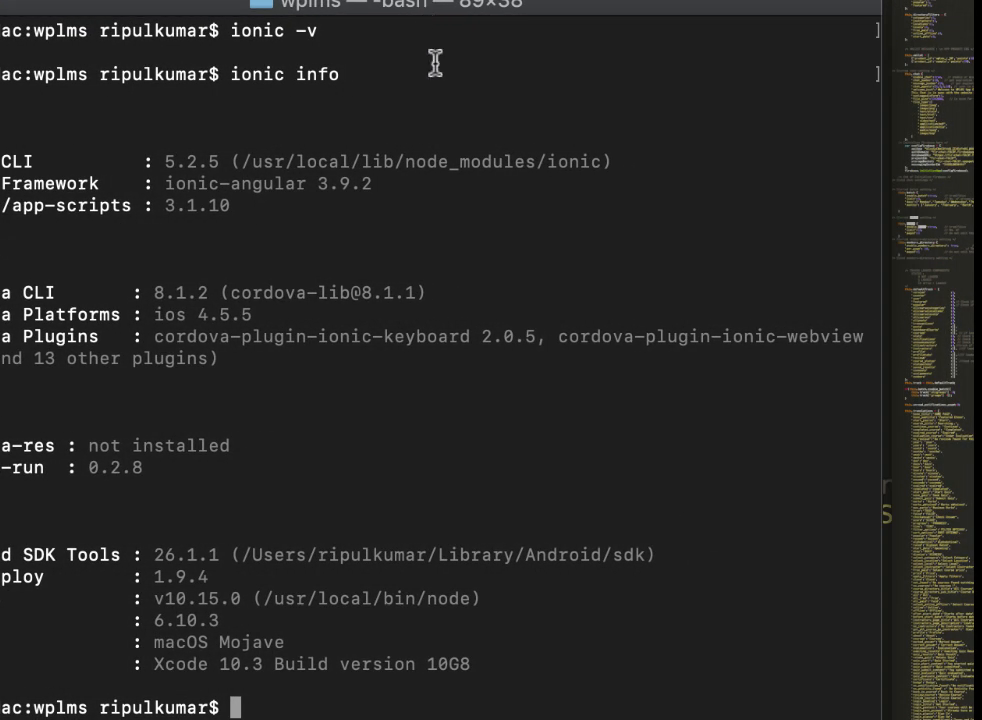
pyautogui.moveTo(140, 347)
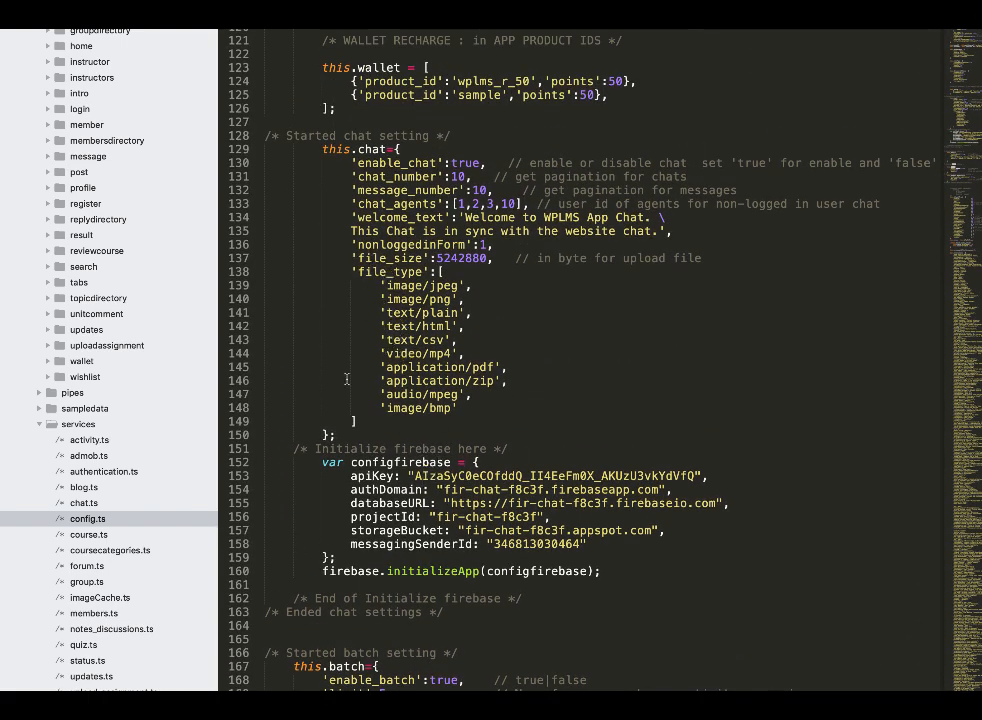
pyautogui.scroll(3)
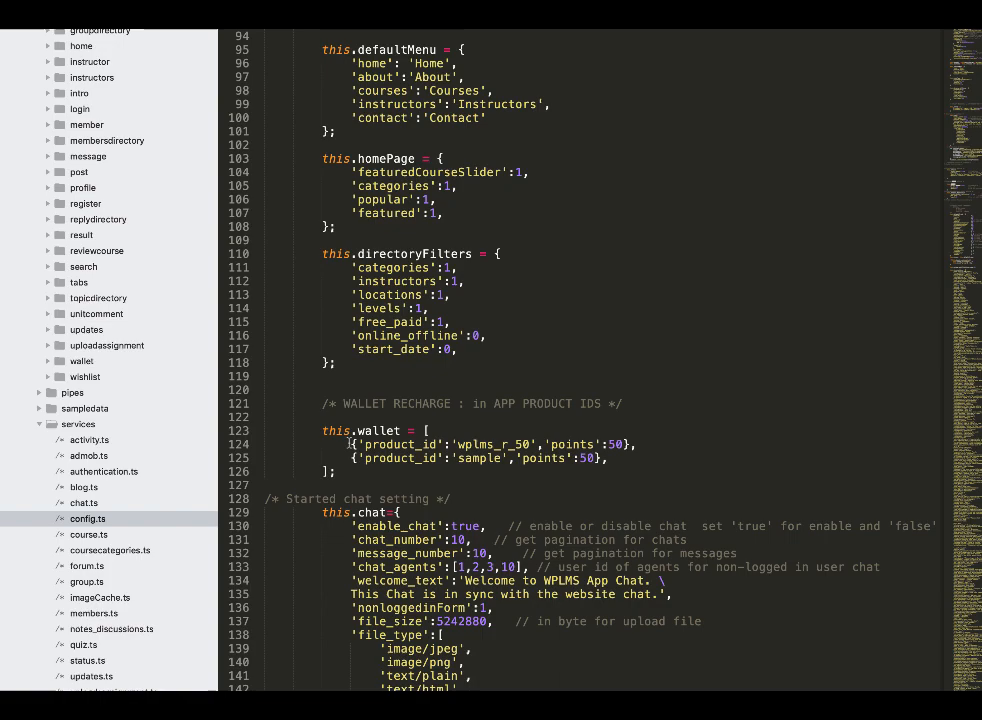
pyautogui.scroll(-3)
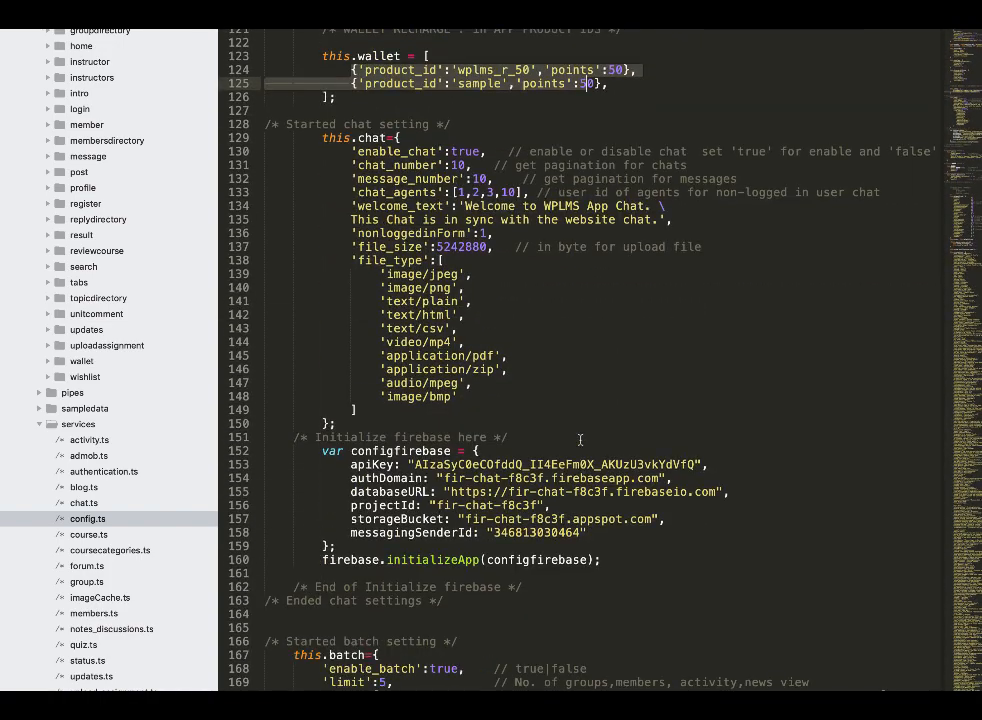
pyautogui.scroll(3)
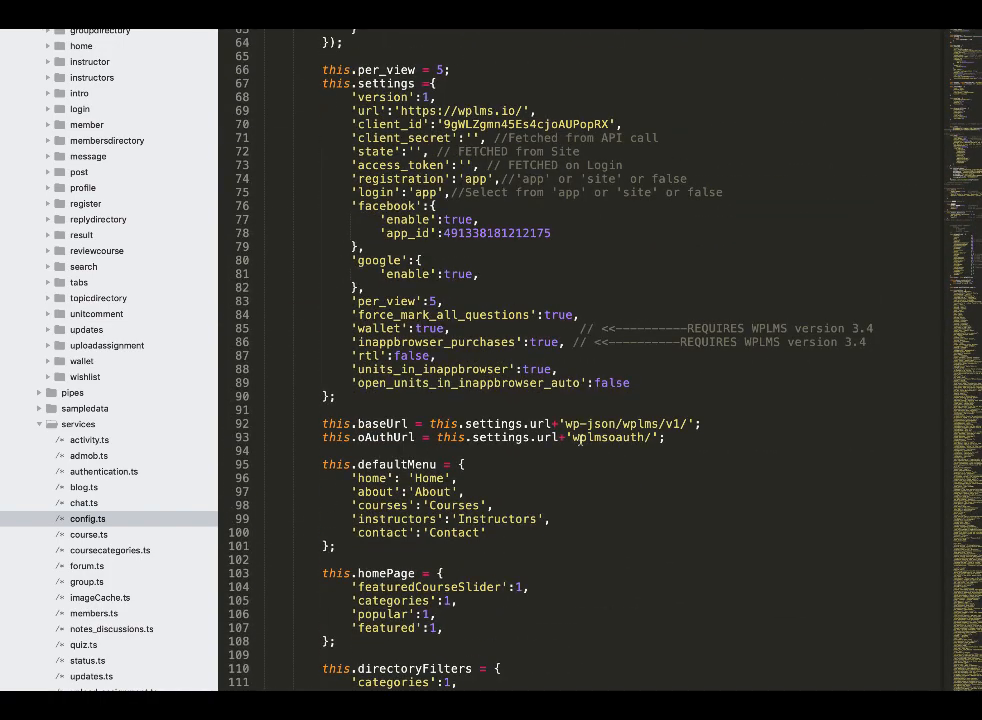
pyautogui.scroll(-3)
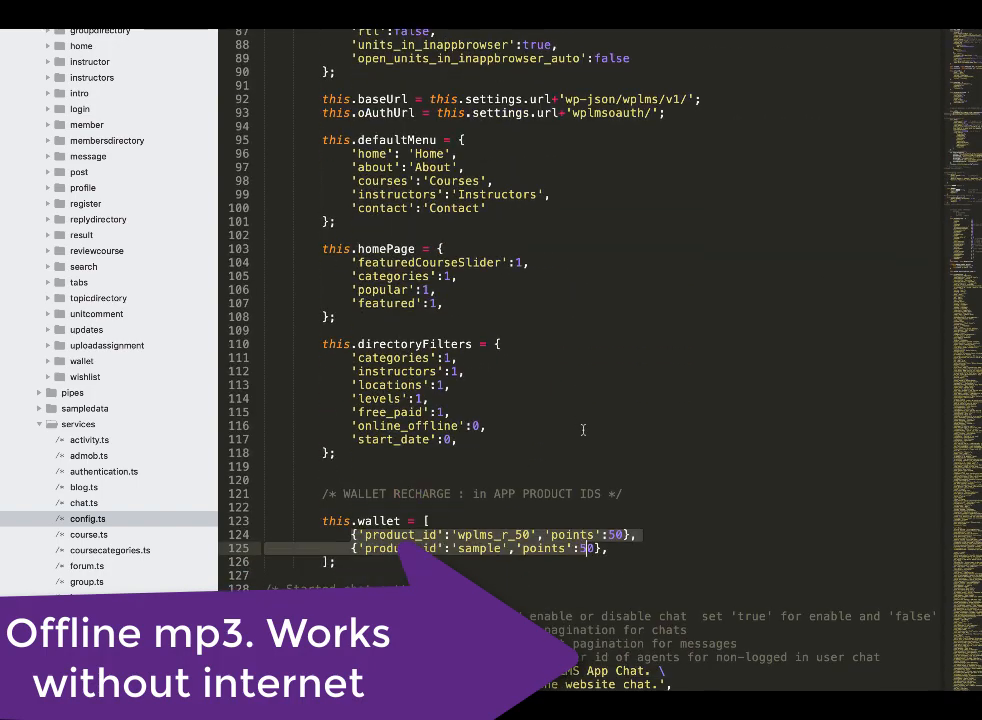
pyautogui.scroll(-3)
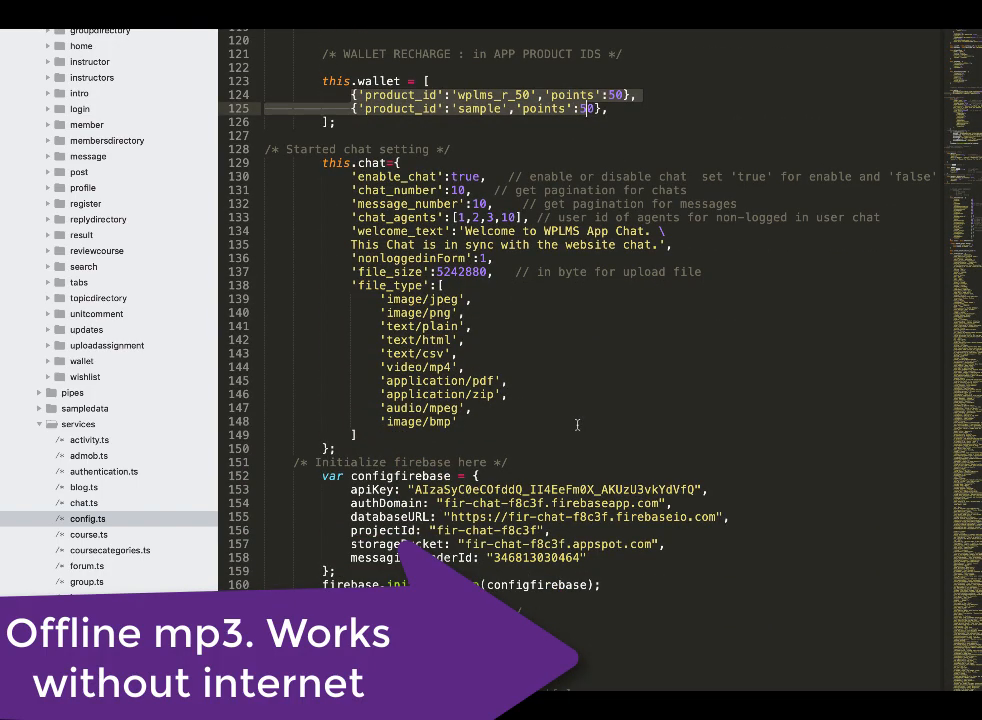
pyautogui.scroll(-3)
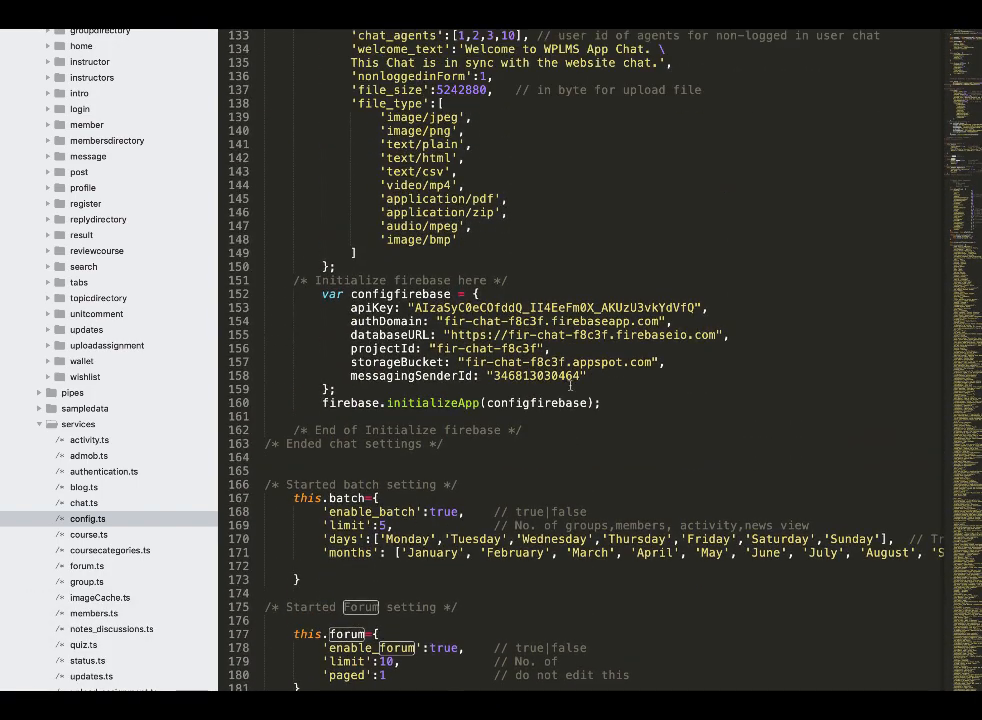
pyautogui.scroll(-3)
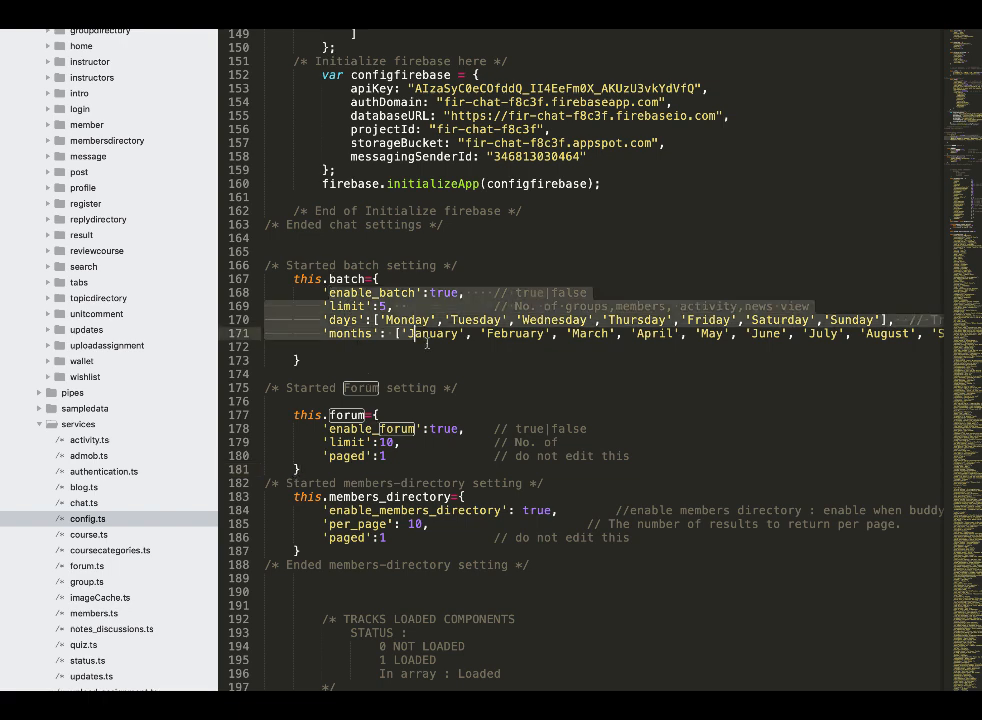
pyautogui.scroll(-3)
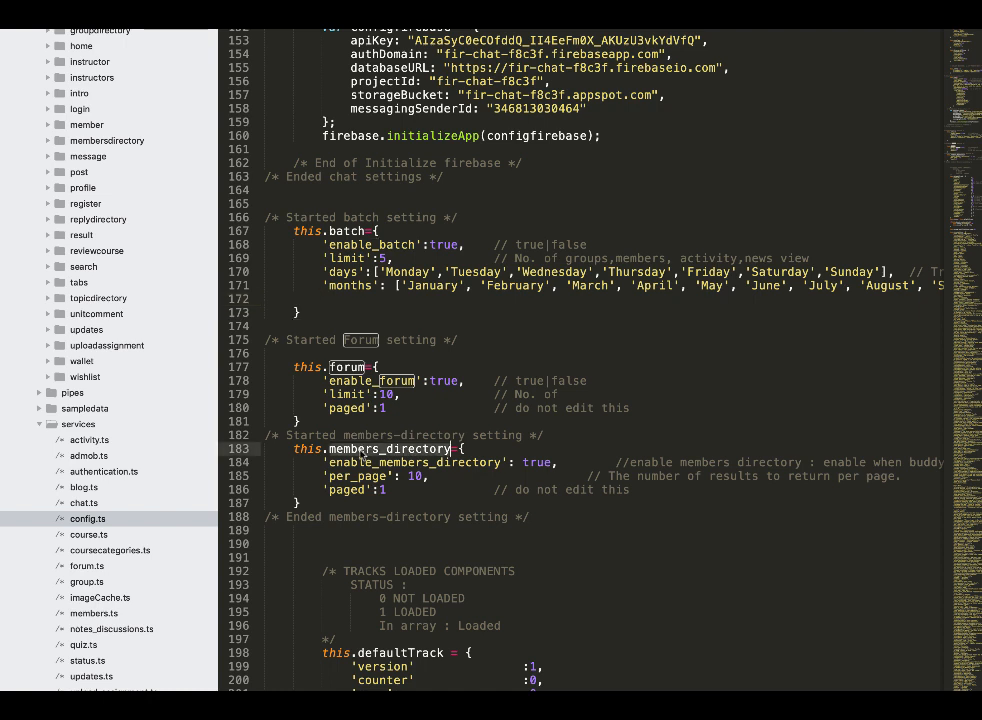
pyautogui.moveTo(390, 448)
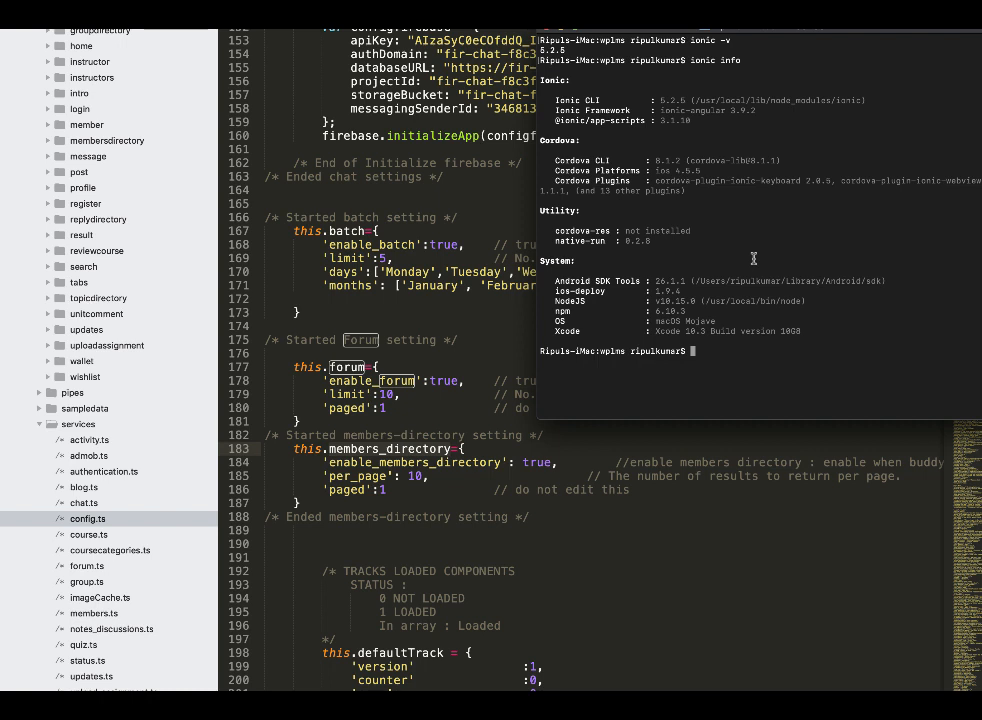
# - Start the cordova command at the Terminal prompt over the config.ts window
pyautogui.write('c')
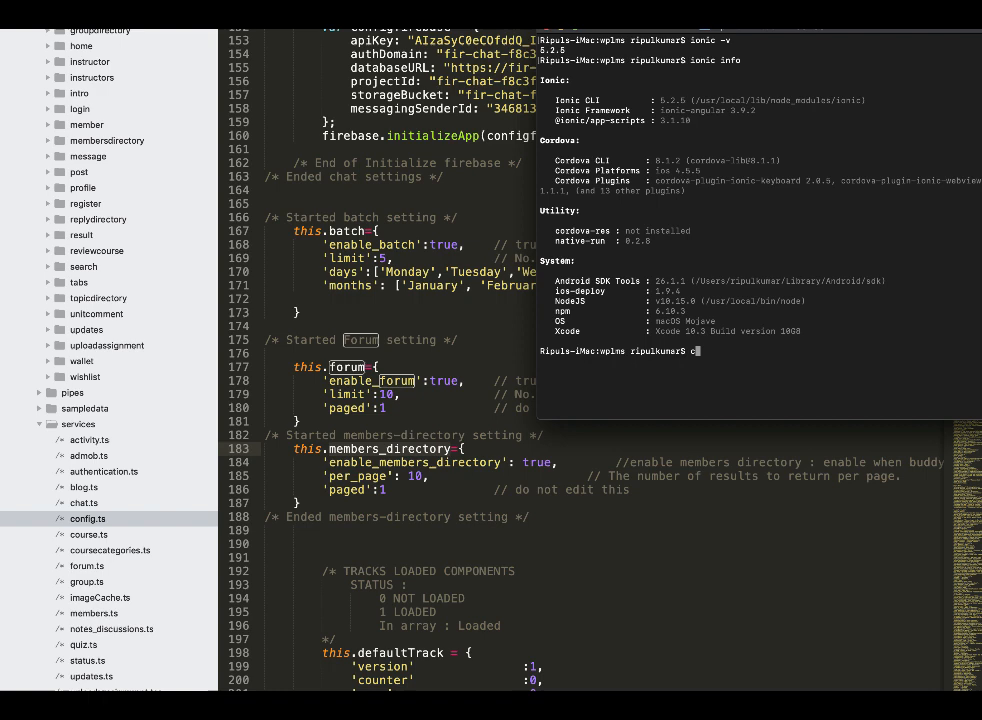
# - Run cordova plugin list to show the project's installed plugins
pyautogui.write('ordova plisin list')
pyautogui.write('cordova plugin list')
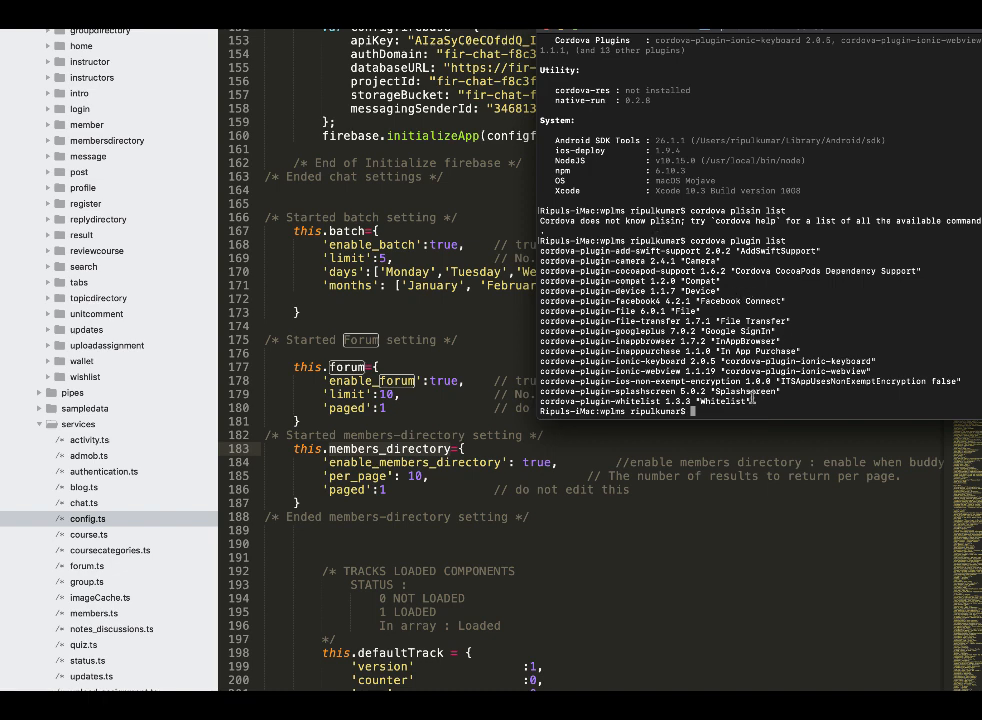
pyautogui.doubleClick(728, 331)
pyautogui.write('sudo ionic cordova')
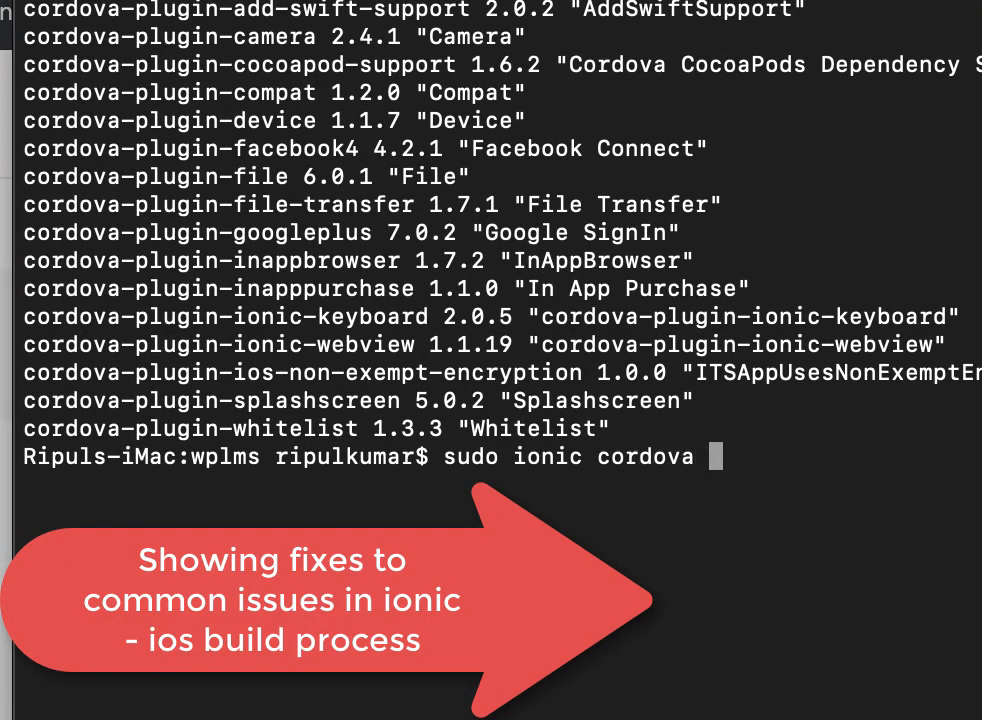
# - Remove the iOS platform with 'sudo ionic cordova platform remove ios' and begin re-adding it
pyautogui.write('platform remove ios')
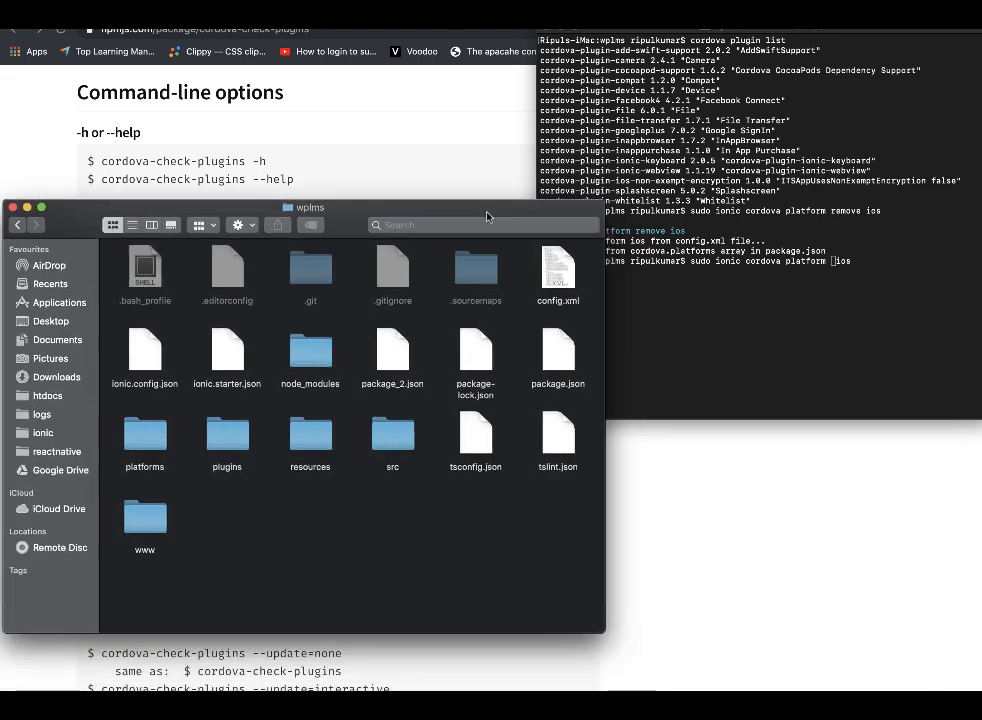
pyautogui.doubleClick(144, 435)
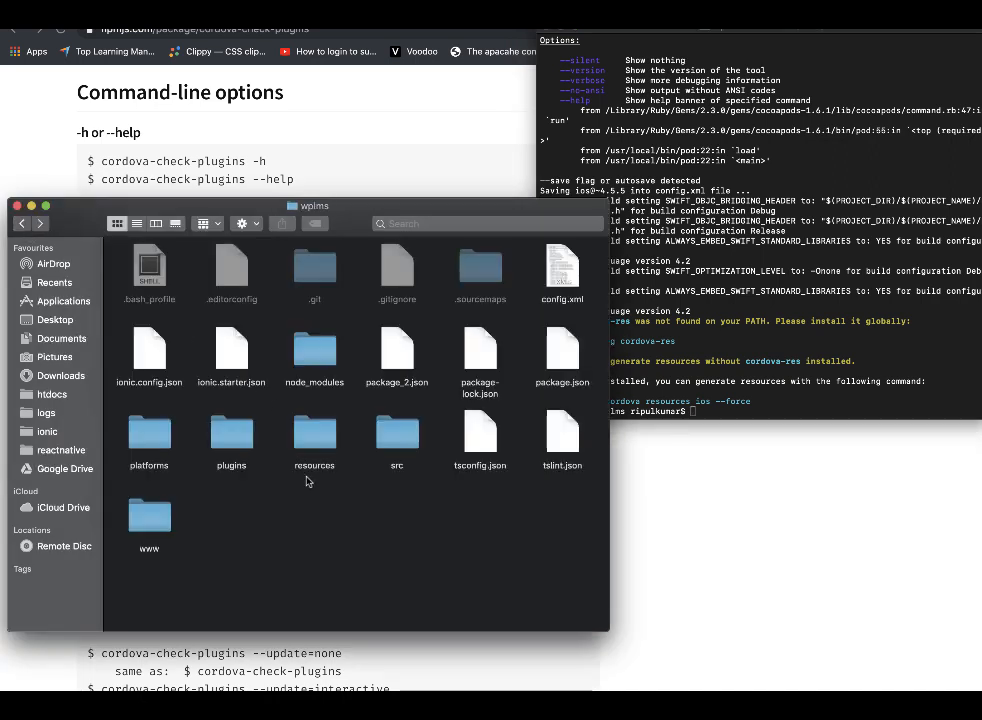
pyautogui.click(314, 432)
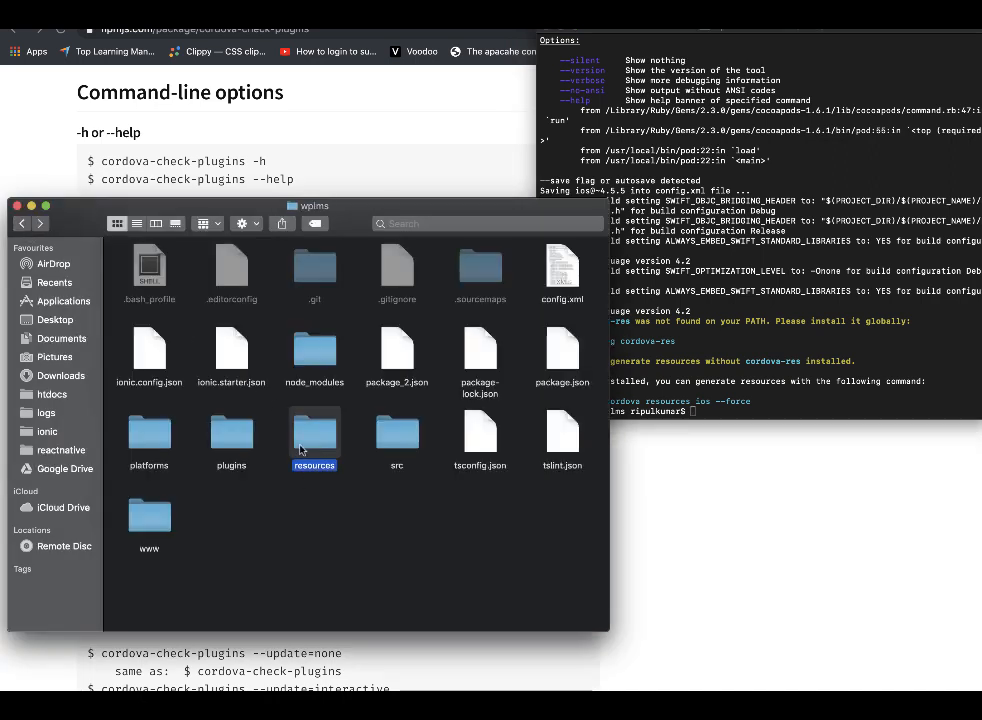
pyautogui.doubleClick(314, 433)
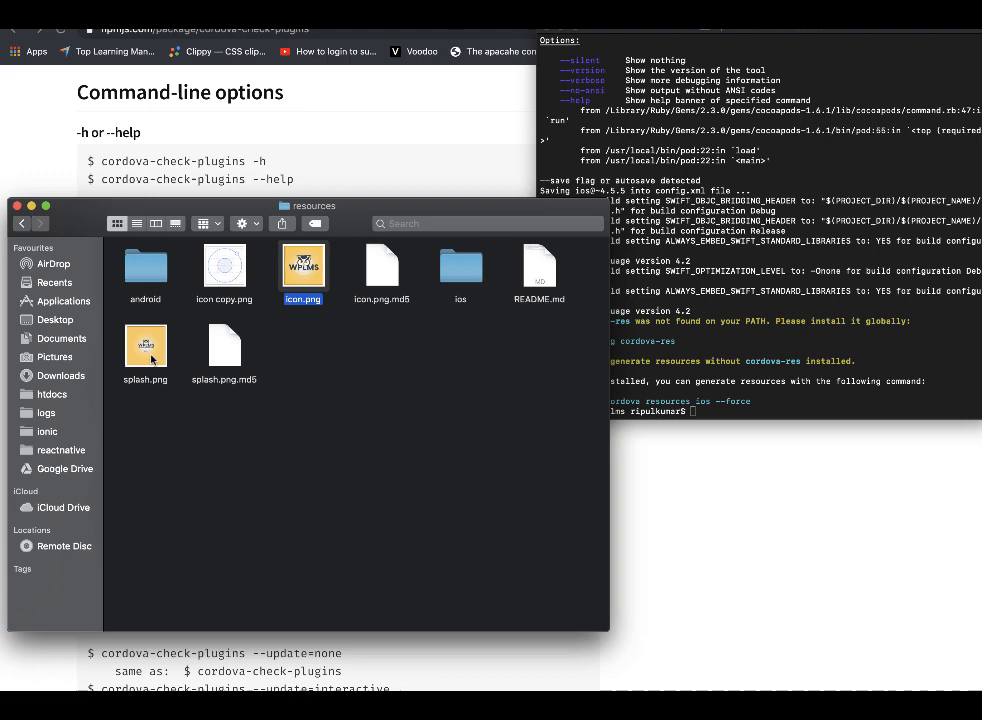
pyautogui.click(145, 350)
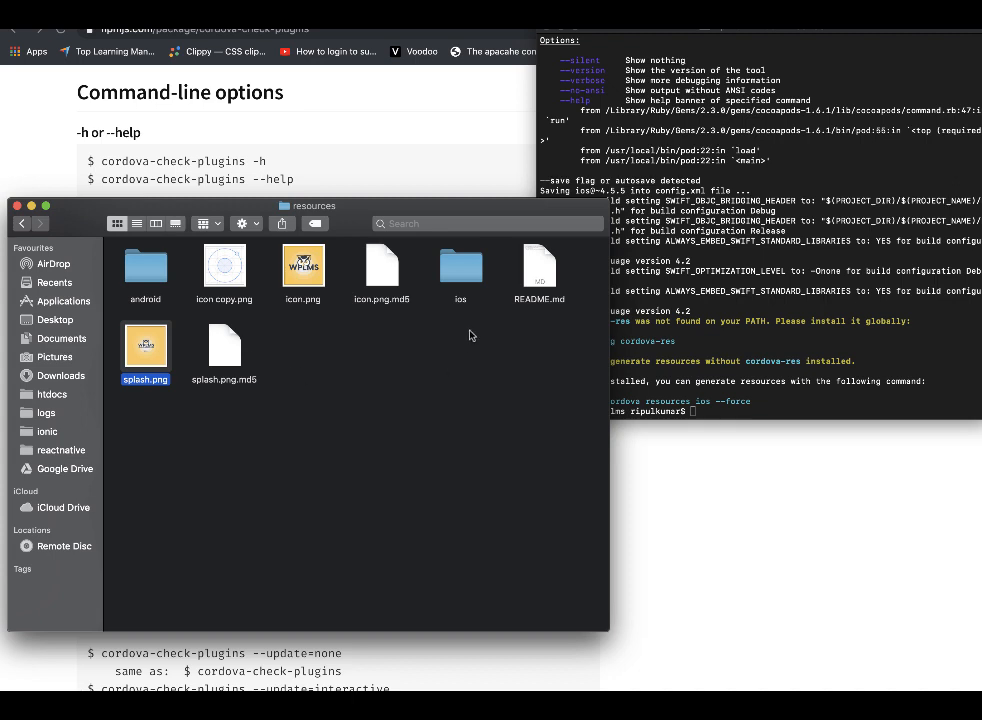
pyautogui.doubleClick(302, 265)
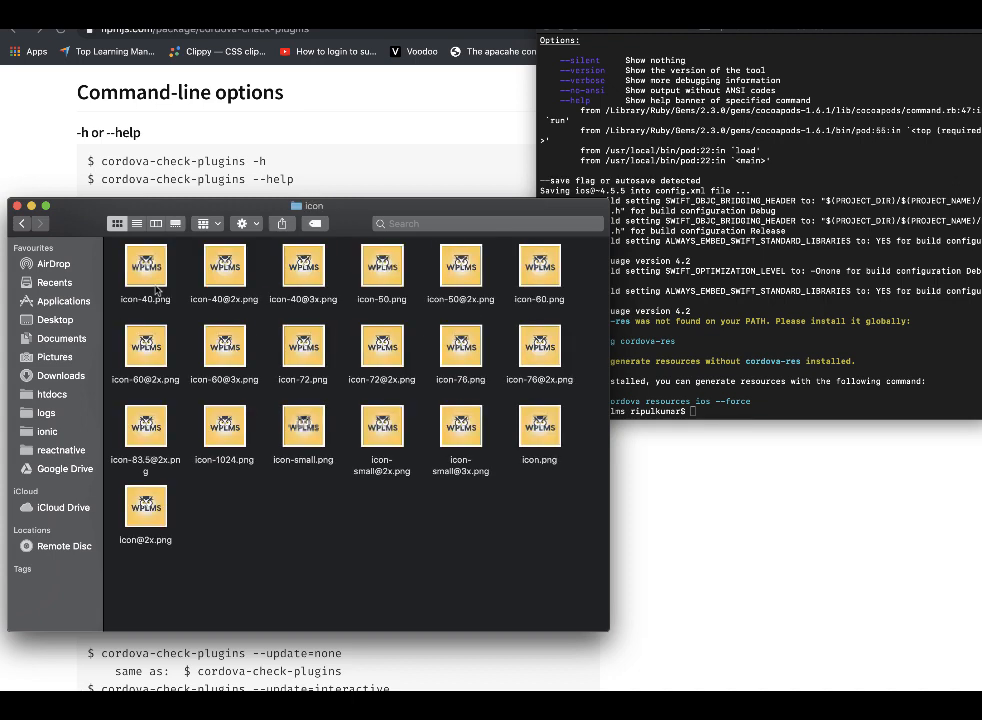
pyautogui.click(145, 265)
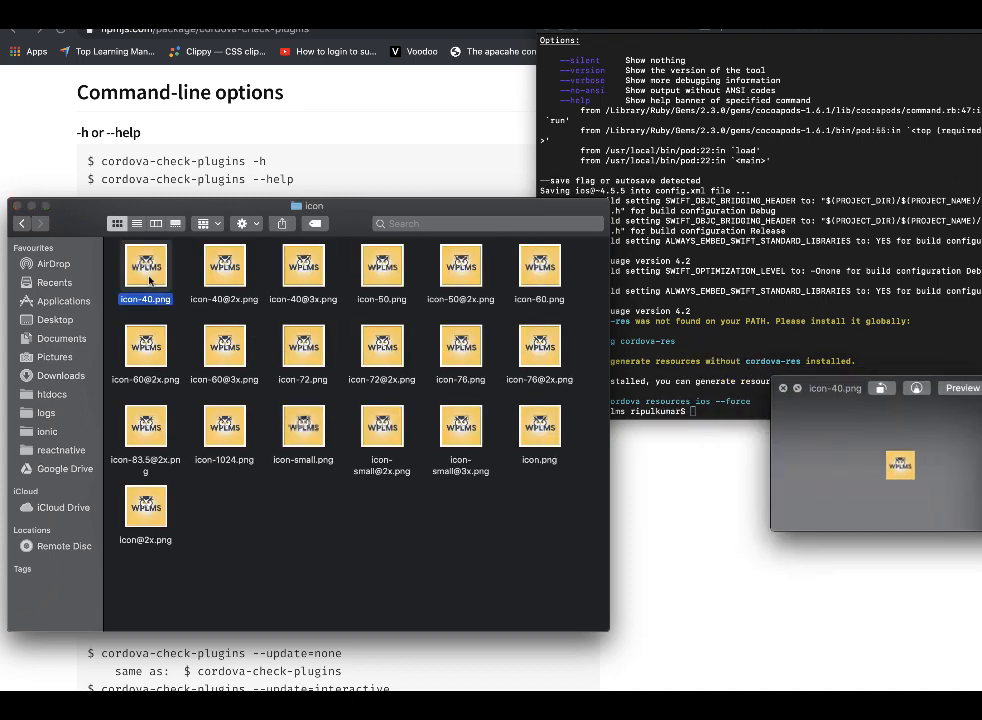
pyautogui.click(382, 265)
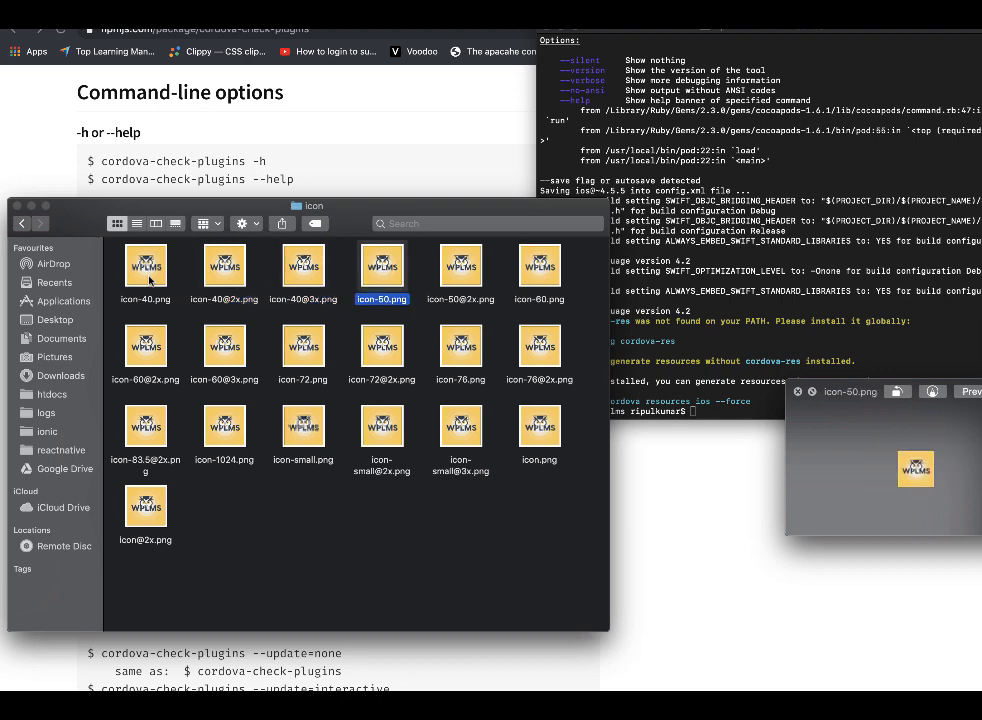
pyautogui.click(539, 266)
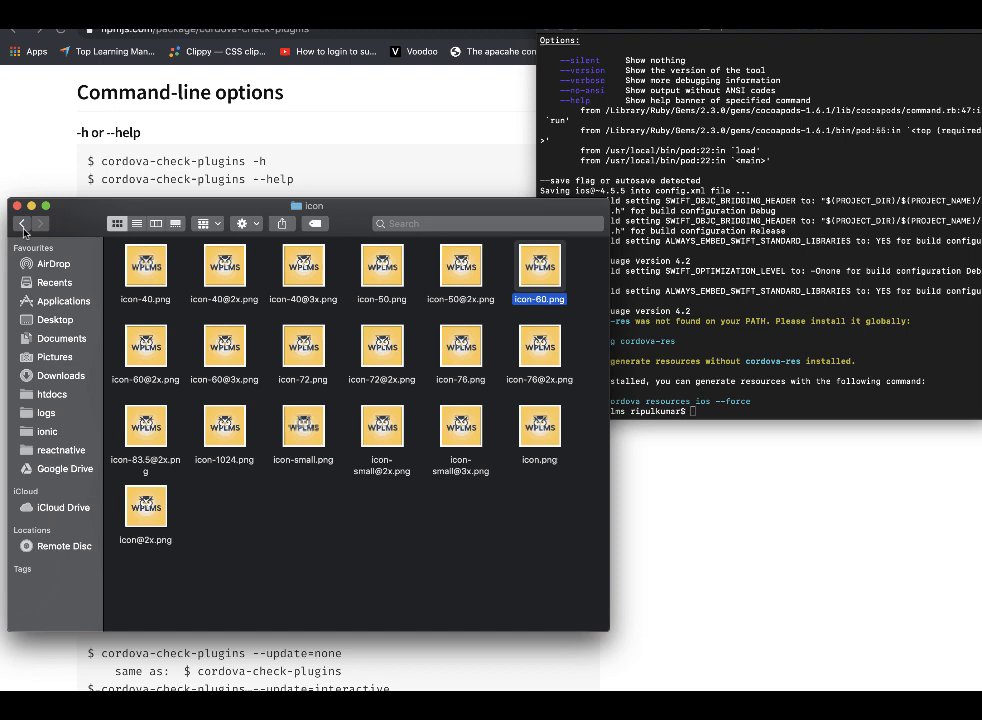
pyautogui.click(20, 223)
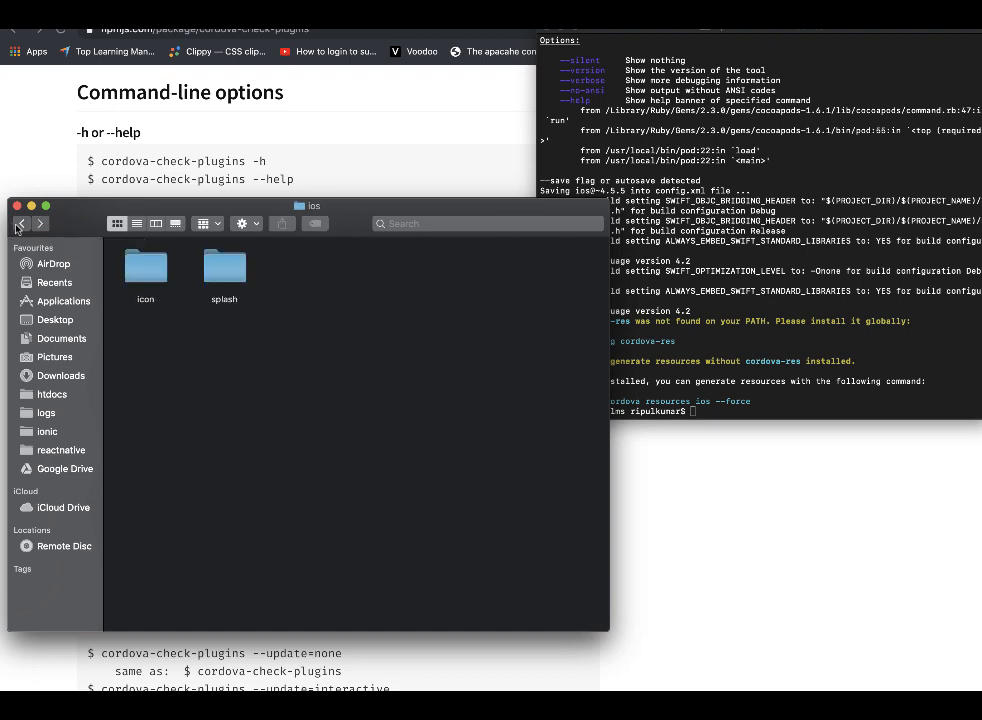
pyautogui.click(19, 223)
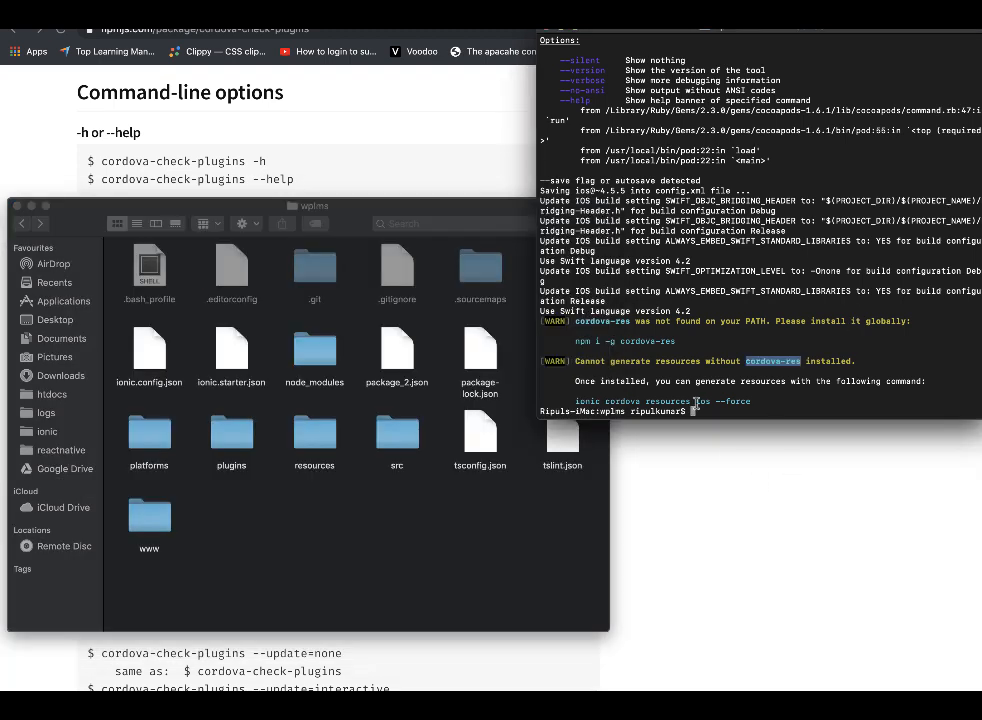
# - Select platforms/ios in Finder and run 'sudo ionic cordova build ios', which fails needing a signing team
pyautogui.doubleClick(149, 433)
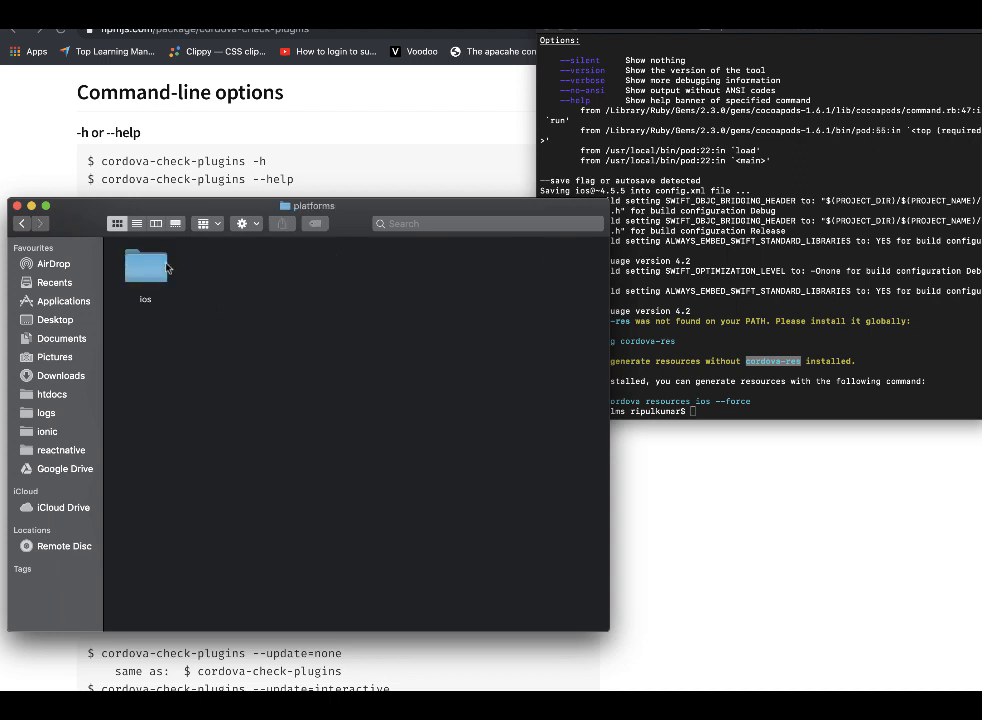
pyautogui.click(145, 267)
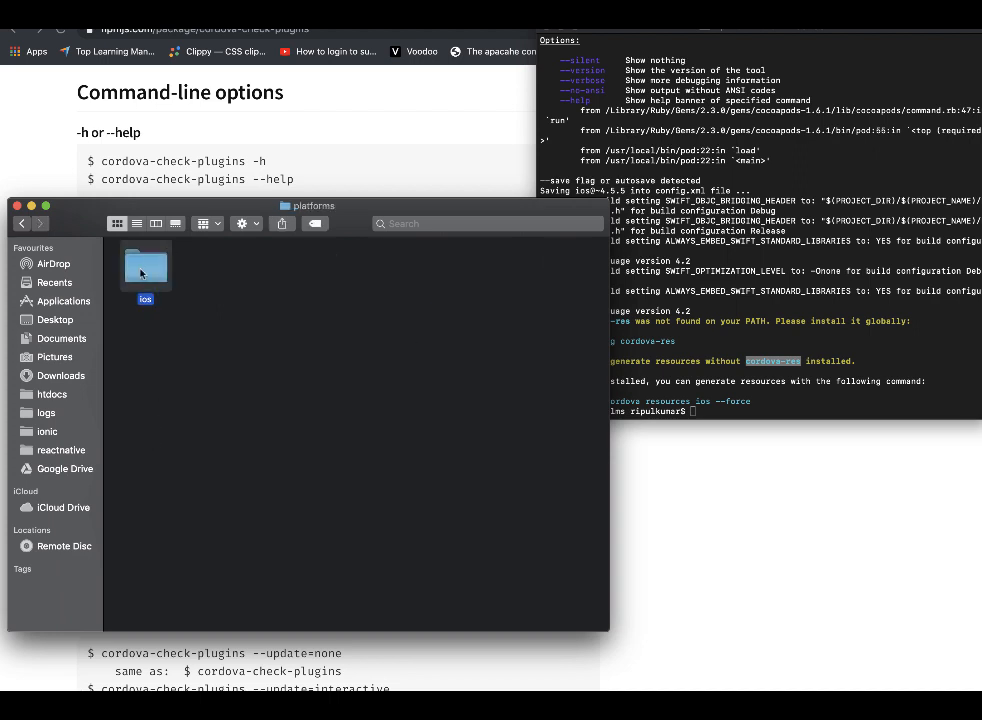
pyautogui.write('sudo ionic cordova platform add ios')
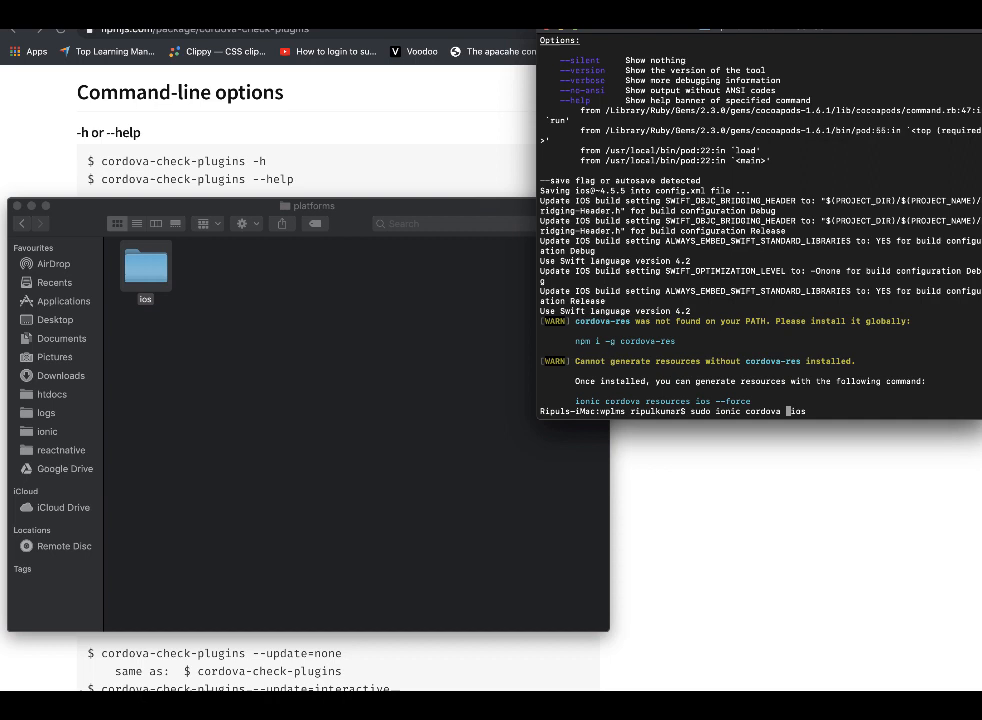
pyautogui.write('build')
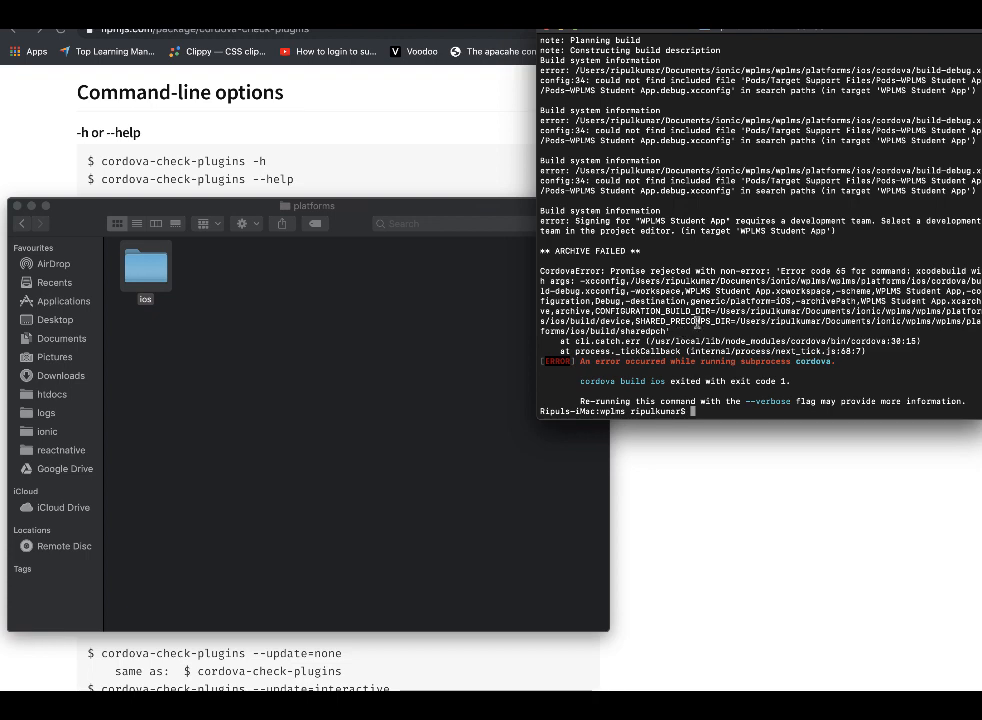
# - Browse platforms/ios in Finder and launch WPLMS Student App.xcworkspace
pyautogui.doubleClick(145, 270)
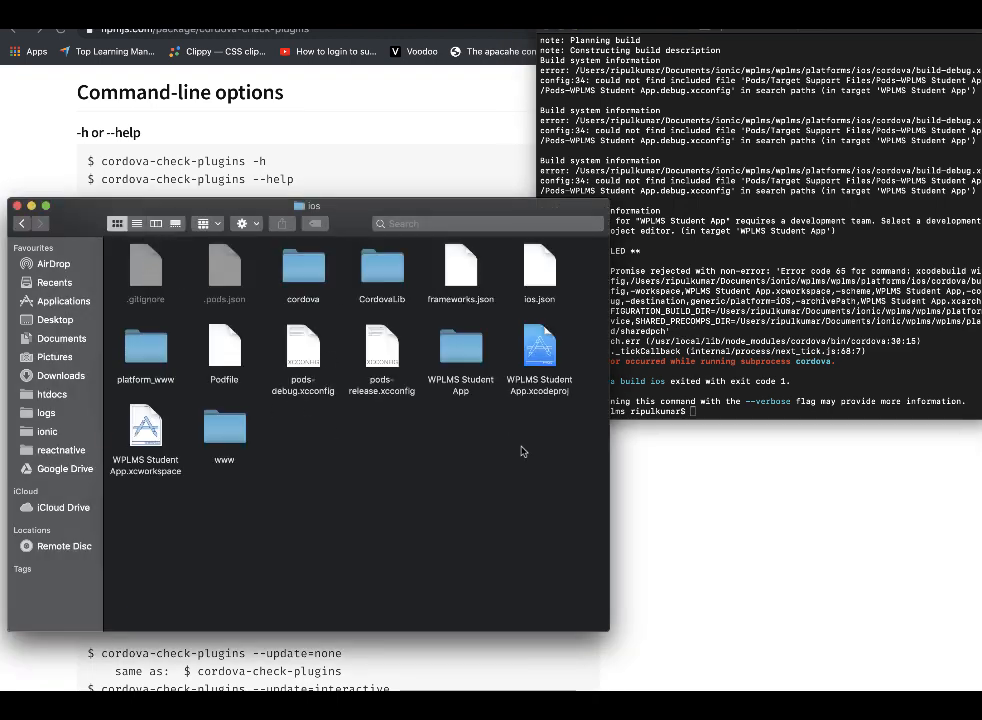
pyautogui.click(145, 425)
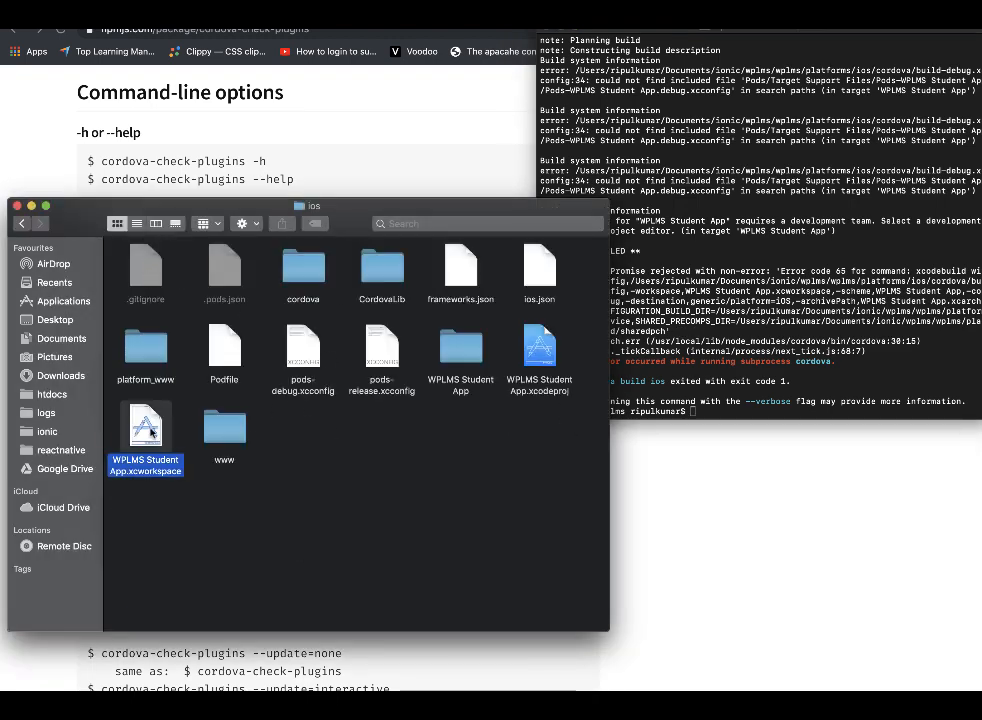
pyautogui.click(22, 223)
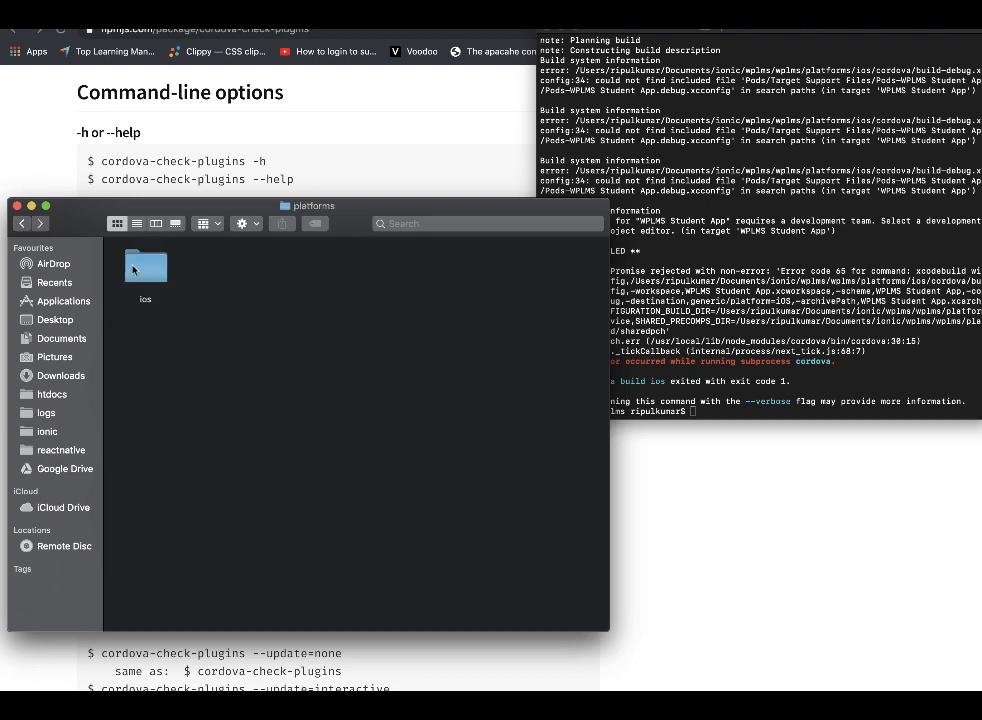
pyautogui.click(145, 265)
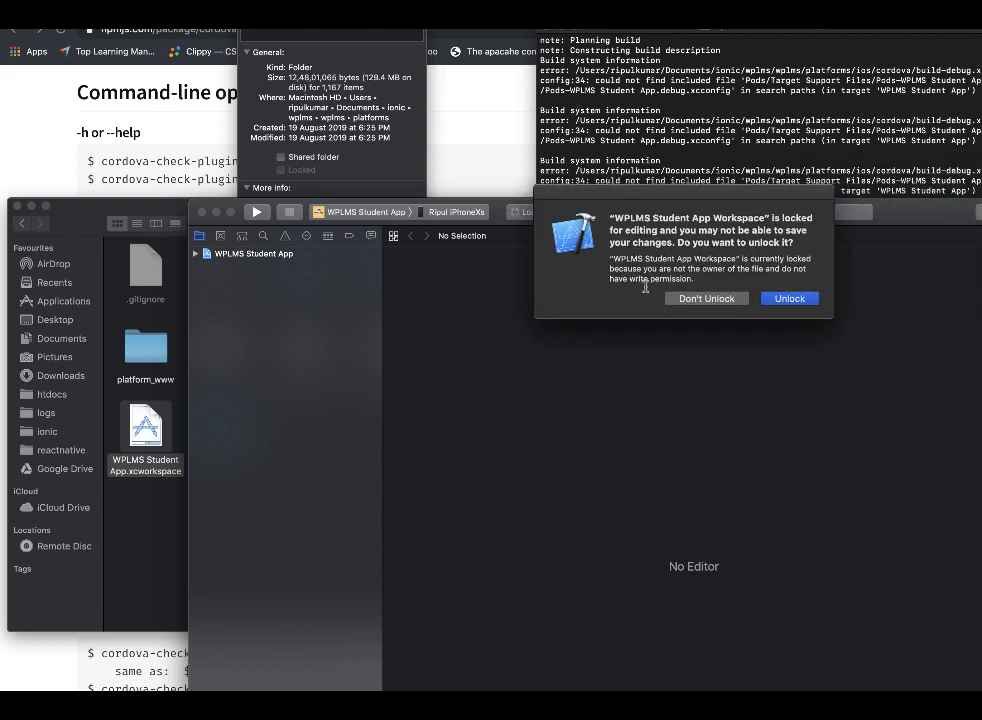
pyautogui.moveTo(723, 318)
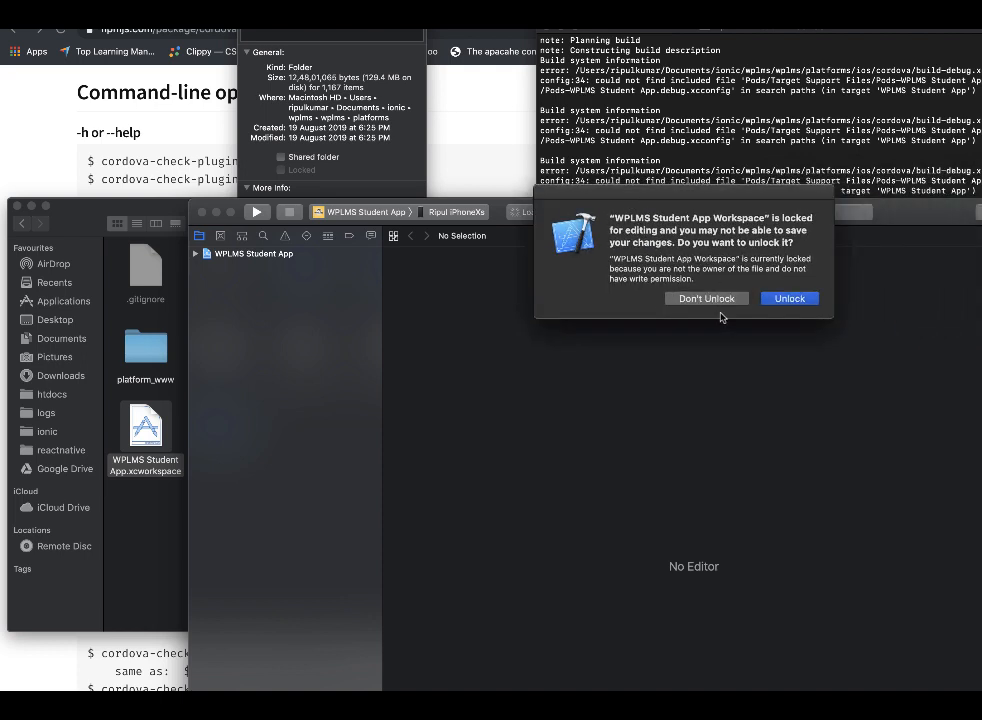
# - Keep the workspace locked with Don't Unlock and return to the ios folder window
pyautogui.click(706, 298)
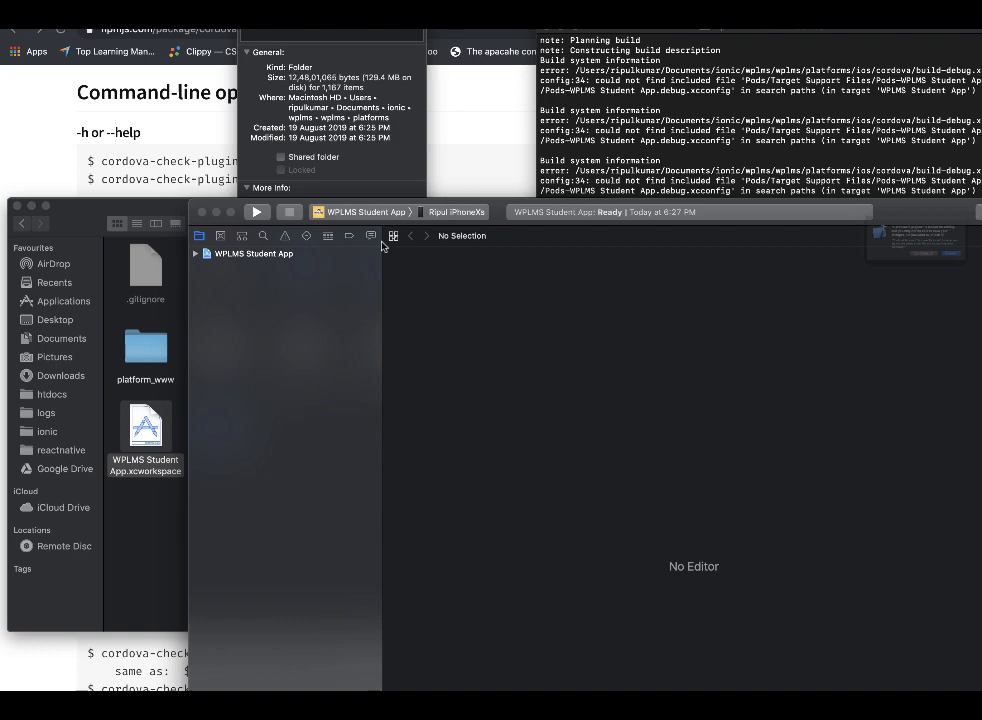
pyautogui.click(196, 253)
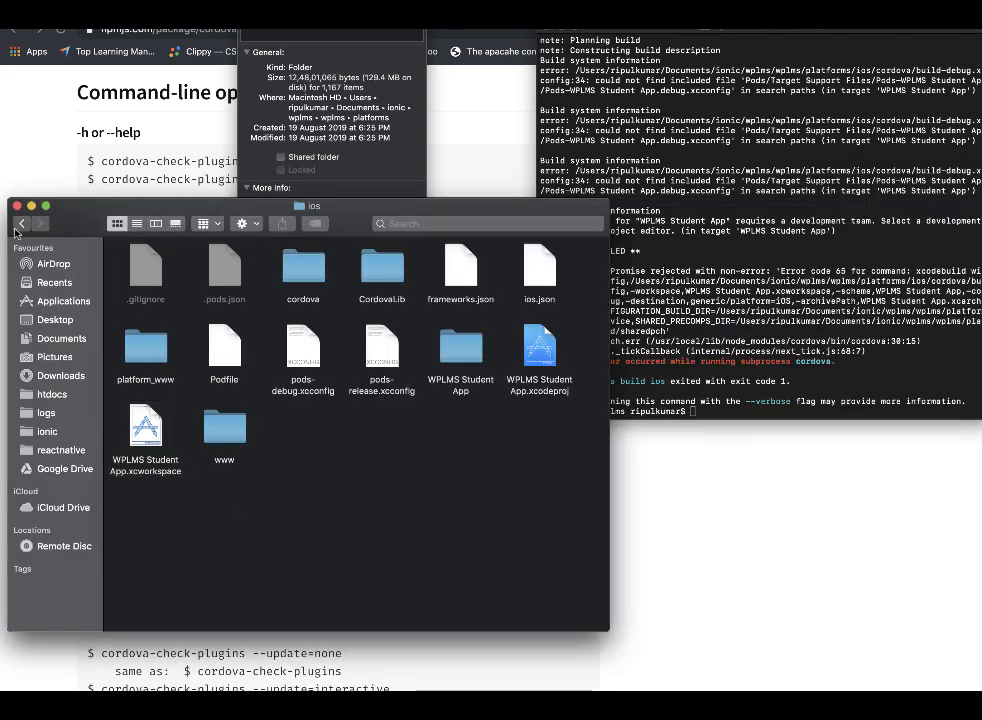
# - In Get Info for the ios folder, unlock permissions and grant the added users Read & Write
pyautogui.rightClick(145, 265)
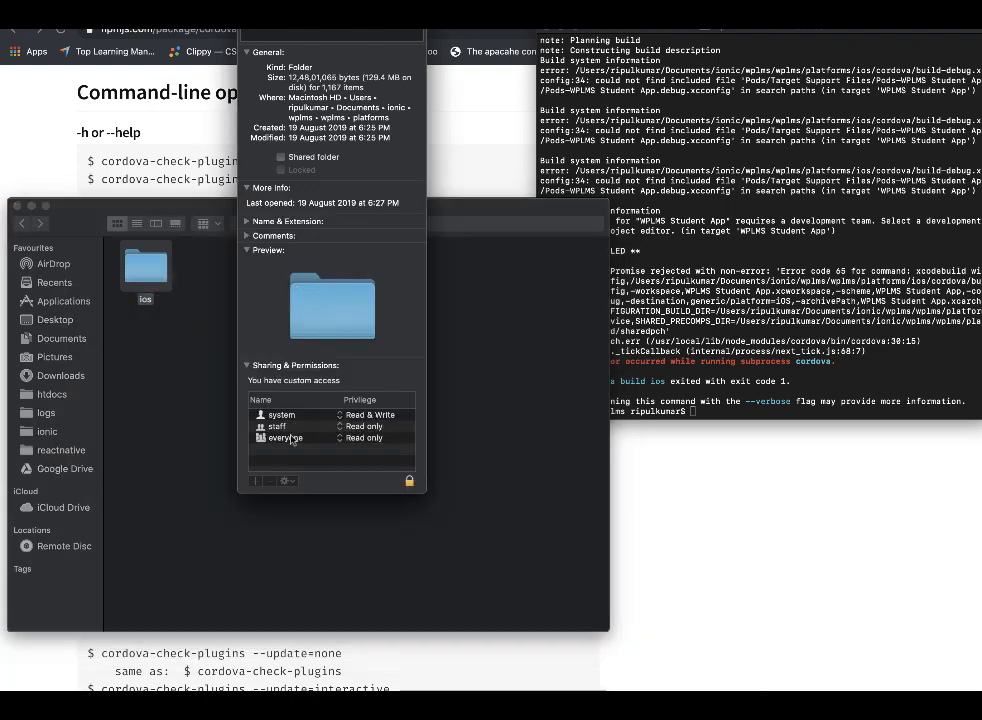
pyautogui.click(409, 480)
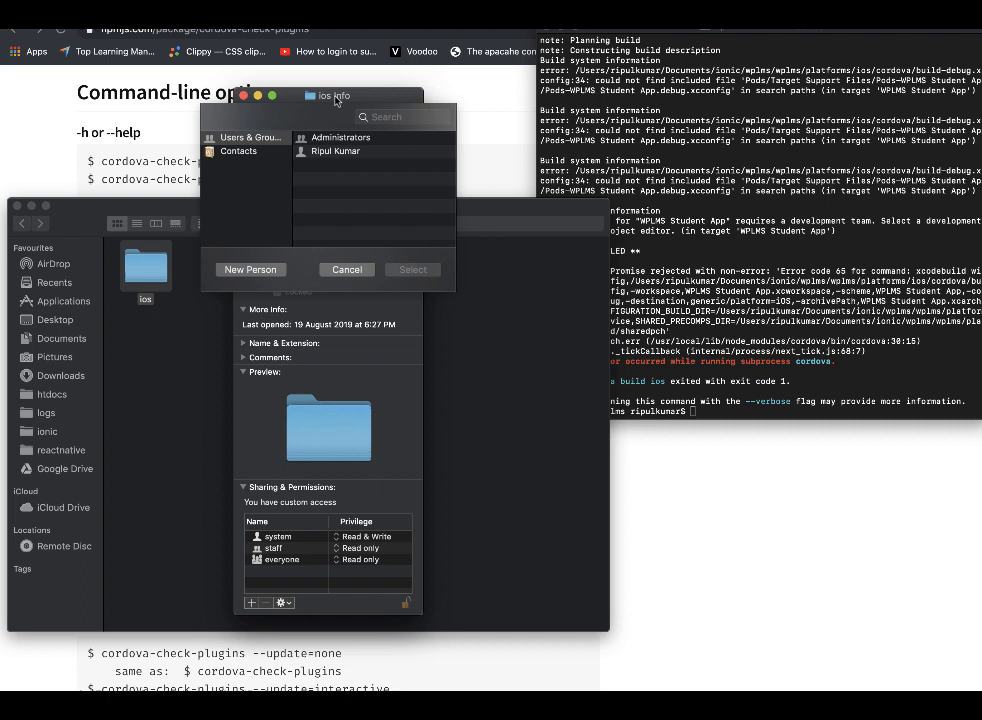
pyautogui.click(340, 137)
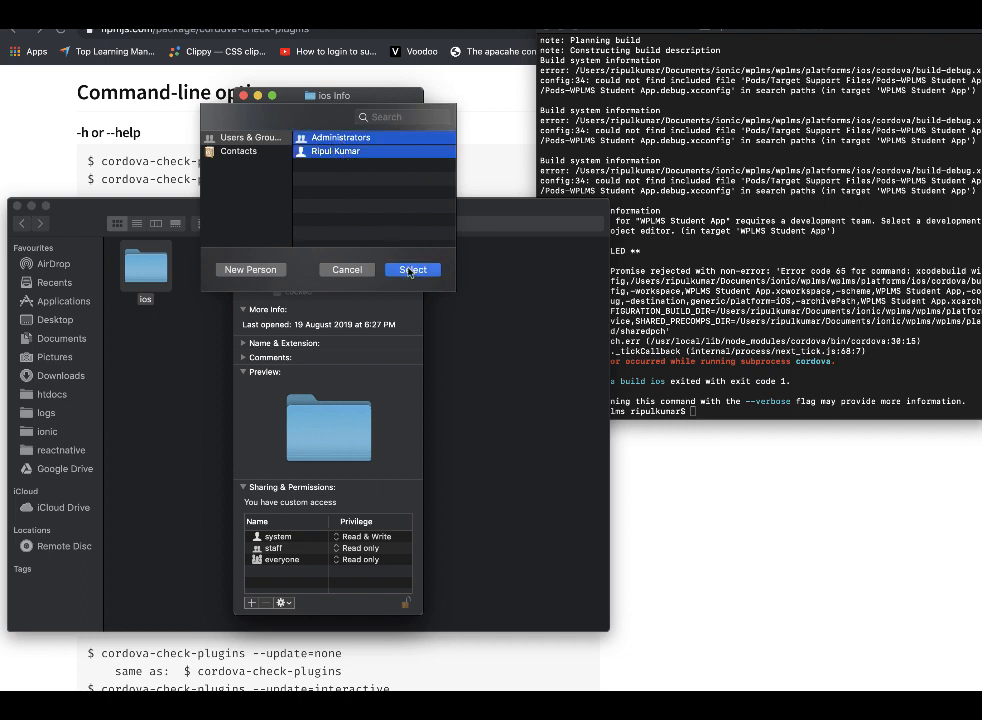
pyautogui.click(412, 269)
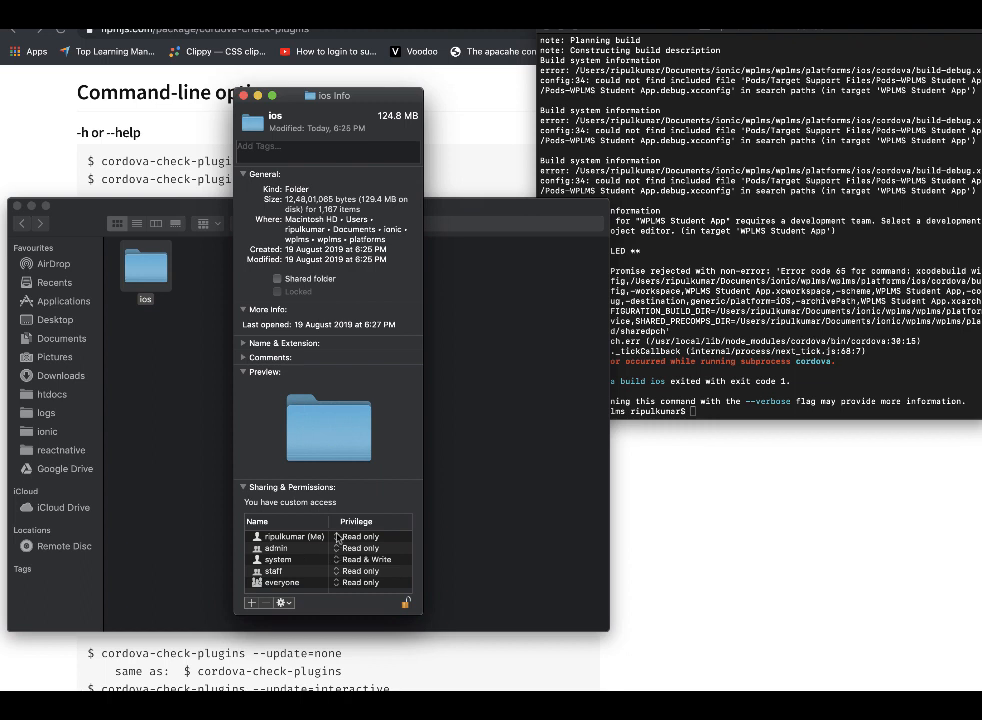
pyautogui.click(360, 536)
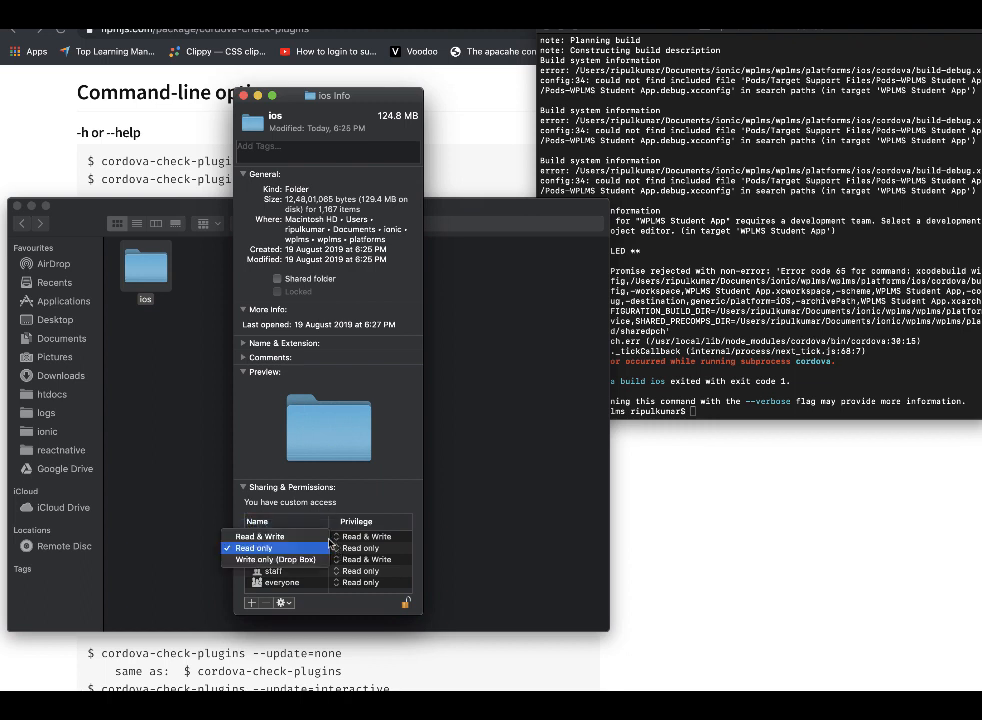
# - Apply the permissions to all enclosed items and close the Info window
pyautogui.click(283, 602)
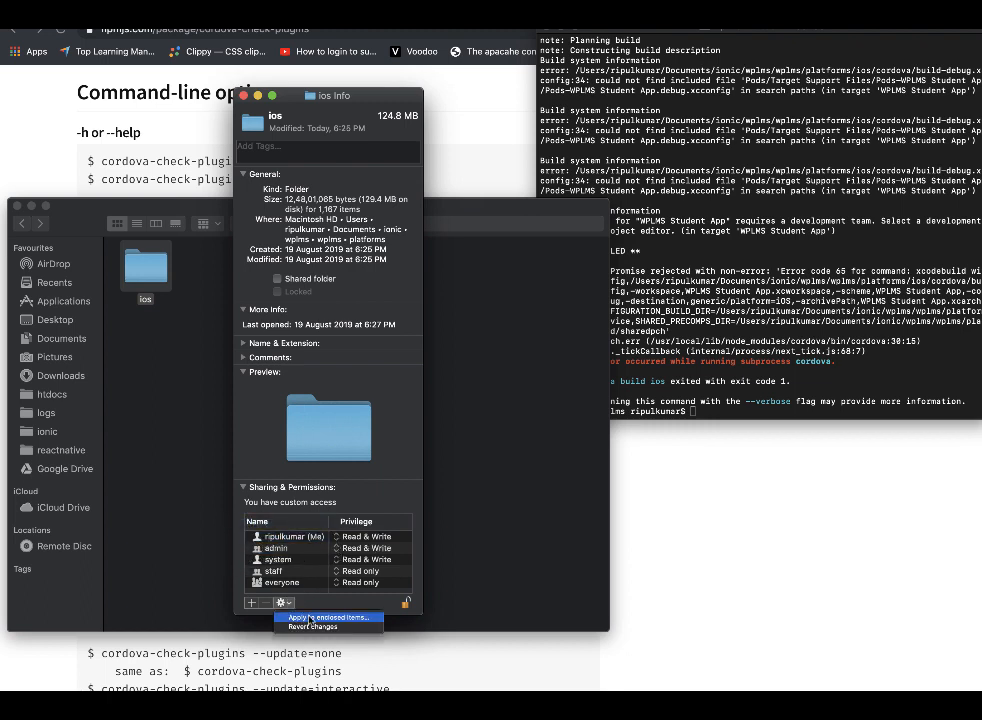
pyautogui.click(328, 617)
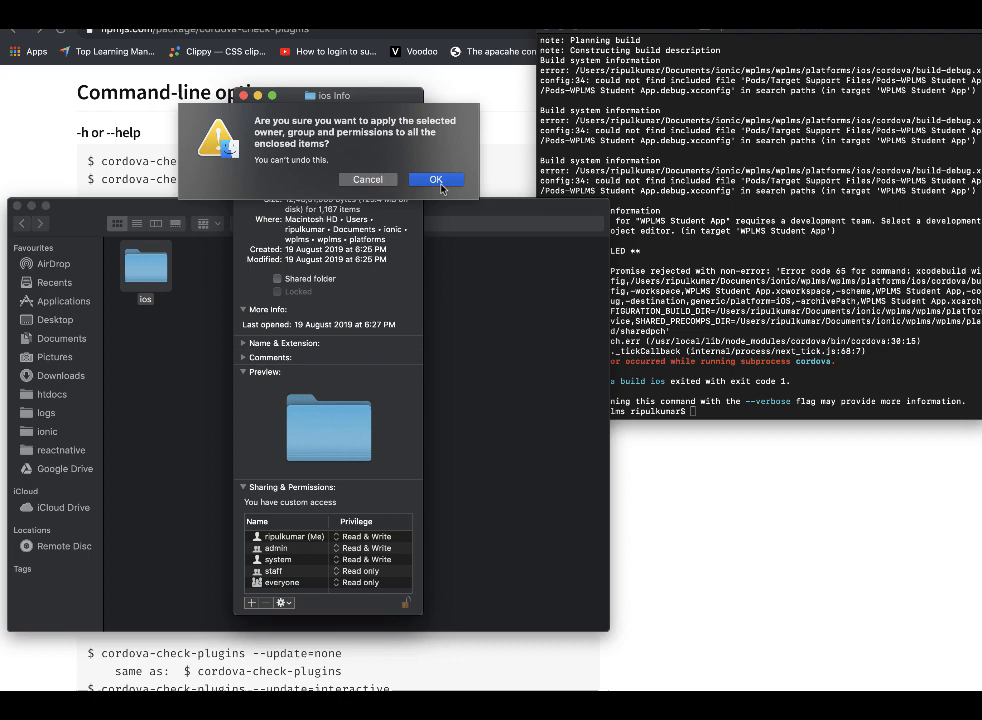
pyautogui.click(435, 179)
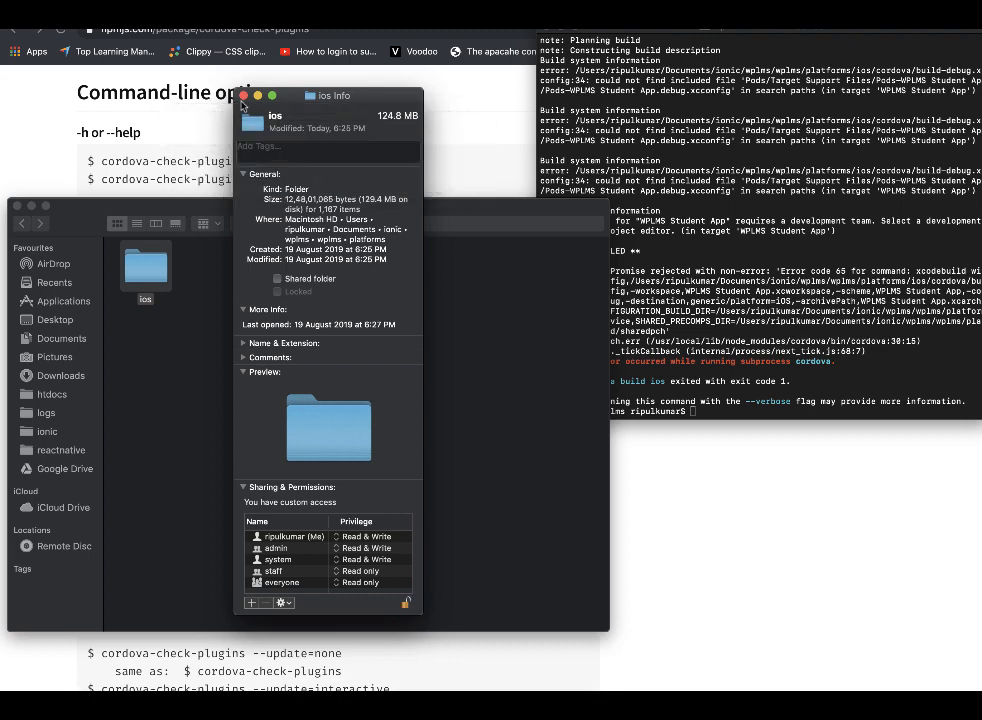
pyautogui.click(243, 95)
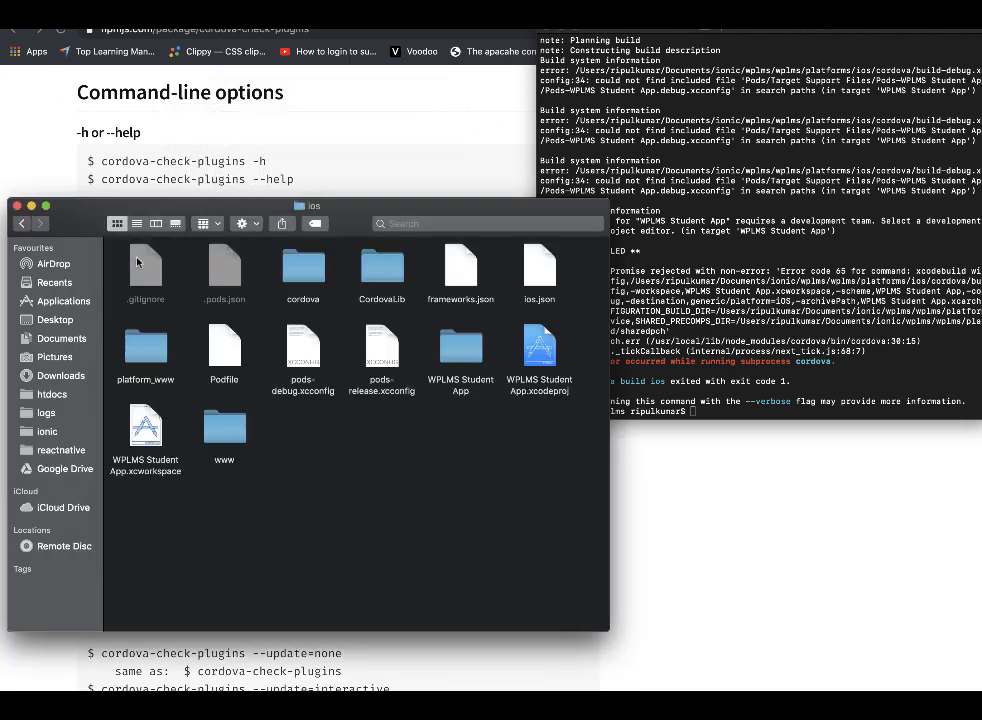
pyautogui.click(145, 424)
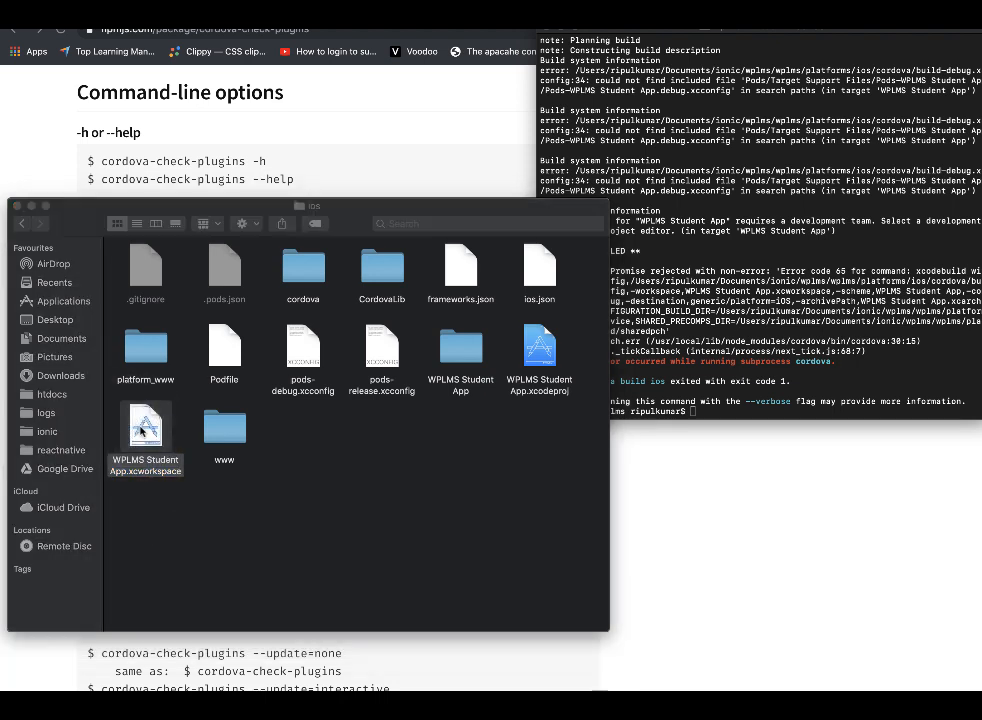
# - Open WPLMS Student App.xcworkspace in Xcode and start a build
pyautogui.doubleClick(145, 425)
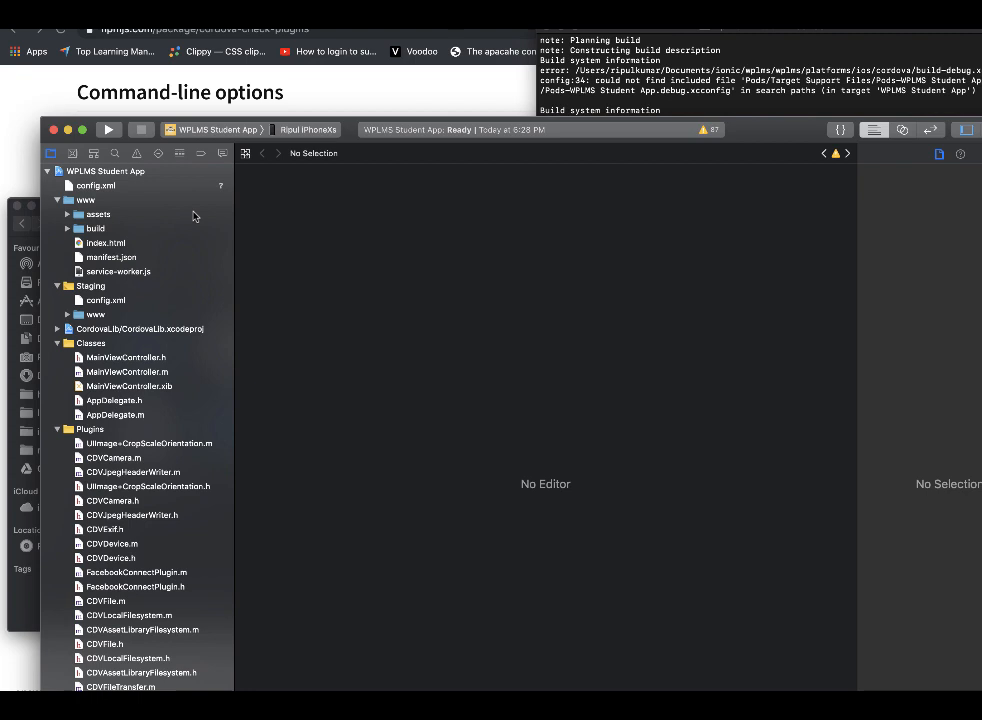
pyautogui.click(215, 129)
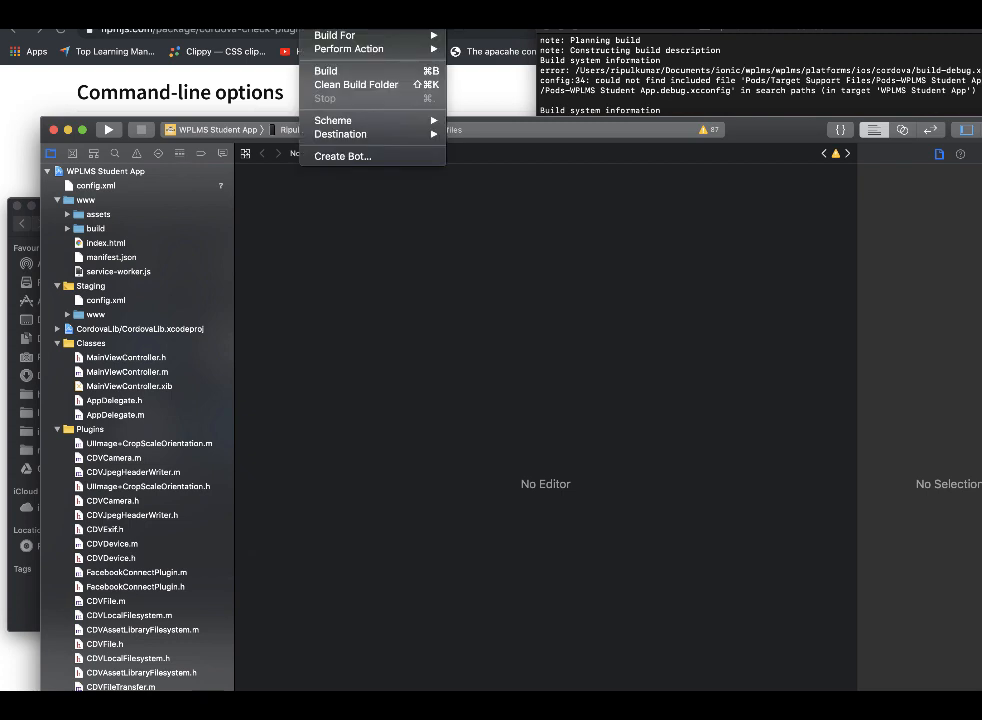
pyautogui.moveTo(490, 419)
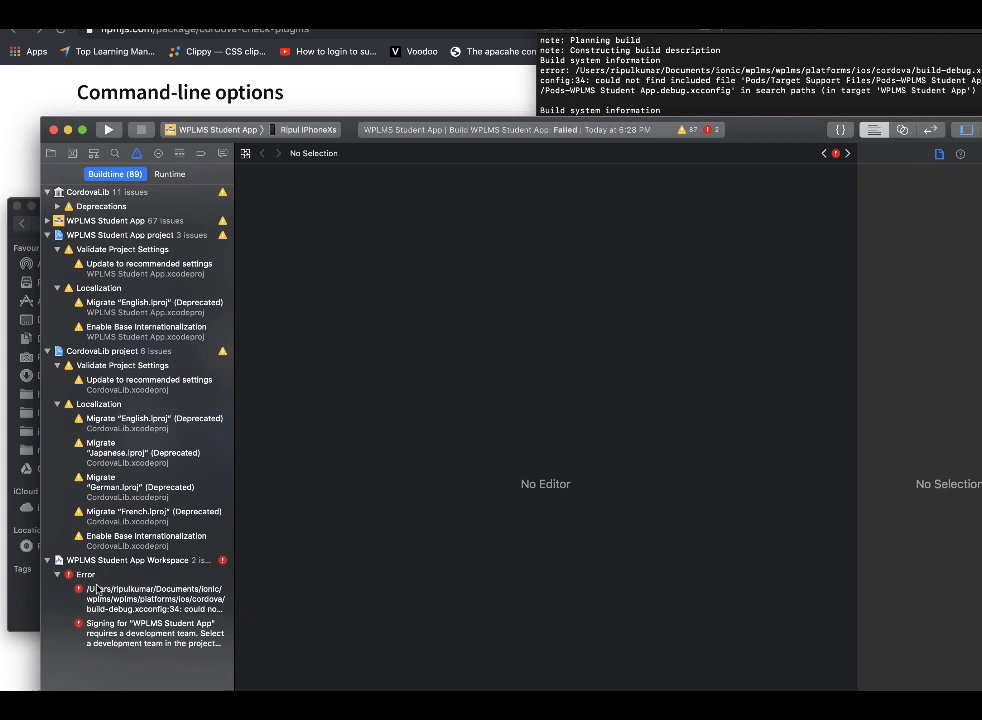
# - View the failing build log, then show the app target's General settings with no signing team
pyautogui.click(155, 599)
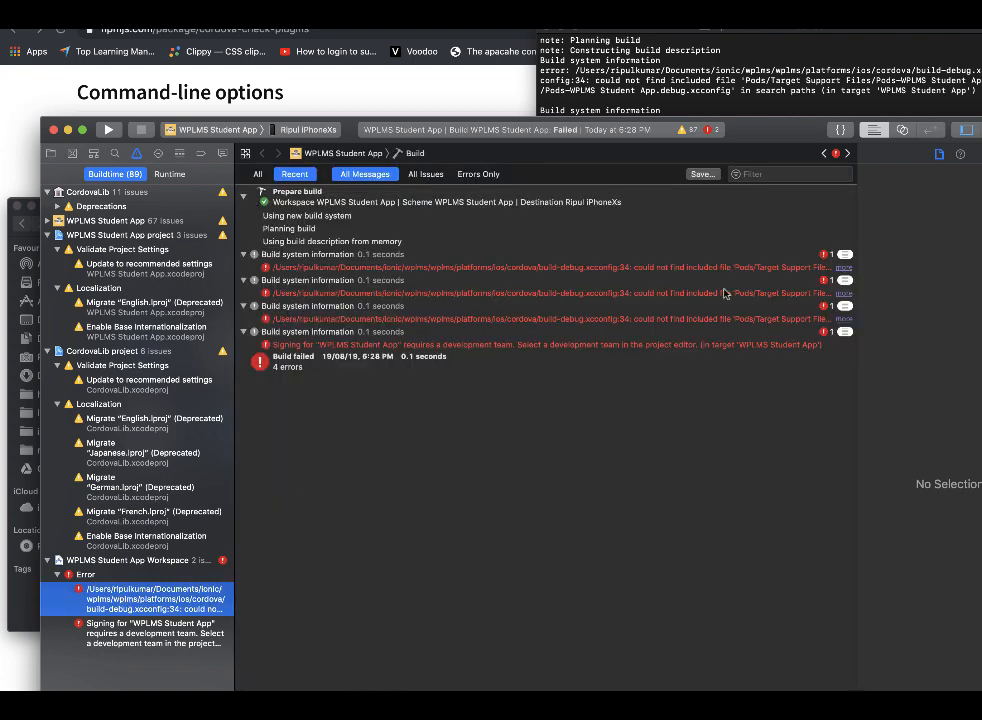
pyautogui.moveTo(364, 299)
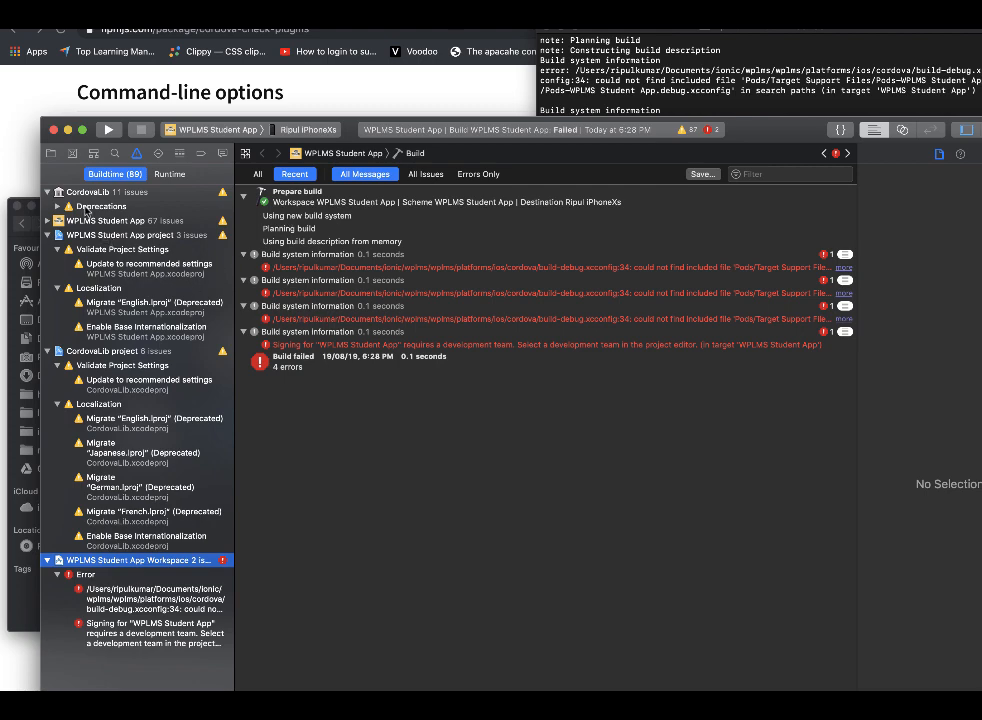
pyautogui.click(130, 235)
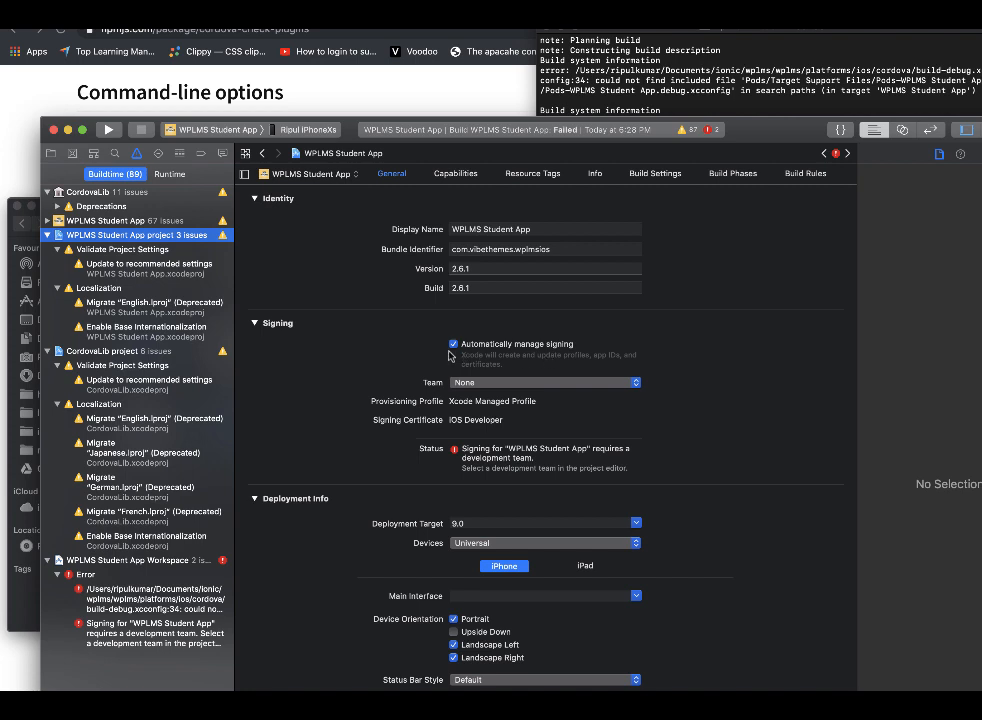
# - Enable automatic signing and set the team to 99Fusion Technosoft Private Limited
pyautogui.click(453, 343)
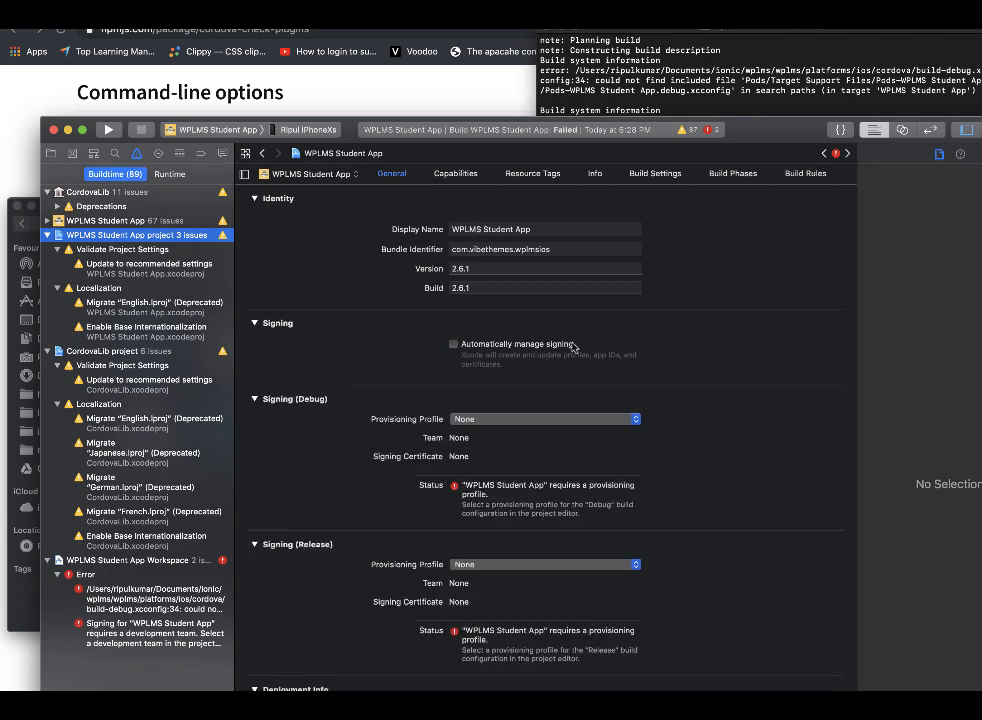
pyautogui.click(454, 344)
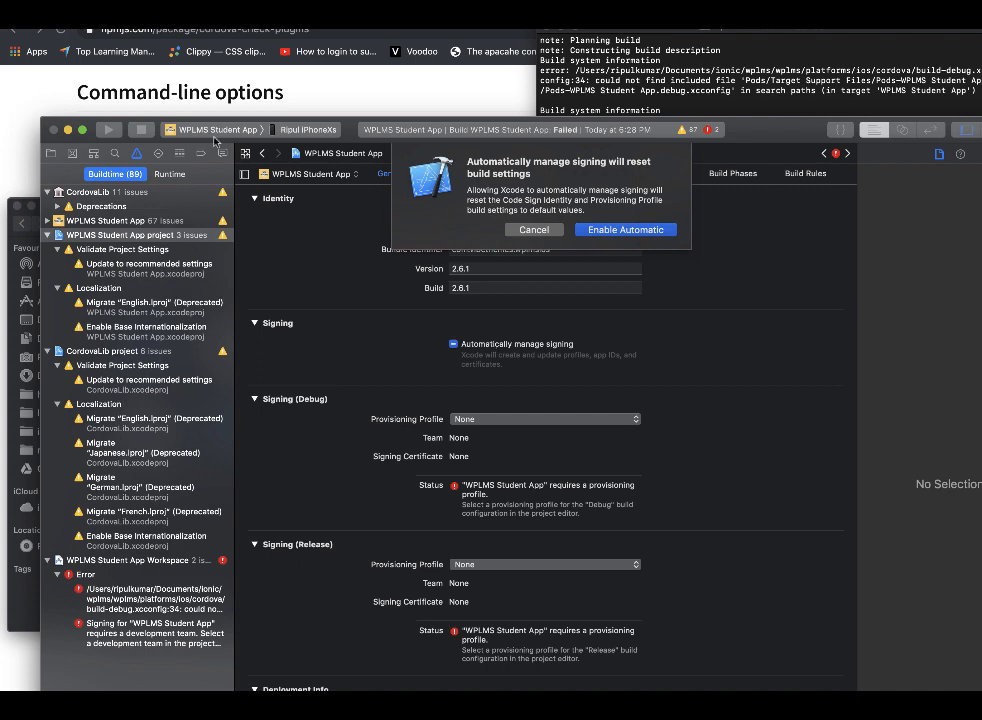
pyautogui.moveTo(463, 377)
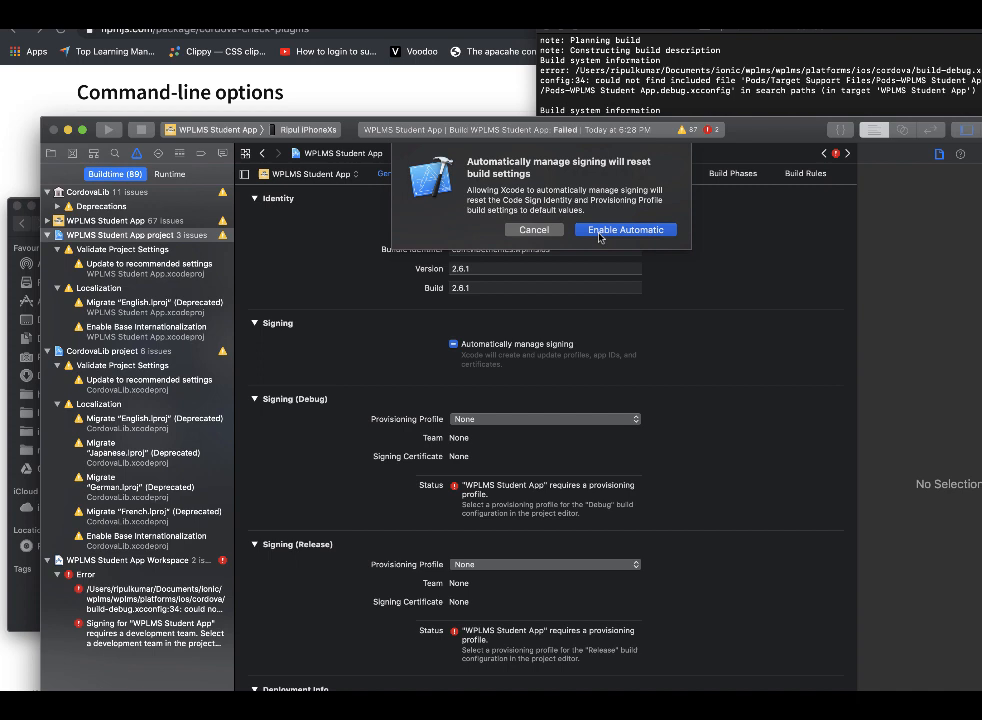
pyautogui.click(625, 229)
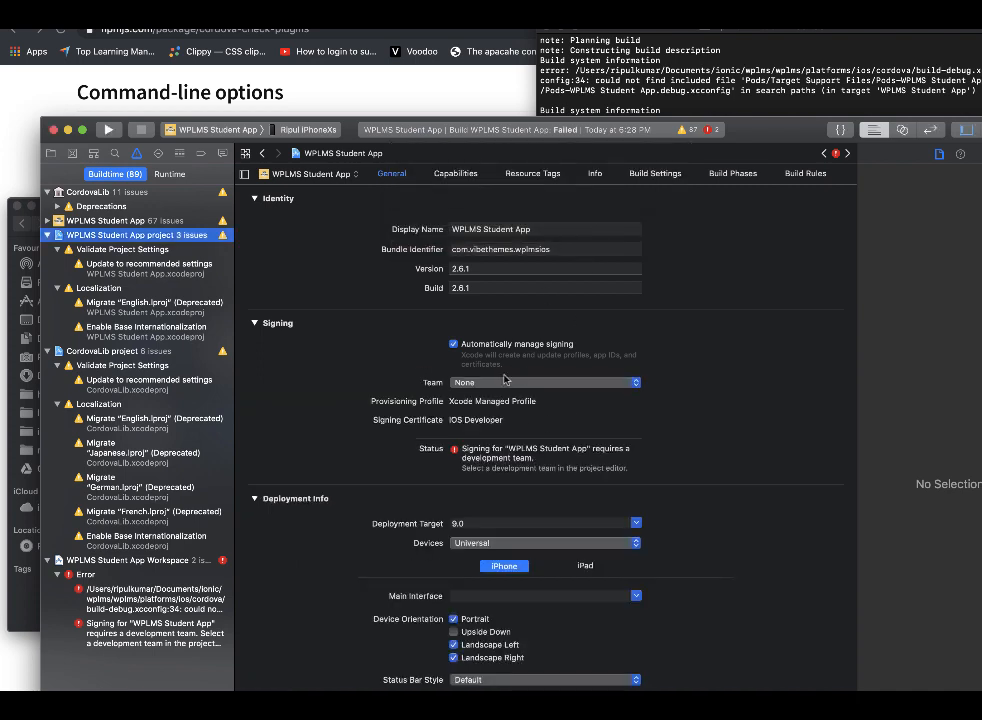
pyautogui.moveTo(504, 390)
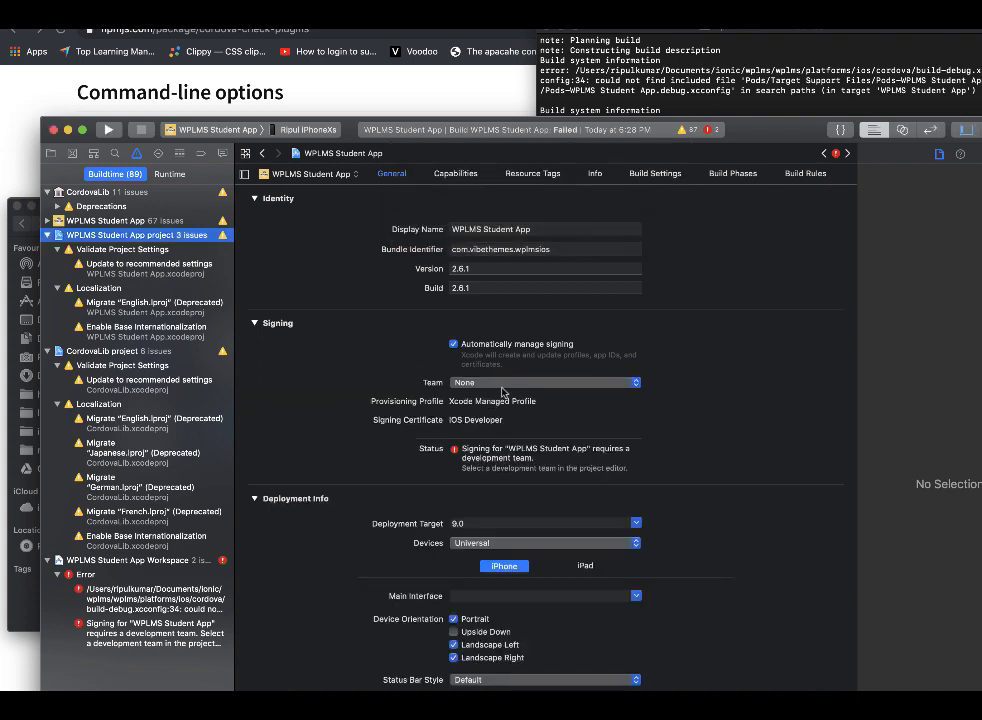
pyautogui.click(543, 382)
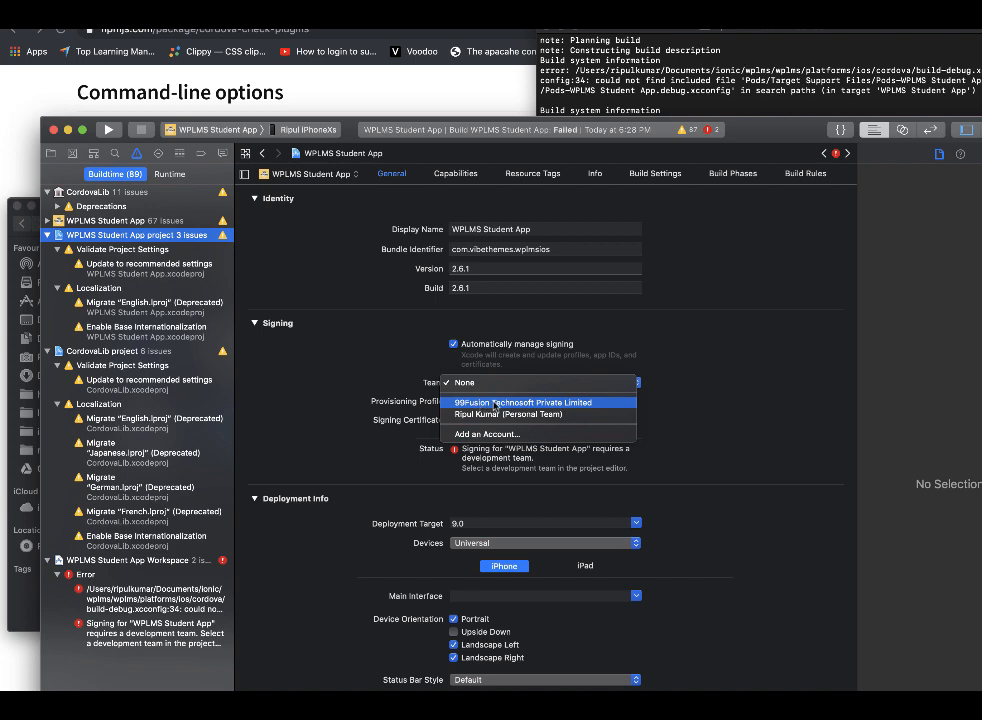
pyautogui.click(520, 402)
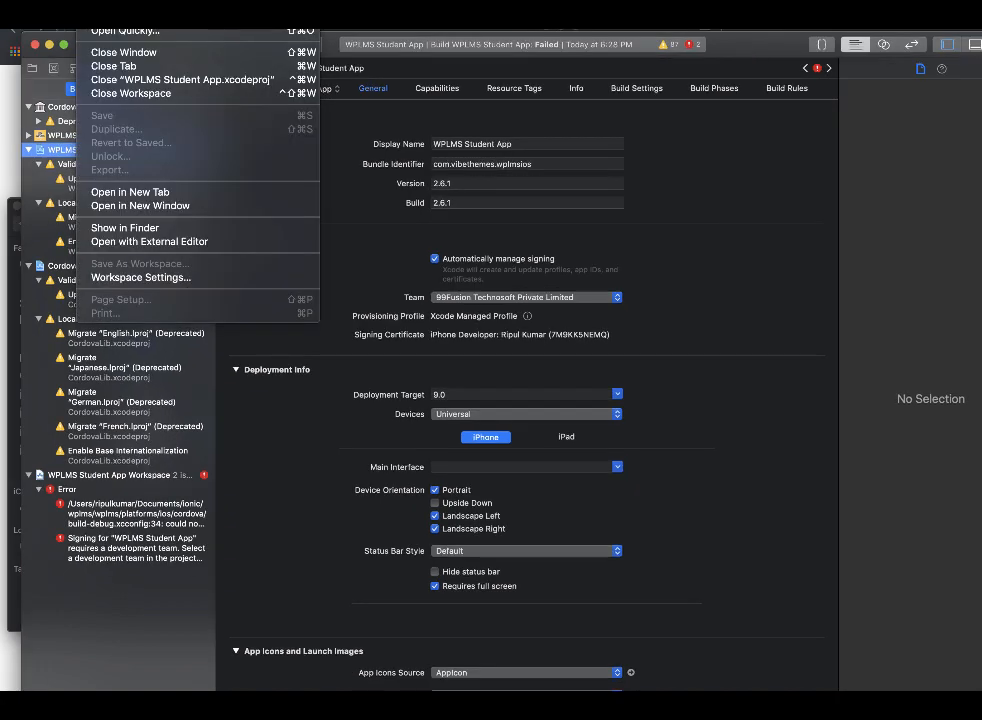
pyautogui.moveTo(140, 277)
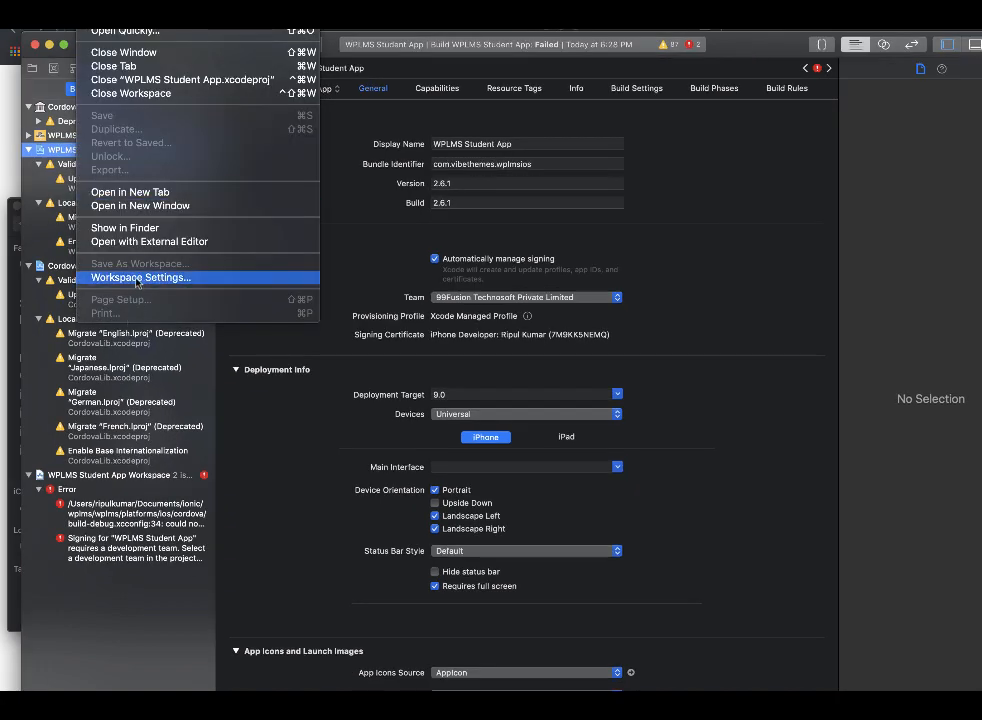
# - Set the workspace's shared build system to Legacy Build System in Workspace Settings
pyautogui.click(140, 277)
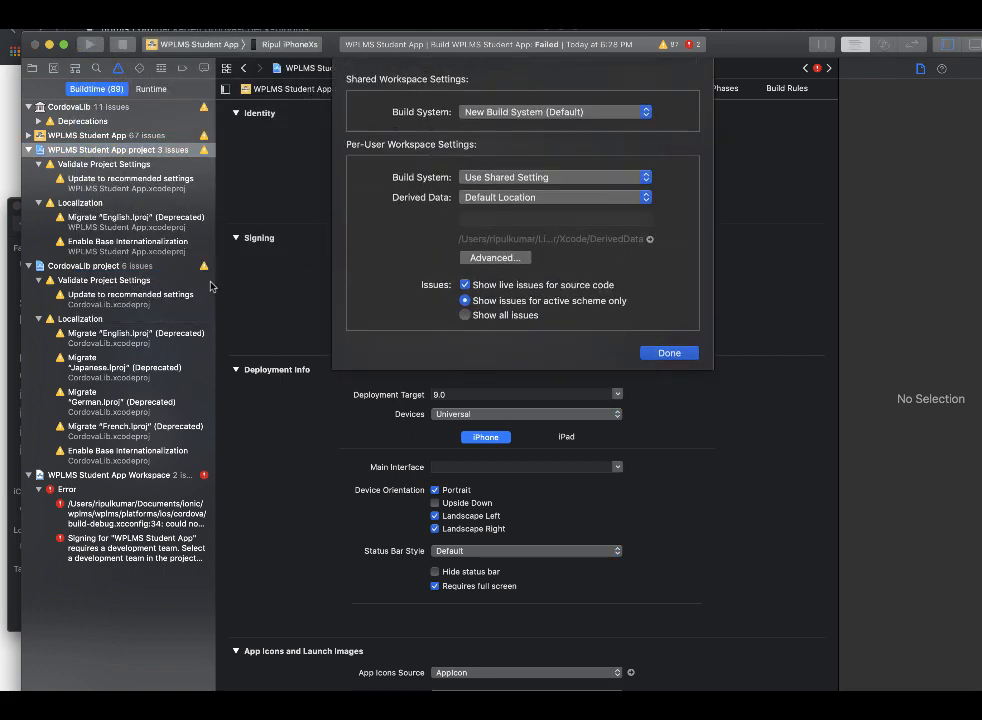
pyautogui.click(553, 111)
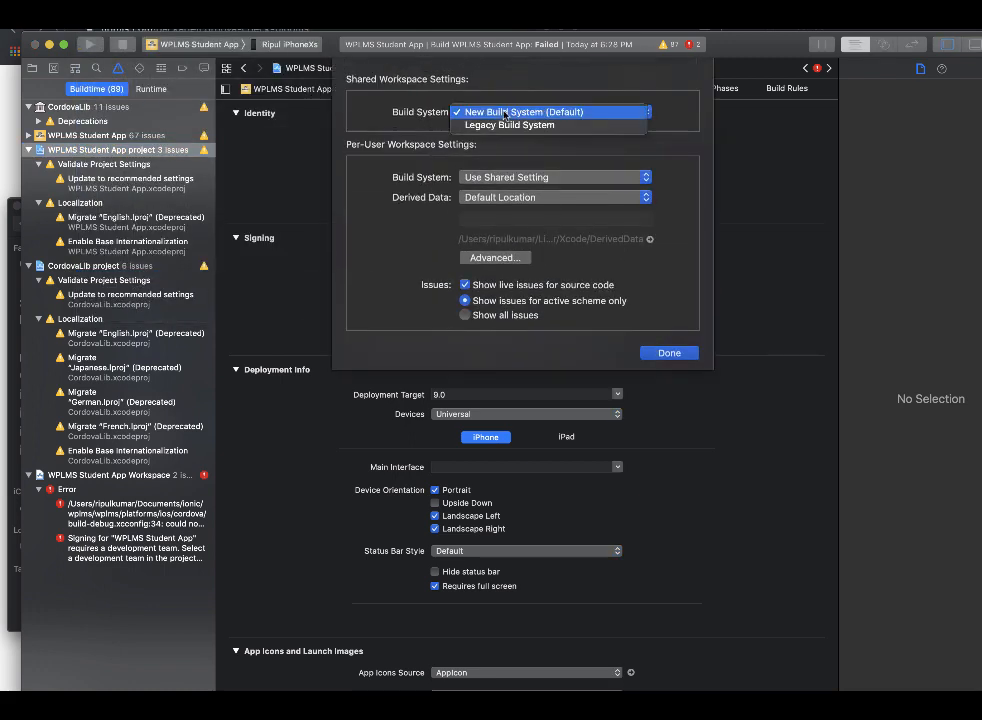
pyautogui.moveTo(509, 125)
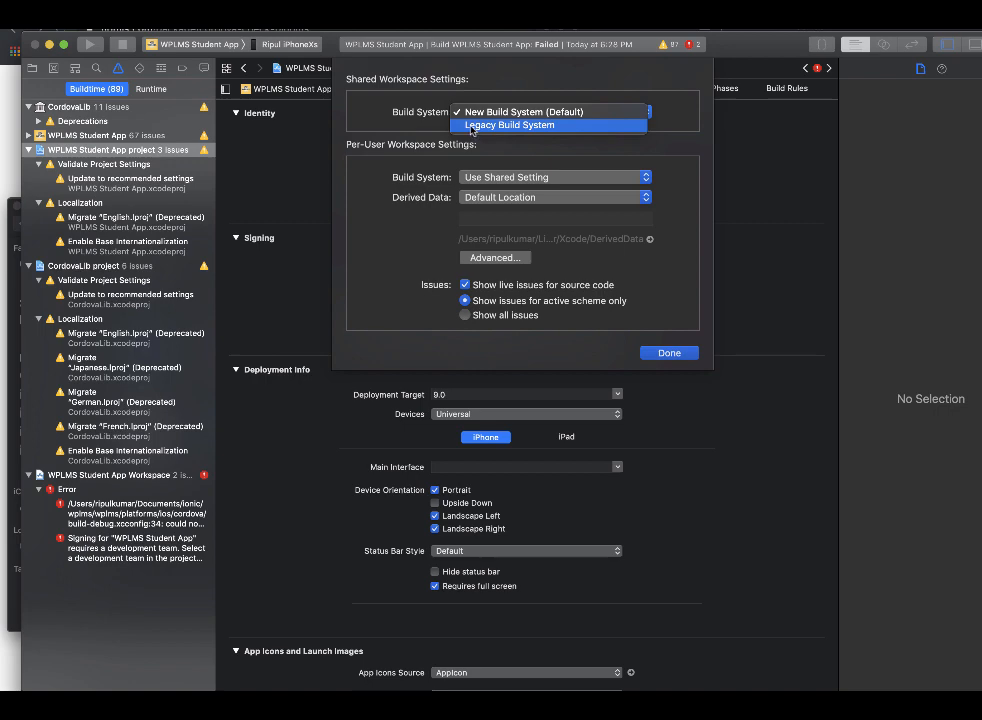
pyautogui.click(668, 352)
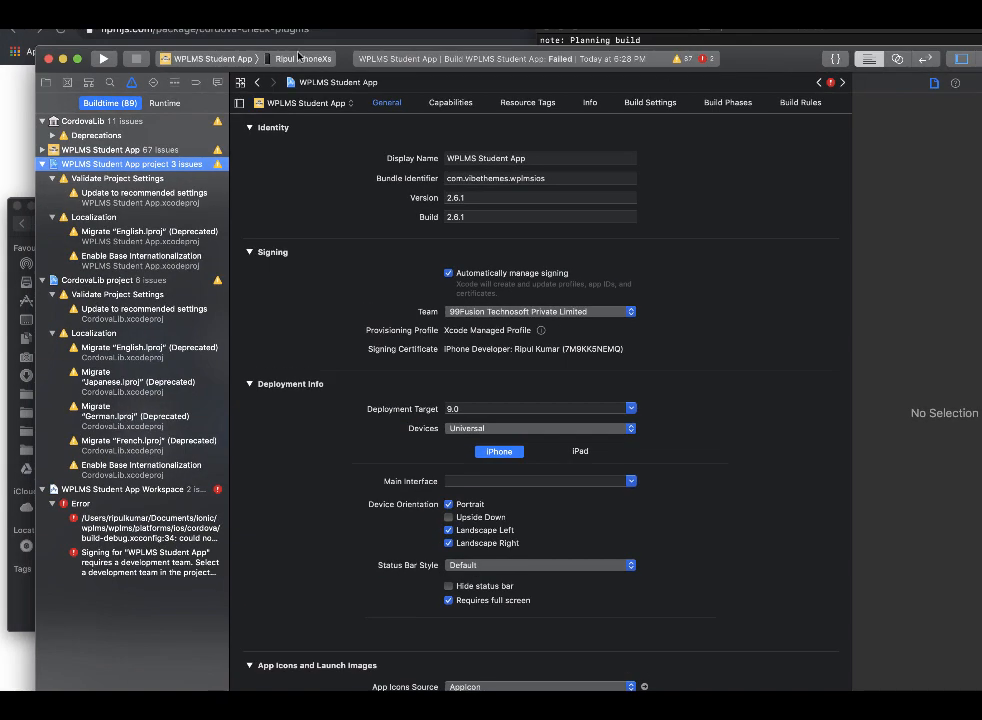
# - Run the WPLMS Student App on the iPhone XR simulator destination
pyautogui.click(304, 58)
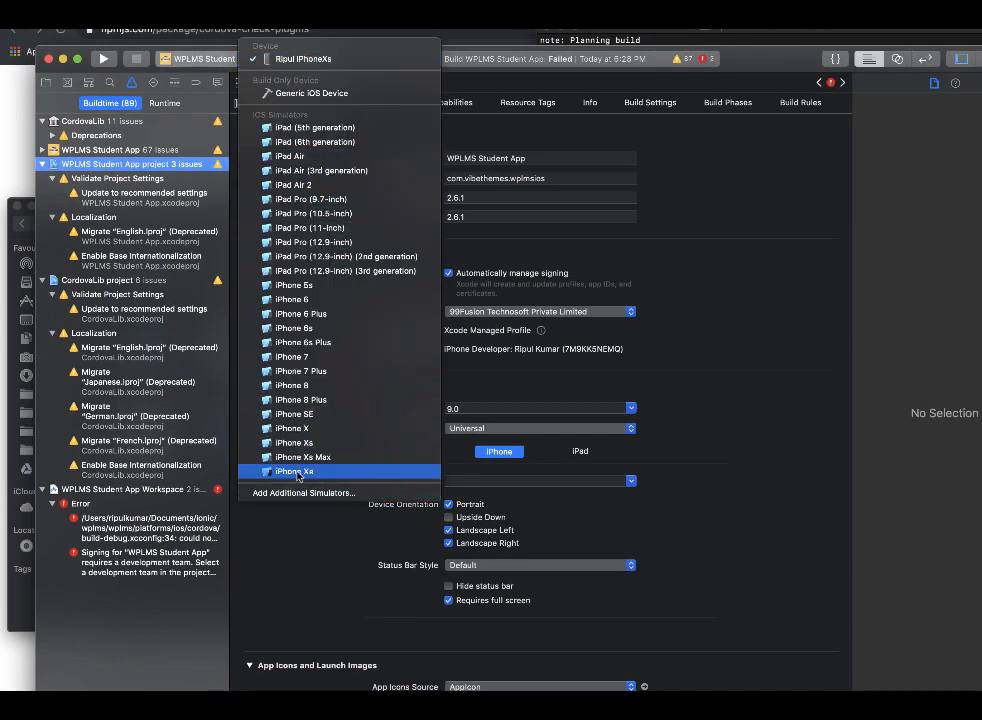
pyautogui.click(294, 471)
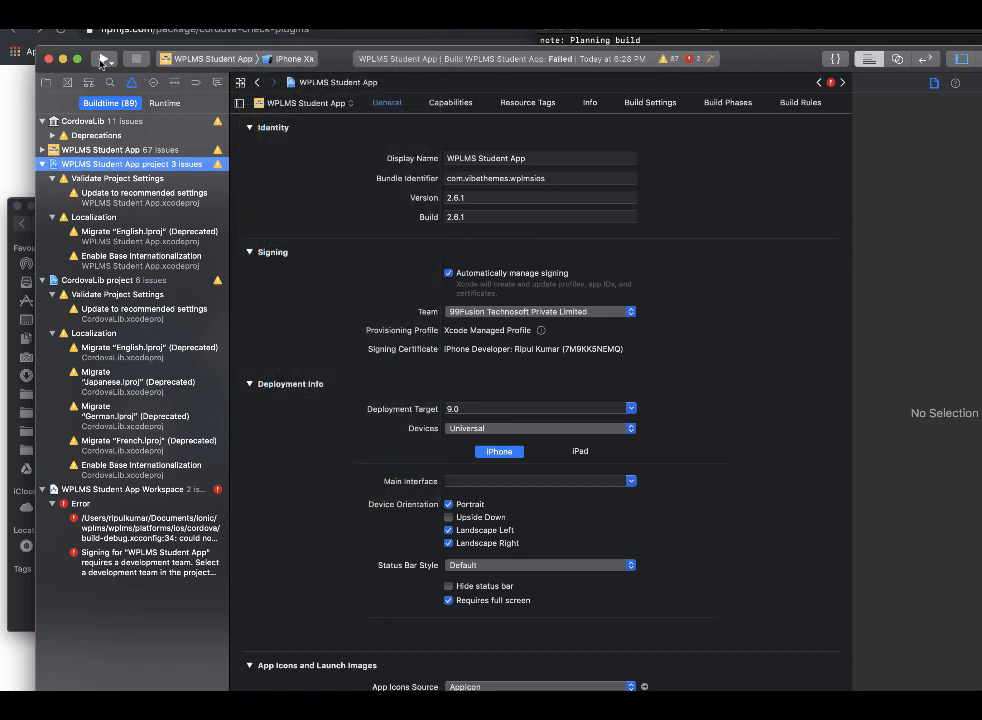
pyautogui.click(104, 58)
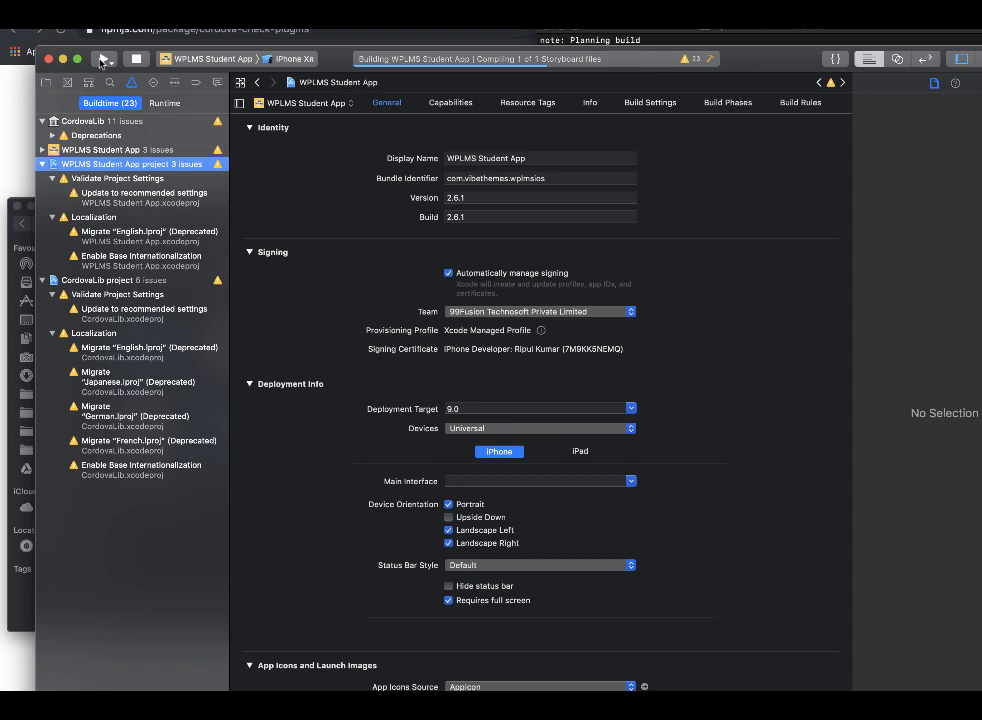
pyautogui.click(104, 58)
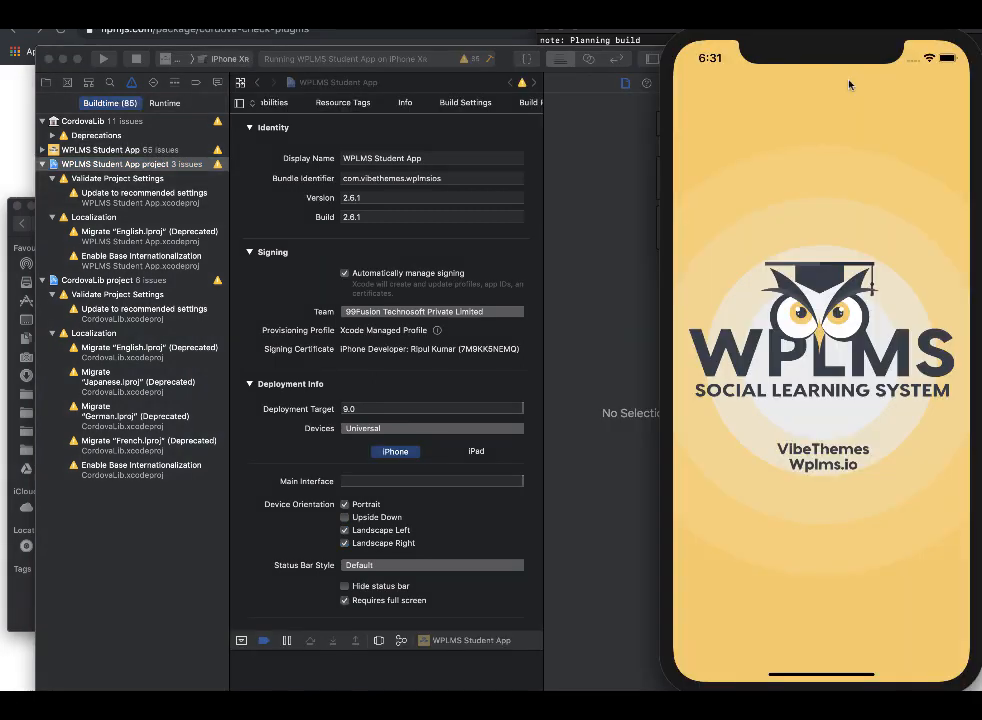
pyautogui.moveTo(582, 661)
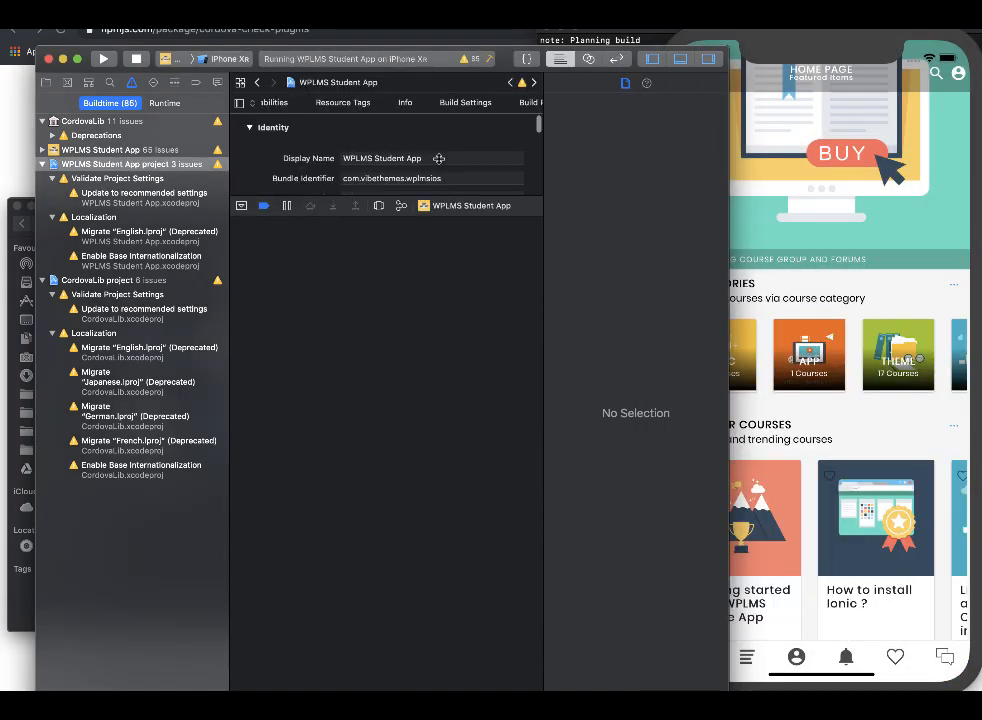
pyautogui.moveTo(472, 384)
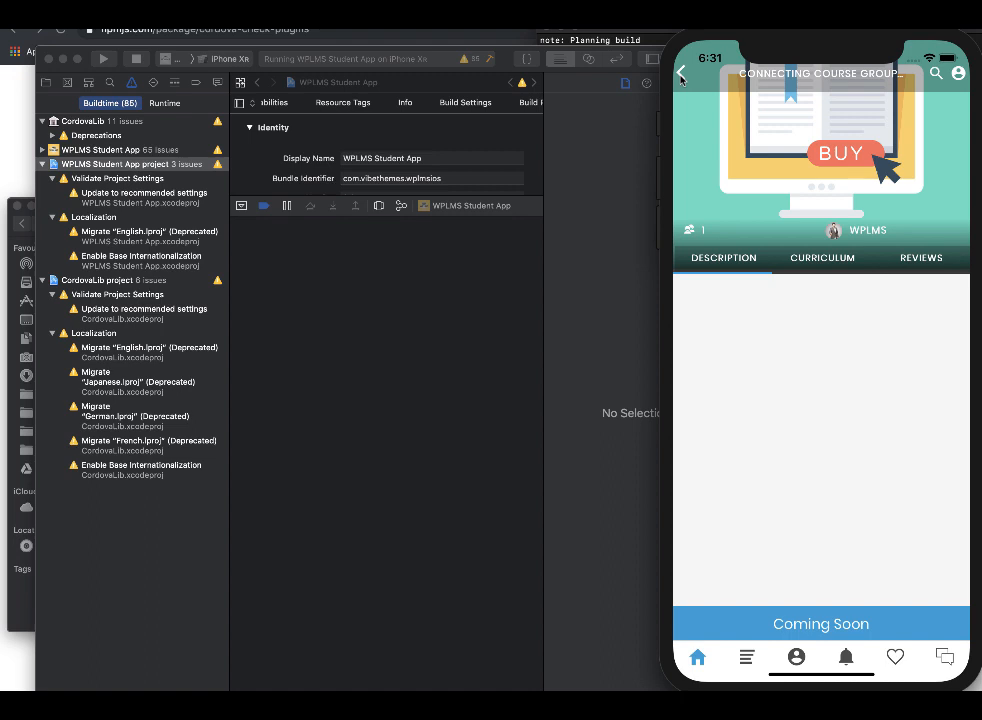
# - Return to the home page and navigate to Groups & Batches from the side menu
pyautogui.click(683, 73)
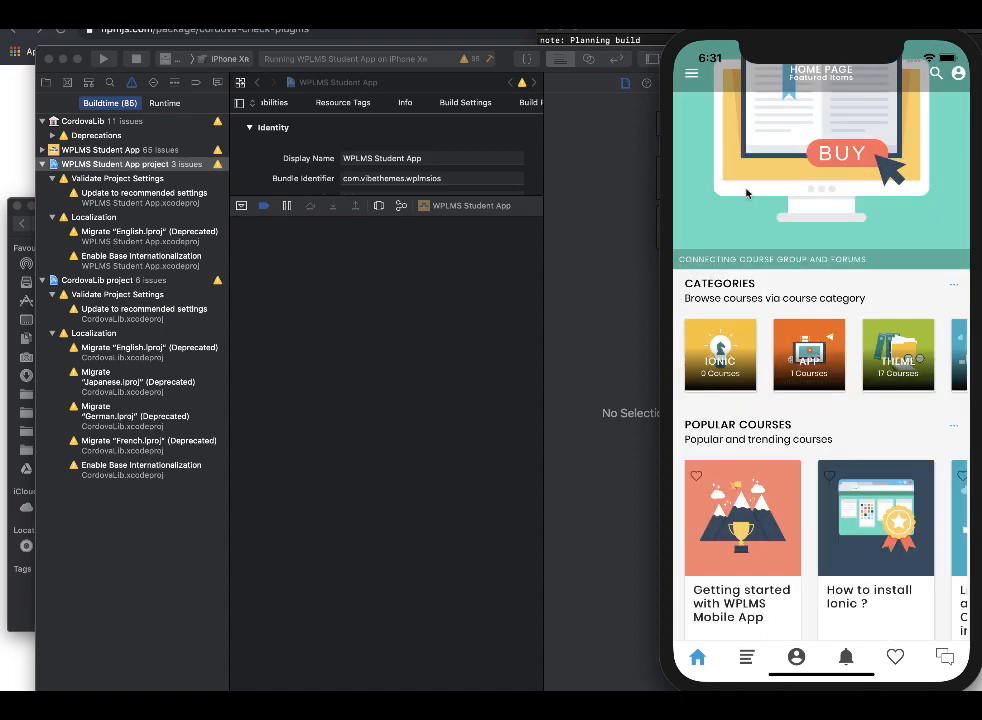
pyautogui.click(691, 73)
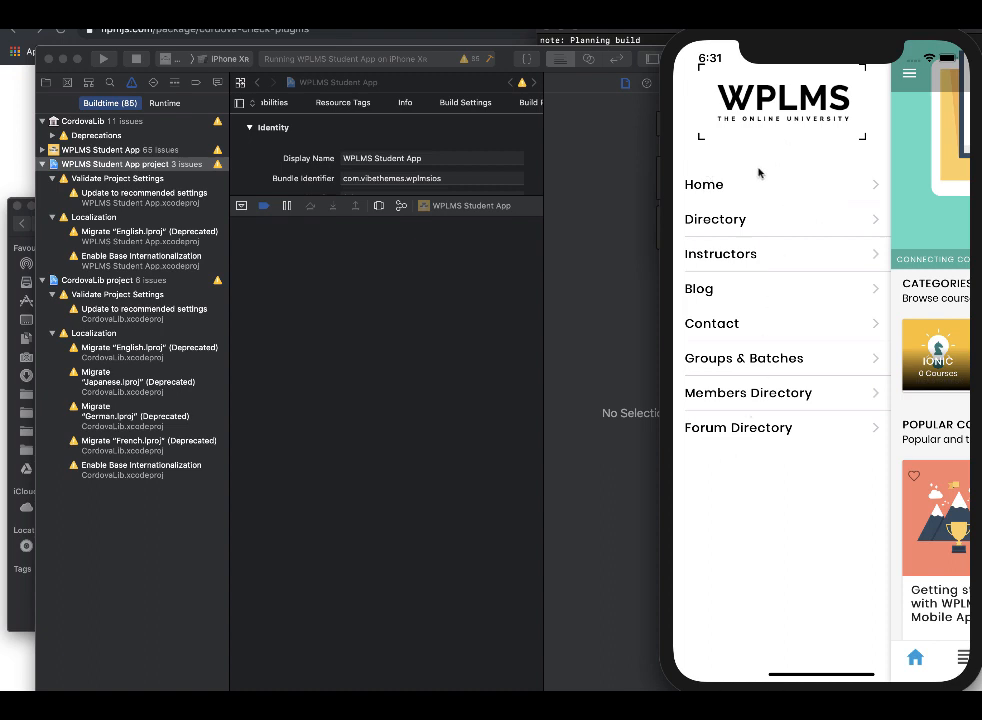
pyautogui.moveTo(762, 403)
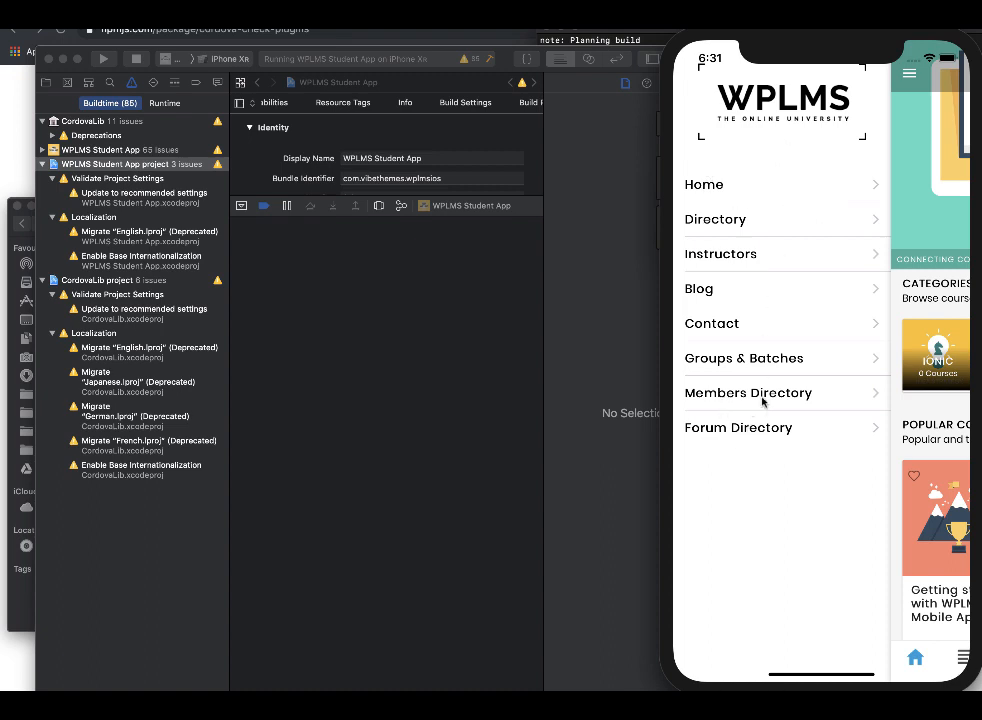
pyautogui.moveTo(703, 380)
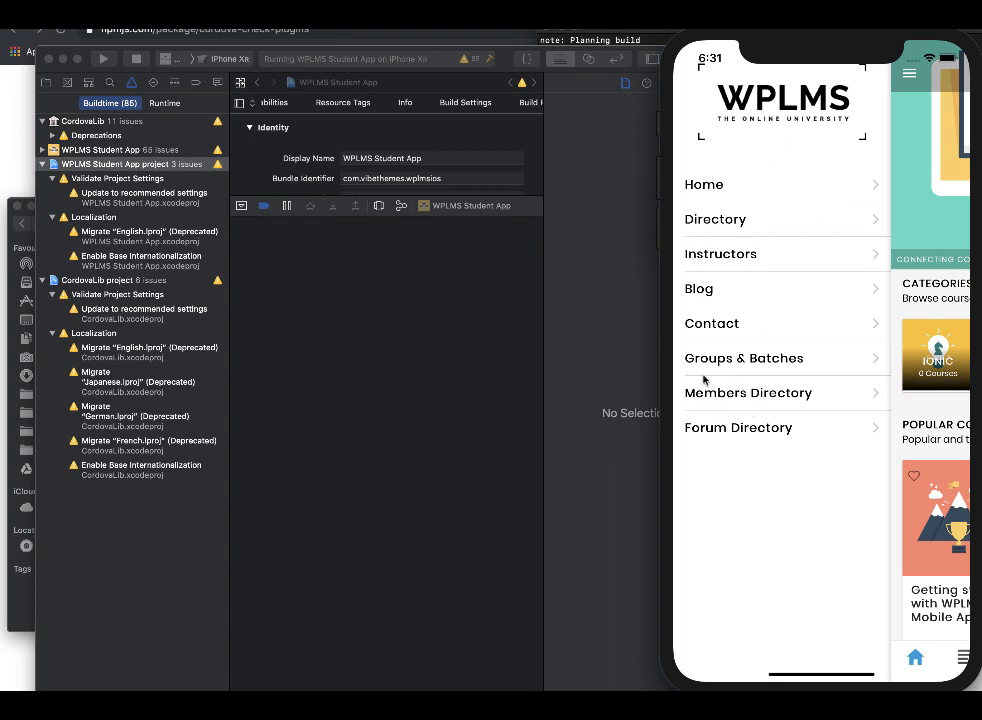
pyautogui.moveTo(735, 430)
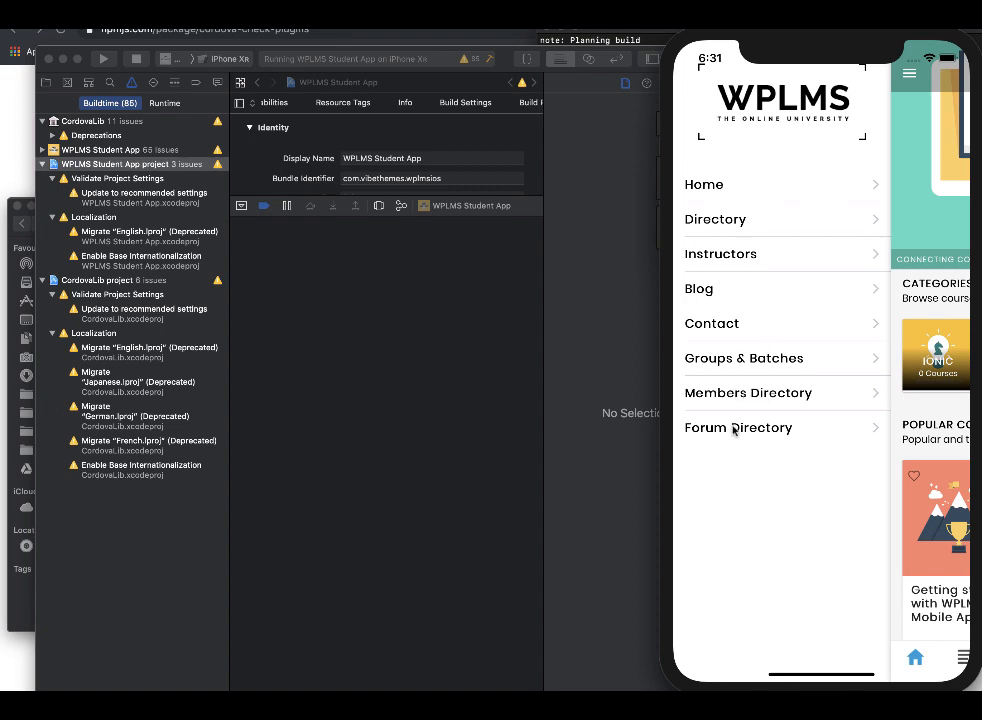
pyautogui.moveTo(752, 368)
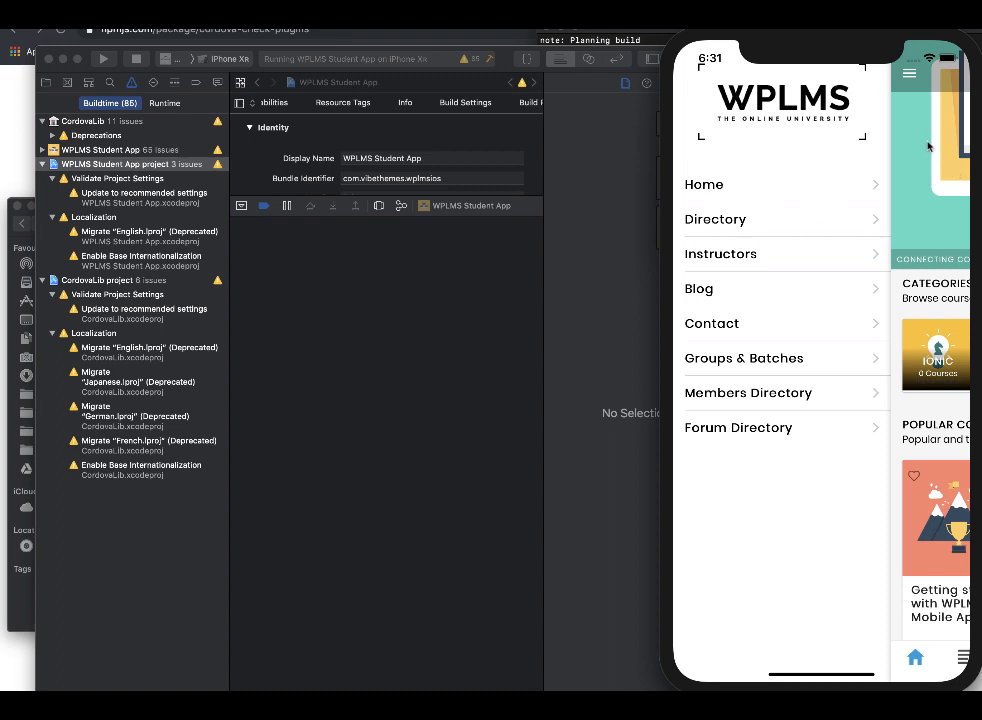
pyautogui.moveTo(782, 453)
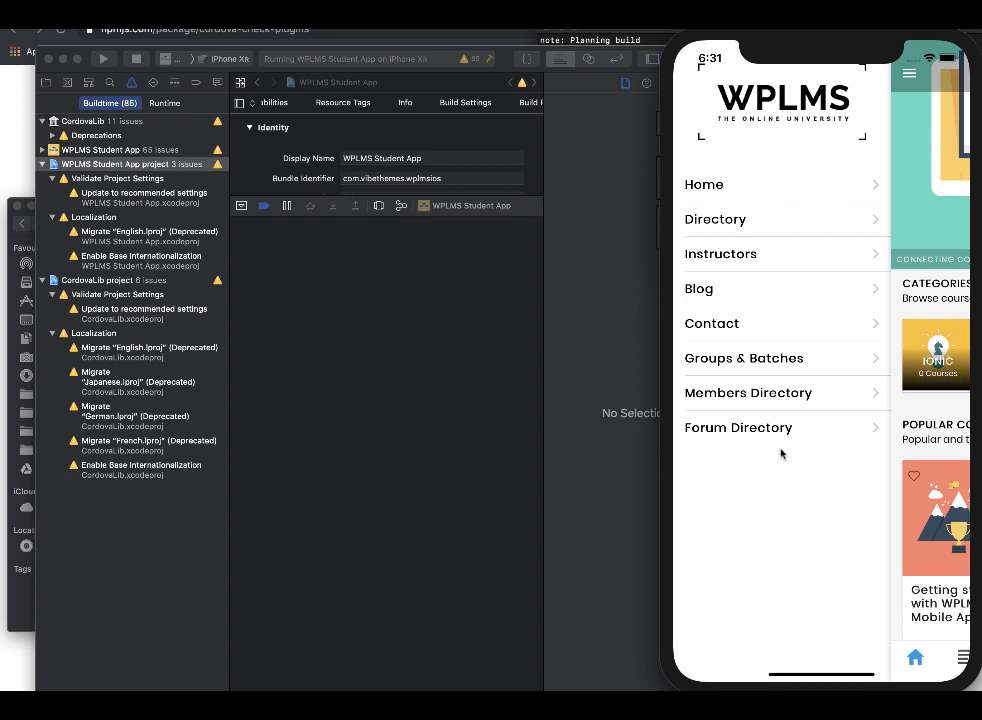
pyautogui.moveTo(778, 432)
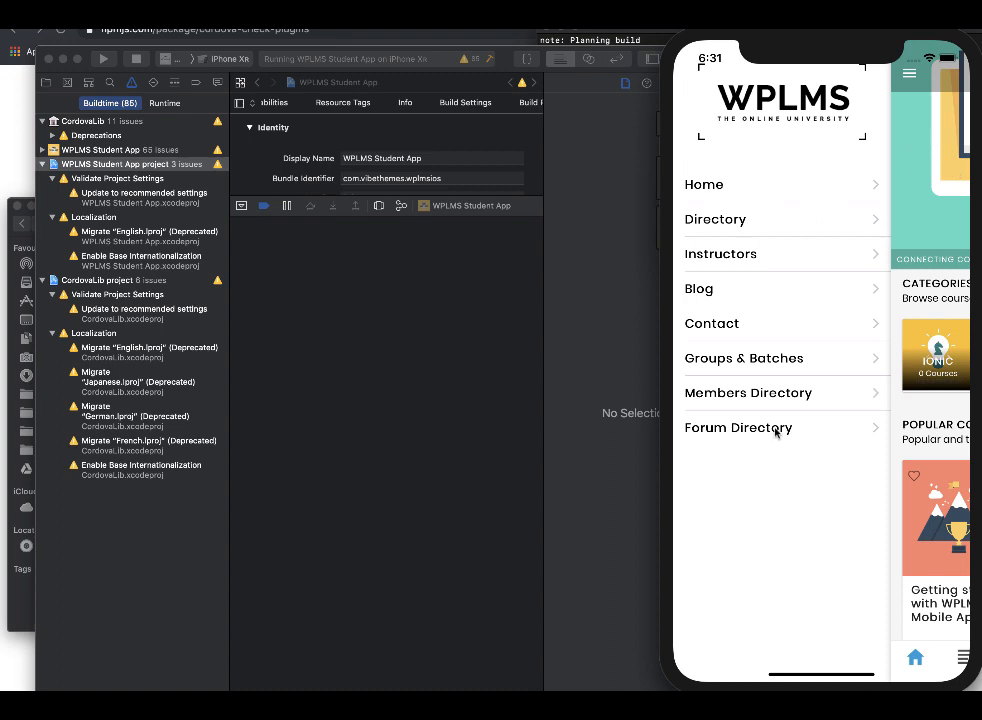
pyautogui.click(744, 358)
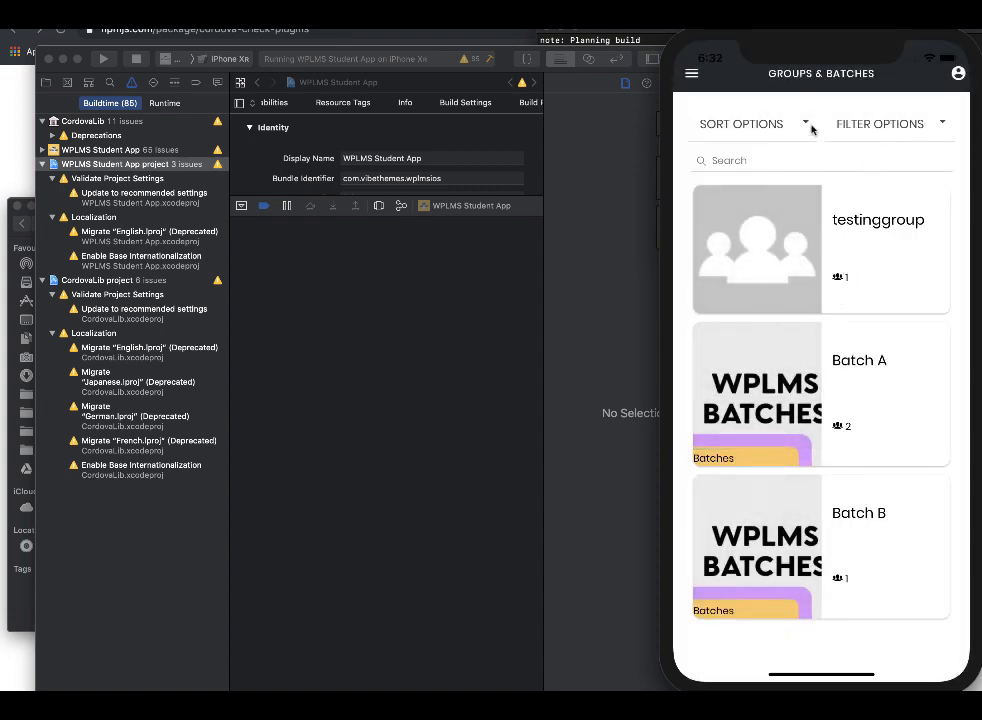
# - Sort the groups list to show only Batches (Batch A, Batch B), then reopen the menu
pyautogui.click(753, 123)
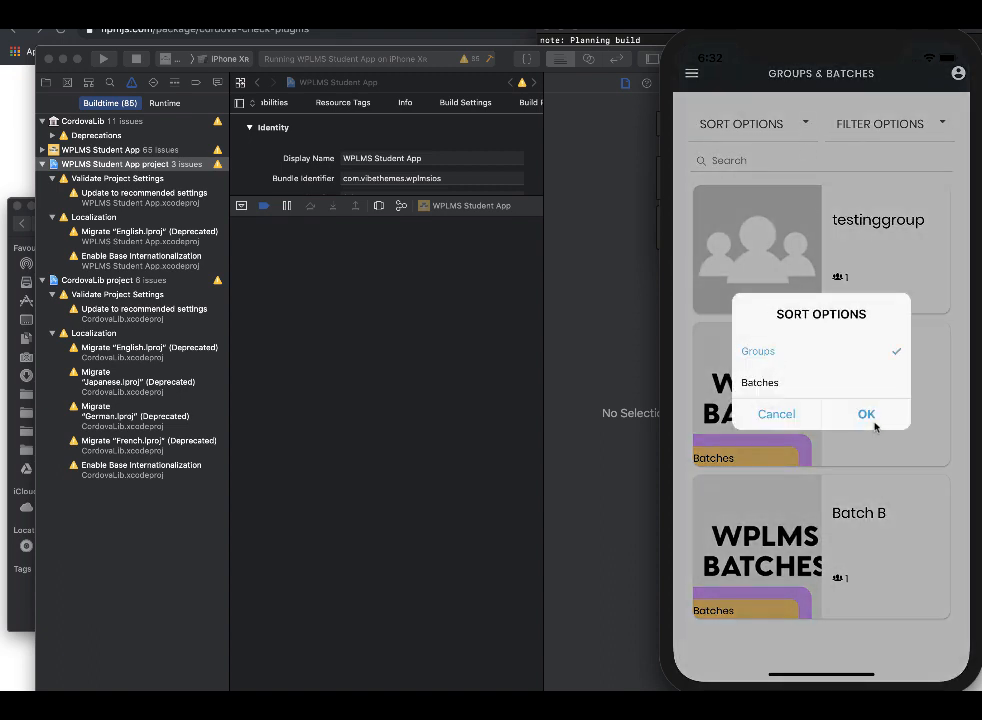
pyautogui.click(866, 414)
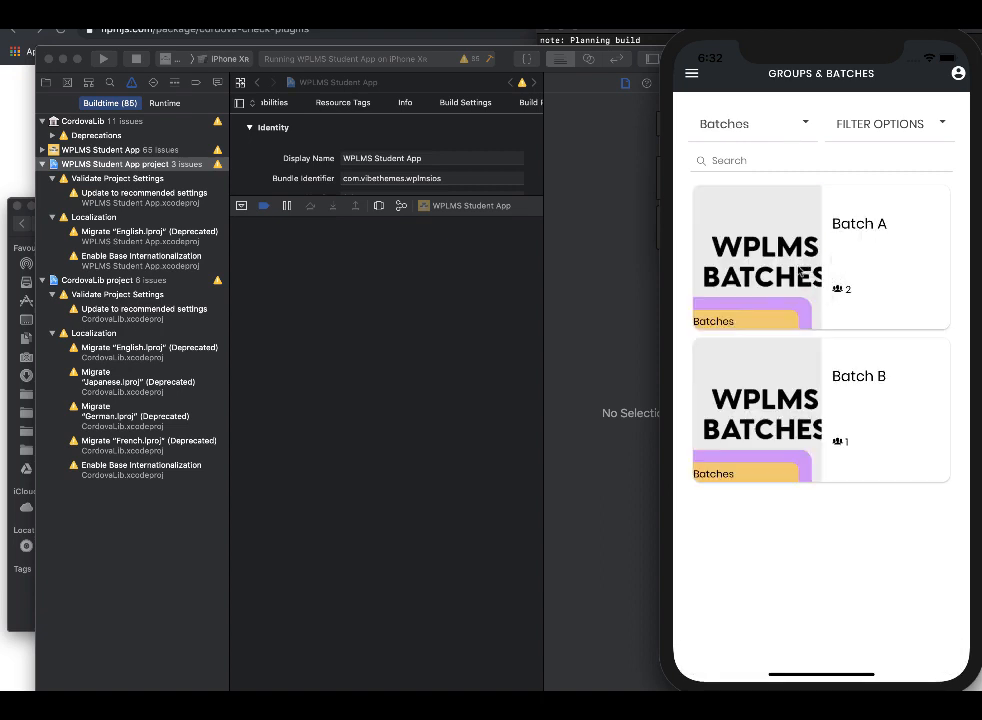
pyautogui.click(691, 72)
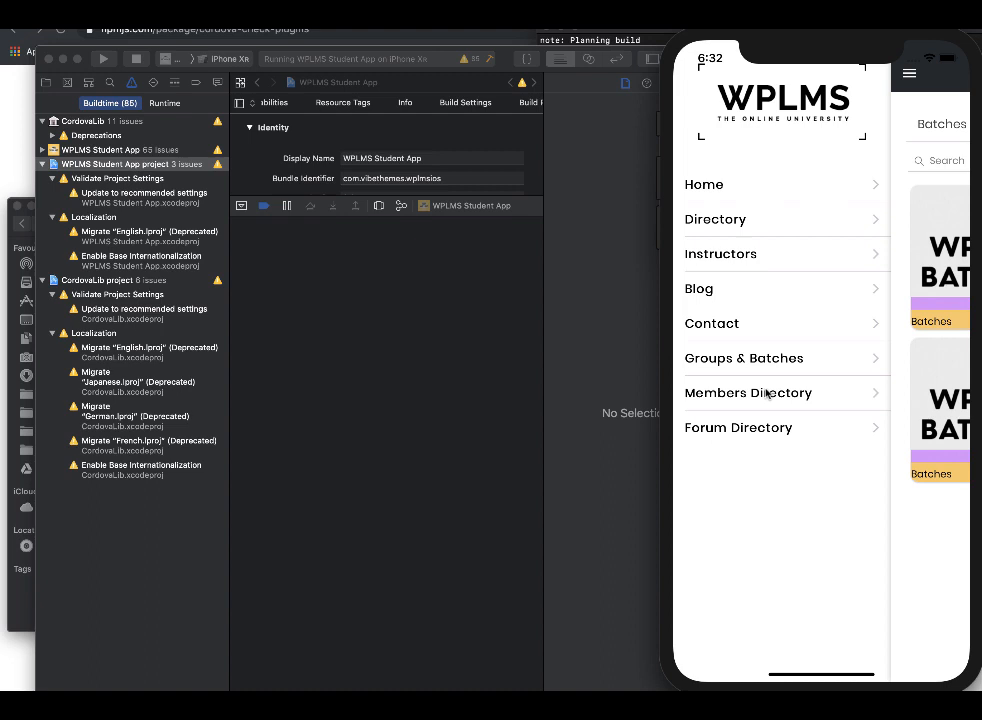
# - Browse the Members Directory list, focus its Search field, and reopen the navigation menu
pyautogui.click(748, 392)
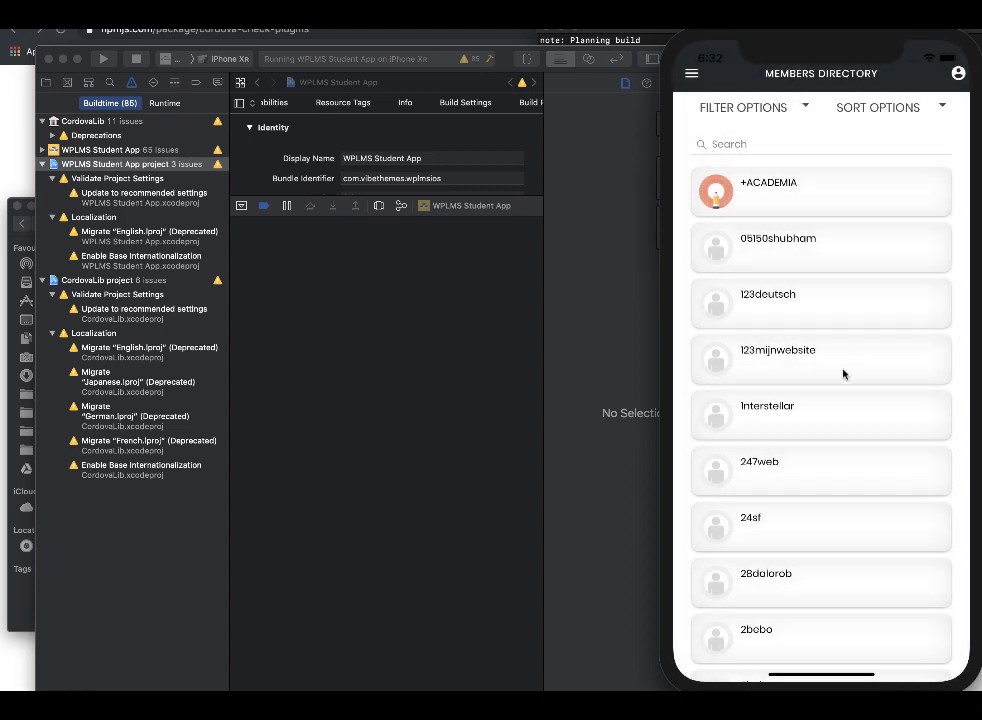
pyautogui.scroll(-3)
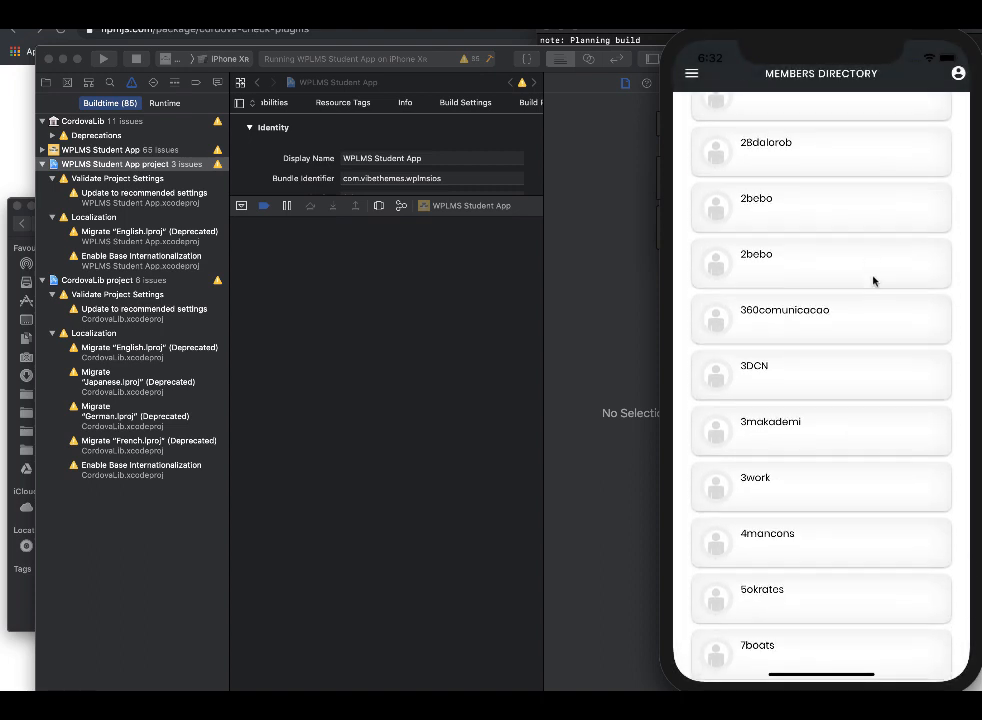
pyautogui.scroll(-3)
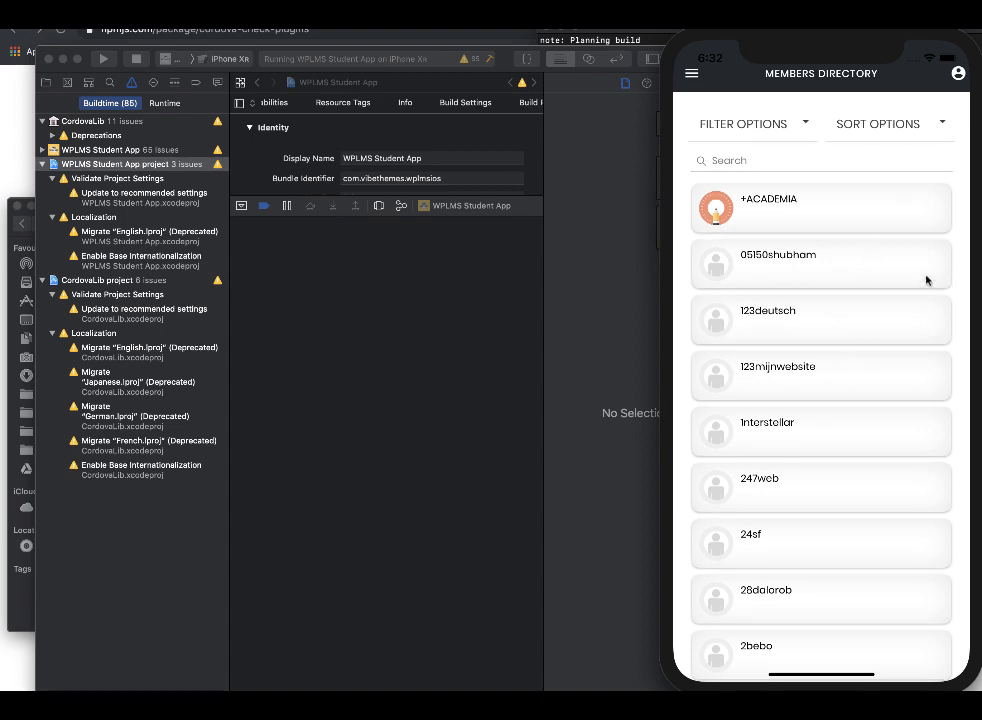
pyautogui.moveTo(930, 278)
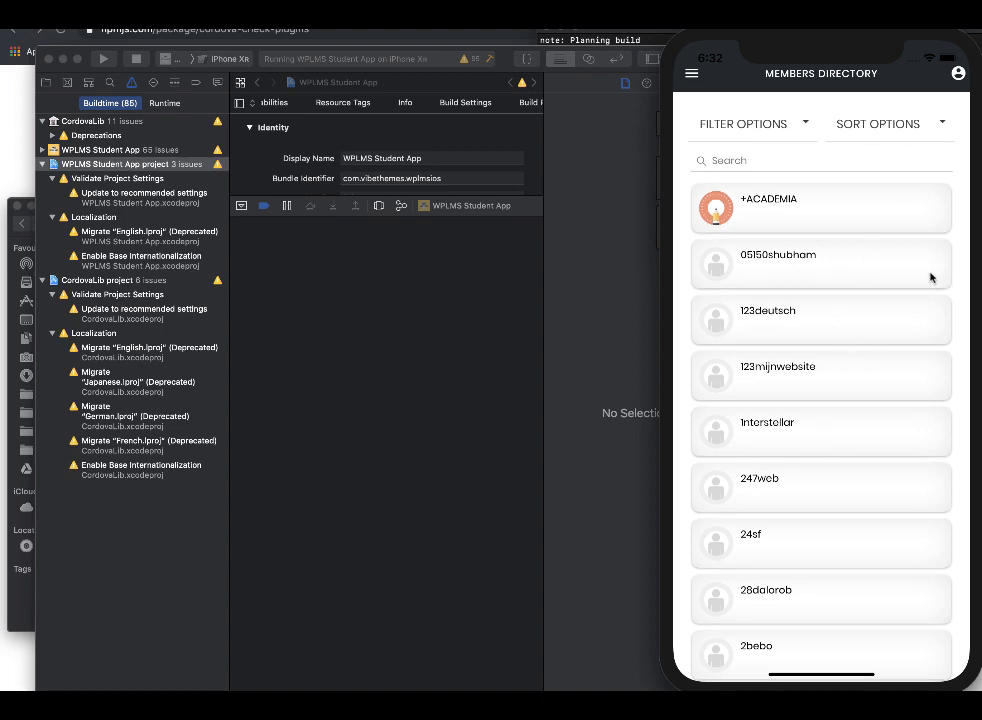
pyautogui.moveTo(805, 170)
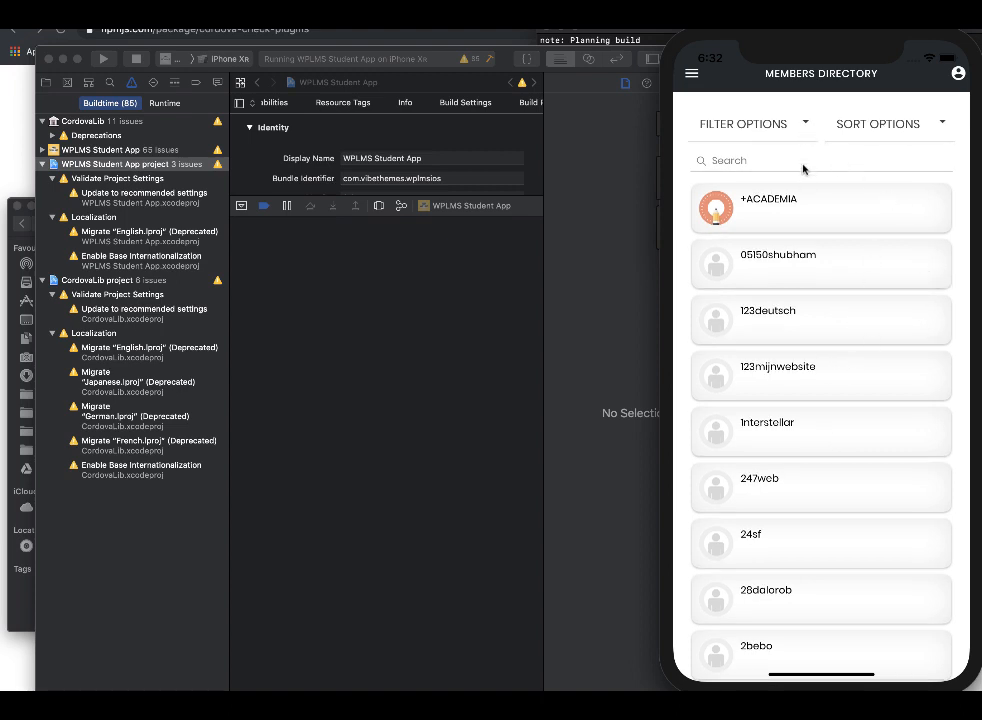
pyautogui.click(770, 160)
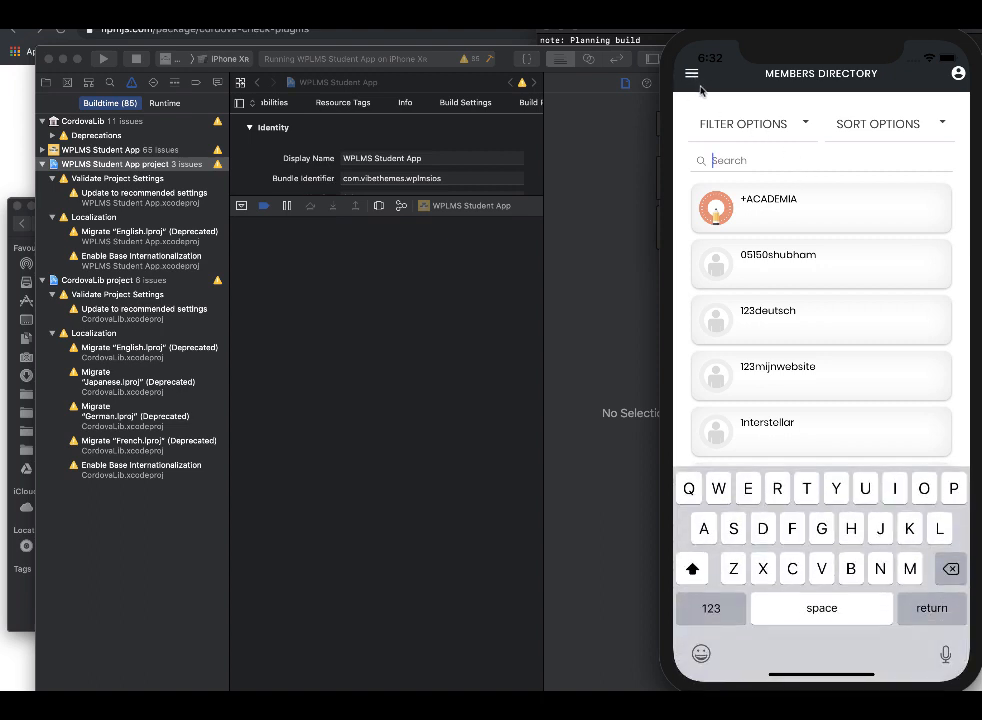
pyautogui.click(691, 73)
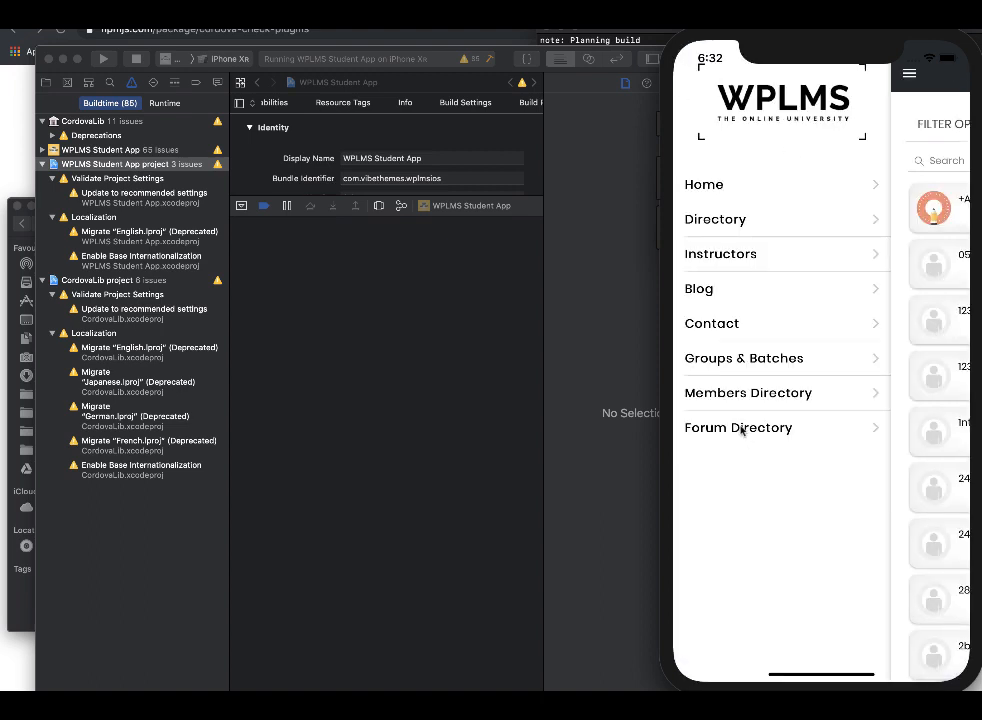
# - Browse the Forum Directory and scroll through a forum topic's replies
pyautogui.click(738, 427)
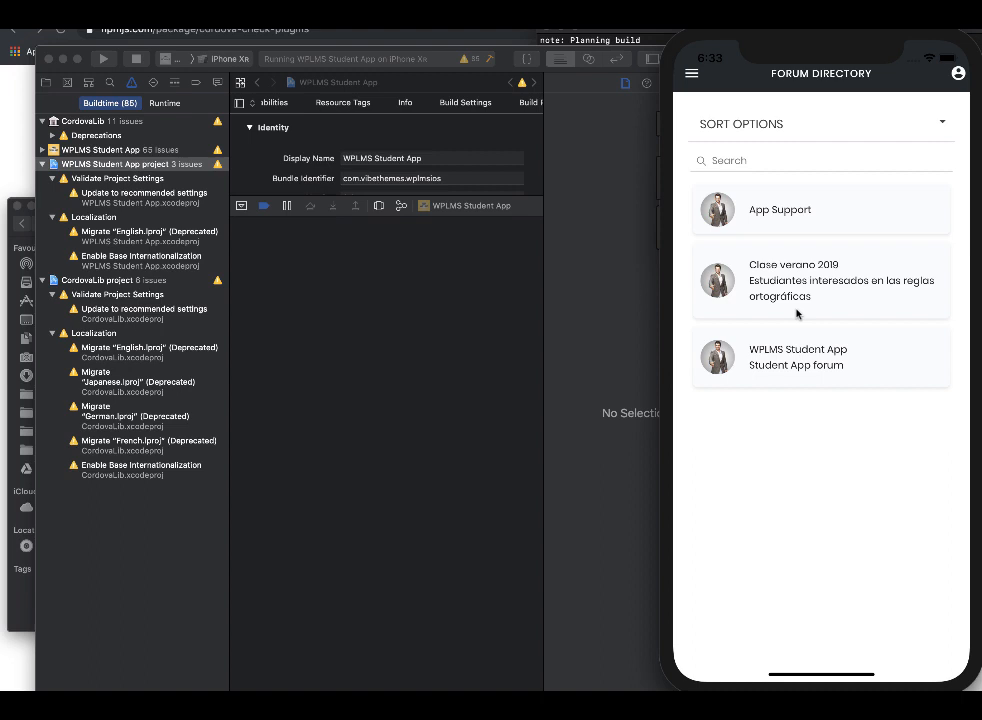
pyautogui.moveTo(918, 110)
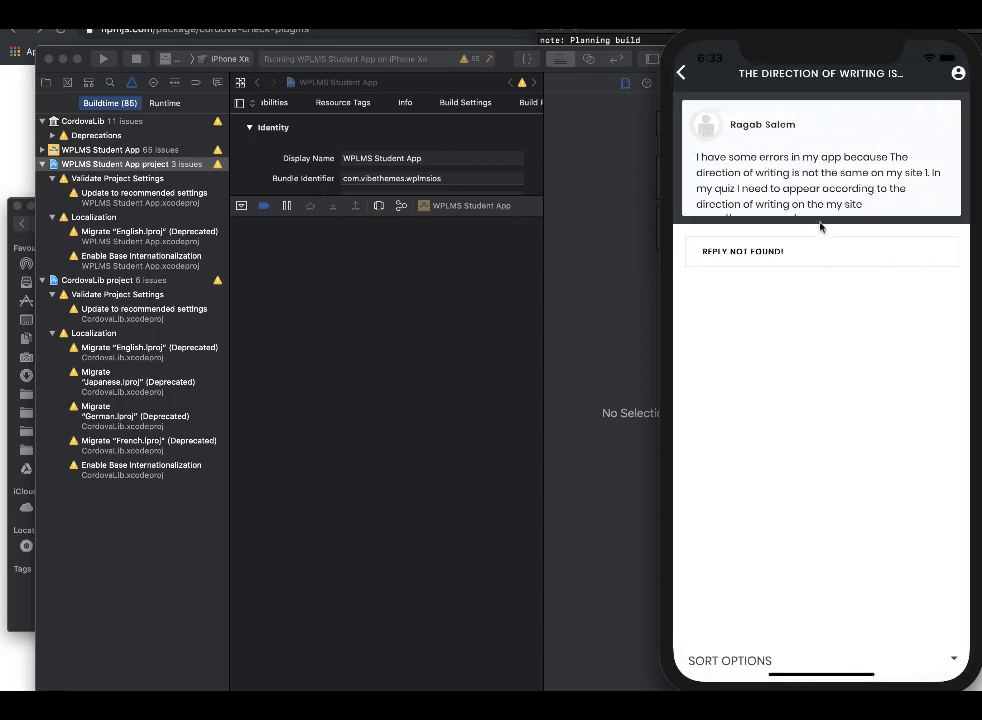
pyautogui.scroll(-3)
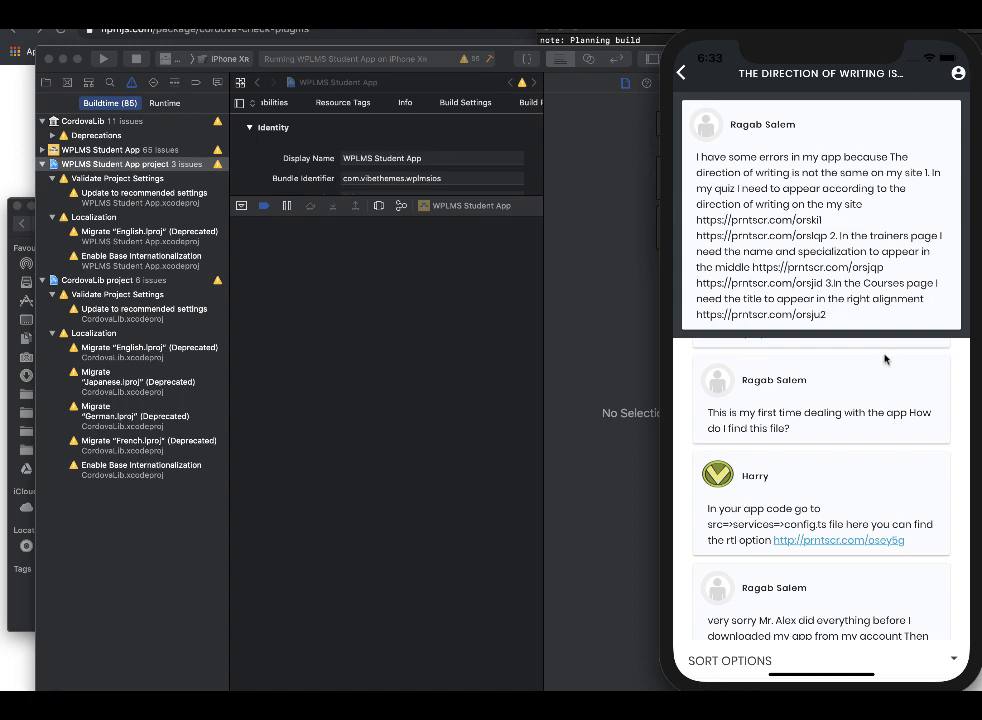
pyautogui.scroll(-3)
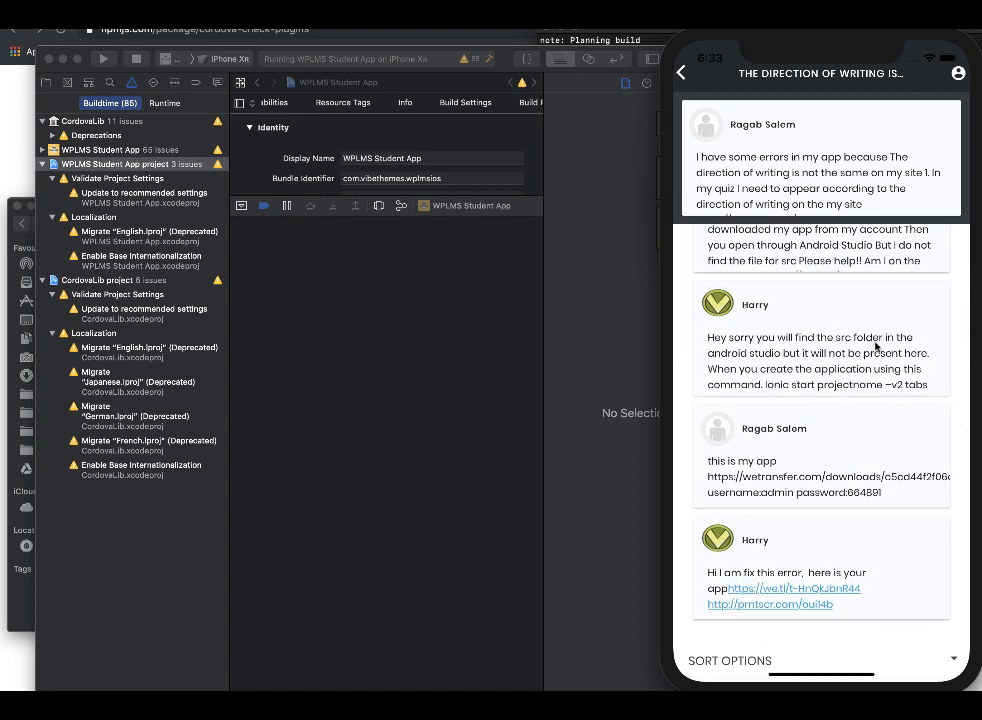
pyautogui.scroll(-3)
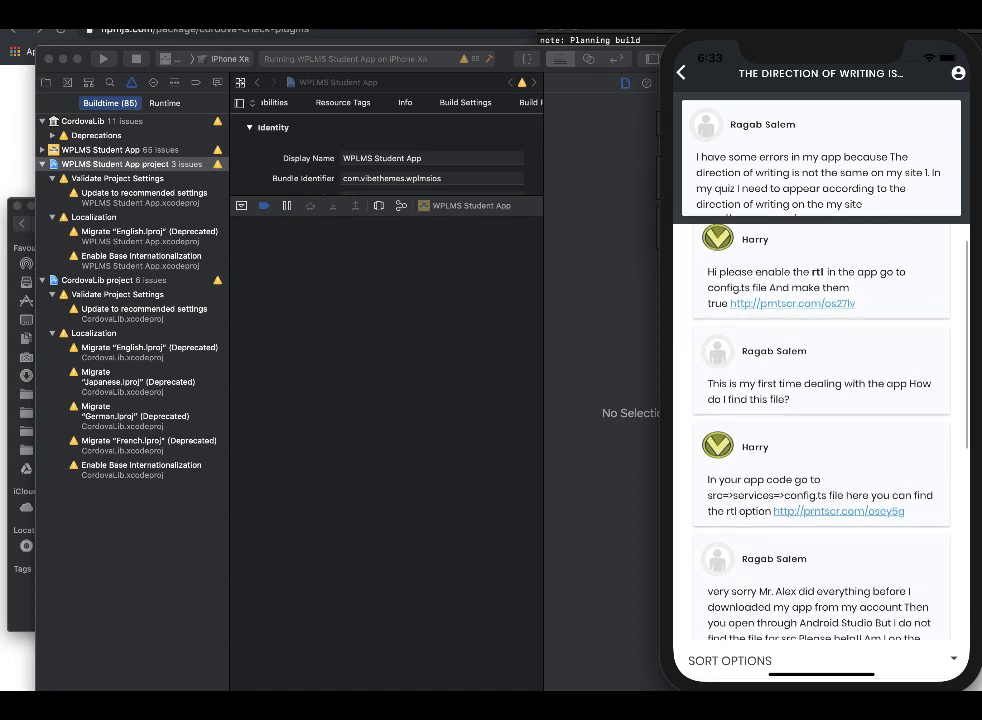
pyautogui.scroll(-3)
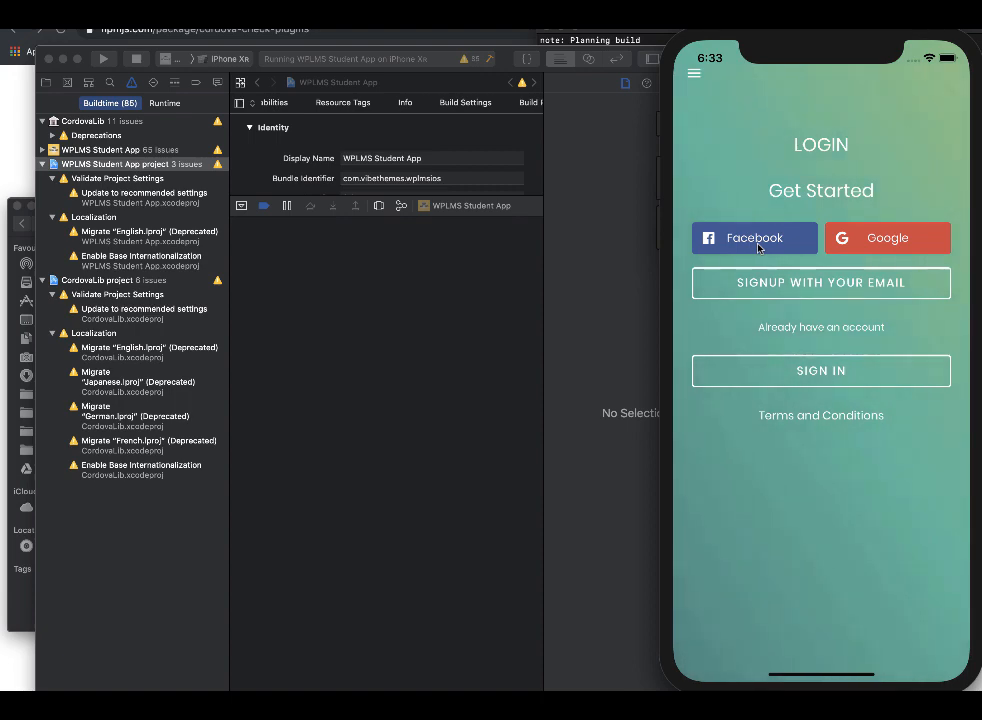
# - Read through the assignment and notes thread in the App Support forum
pyautogui.click(754, 237)
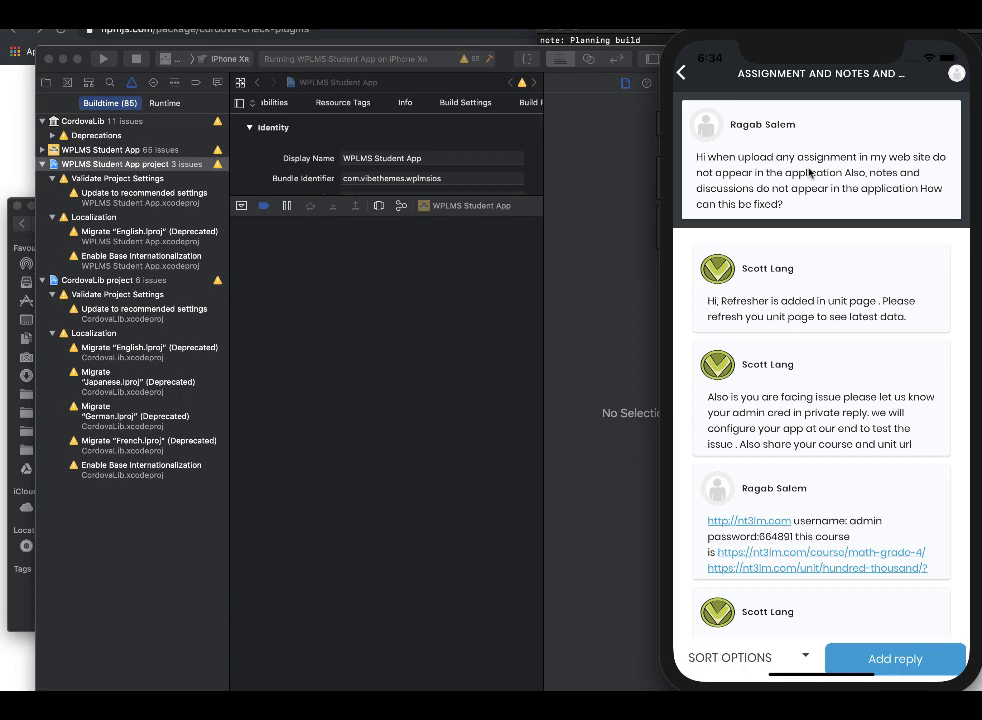
pyautogui.scroll(-3)
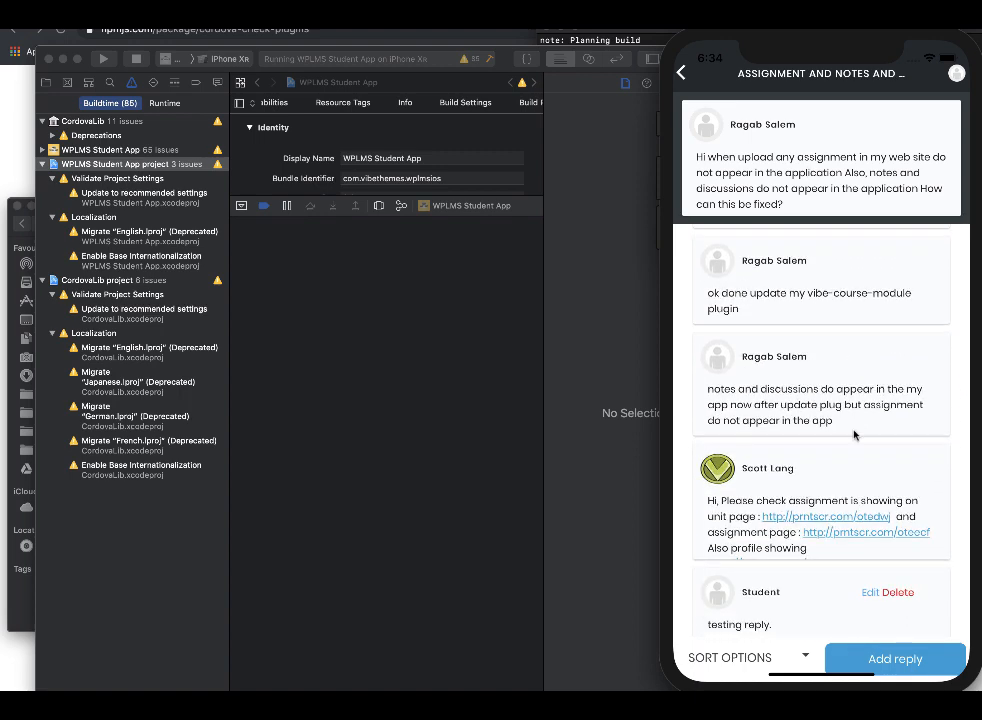
pyautogui.scroll(-3)
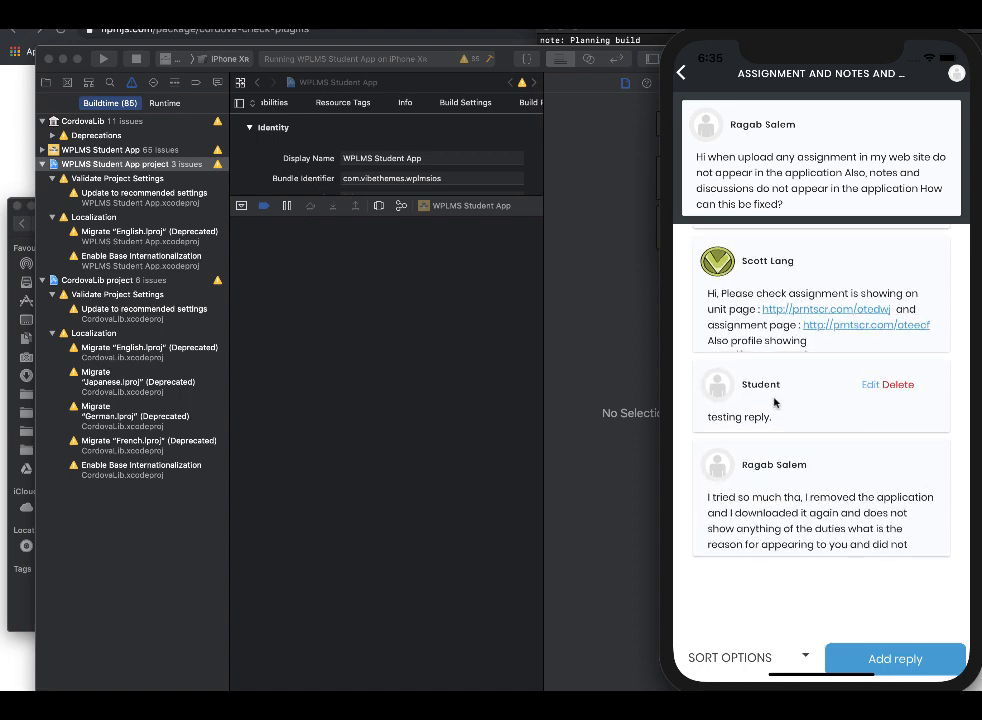
# - Post a reply 'Testing from app' to the forum thread
pyautogui.click(894, 658)
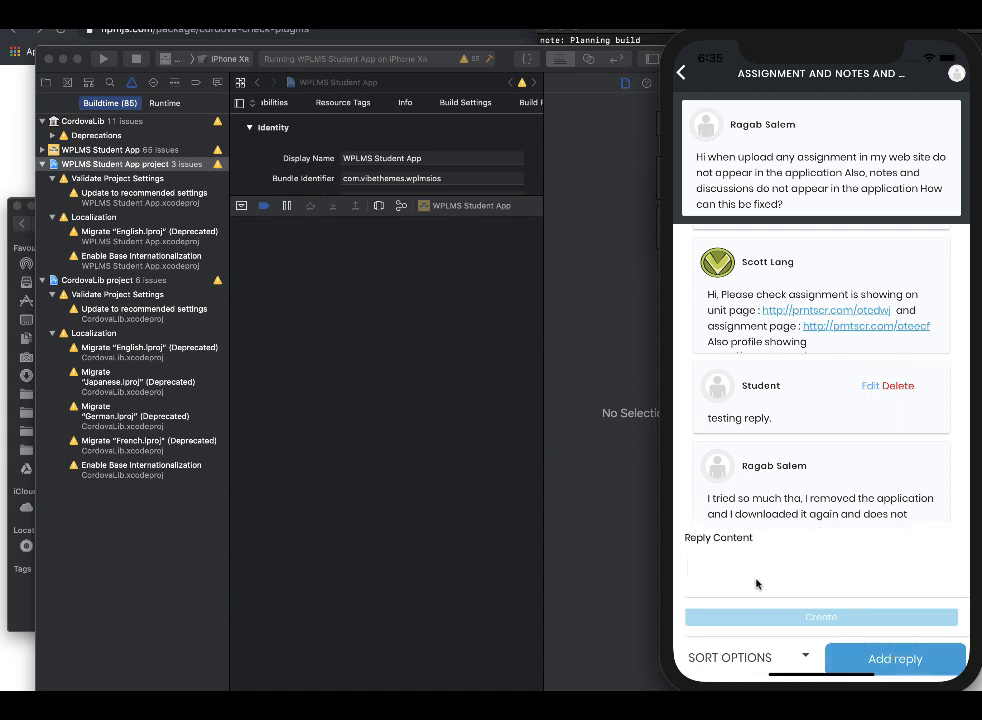
pyautogui.write('Testing')
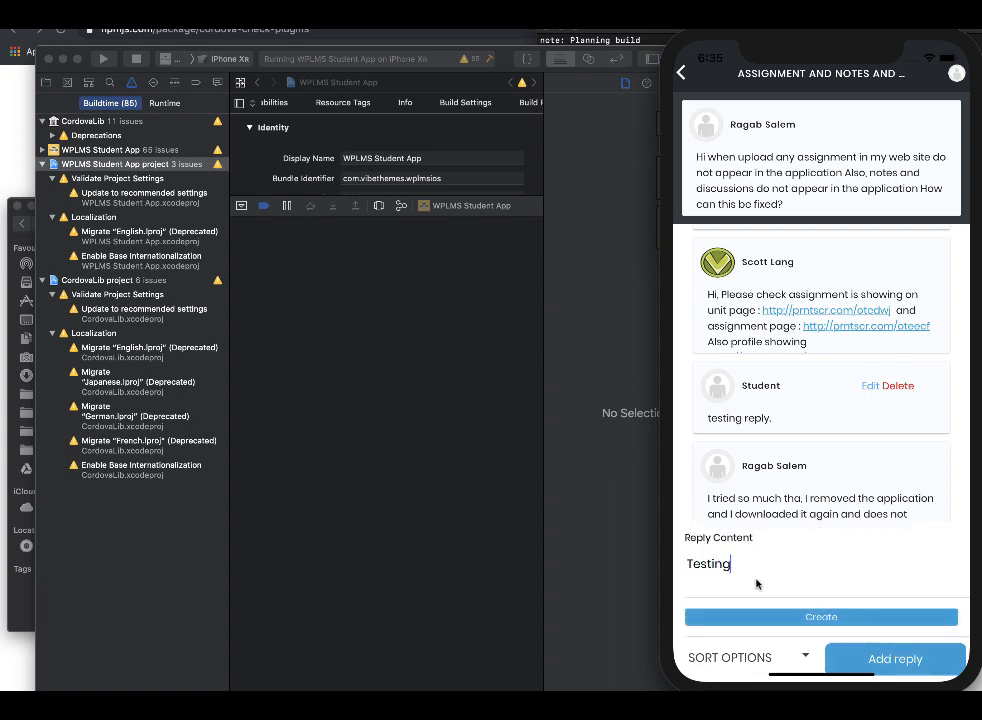
pyautogui.write('from app')
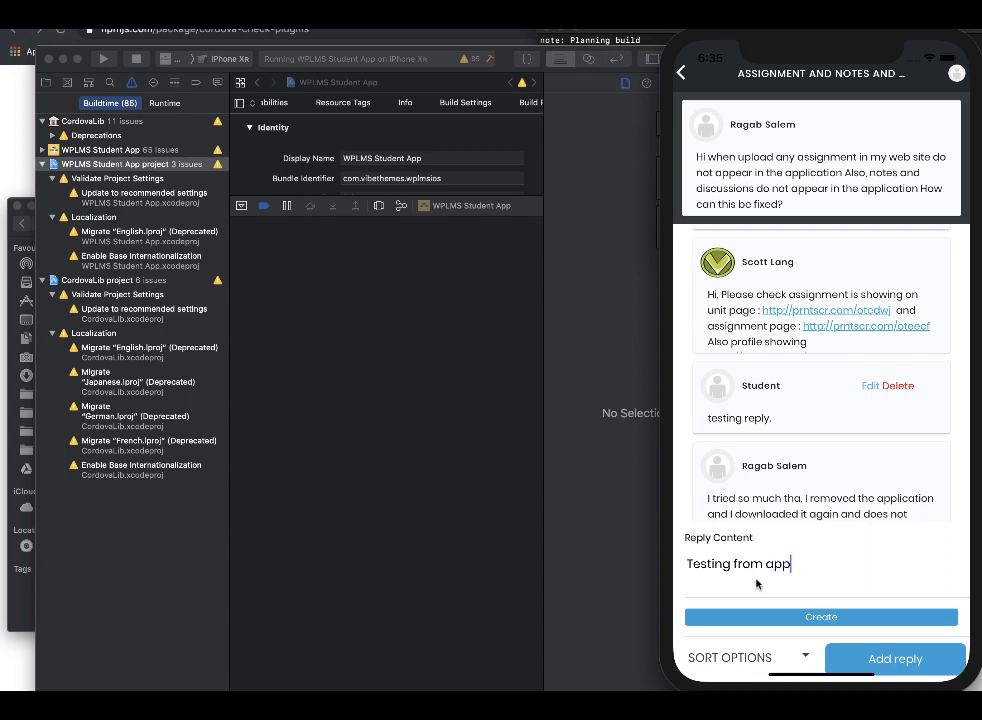
pyautogui.click(821, 616)
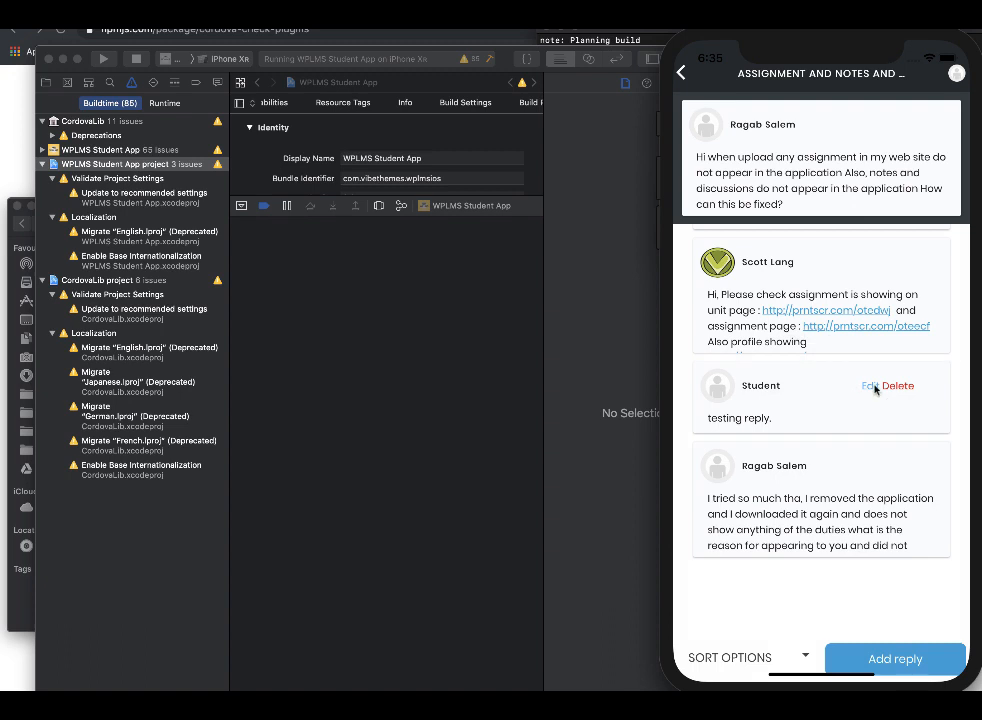
pyautogui.moveTo(845, 333)
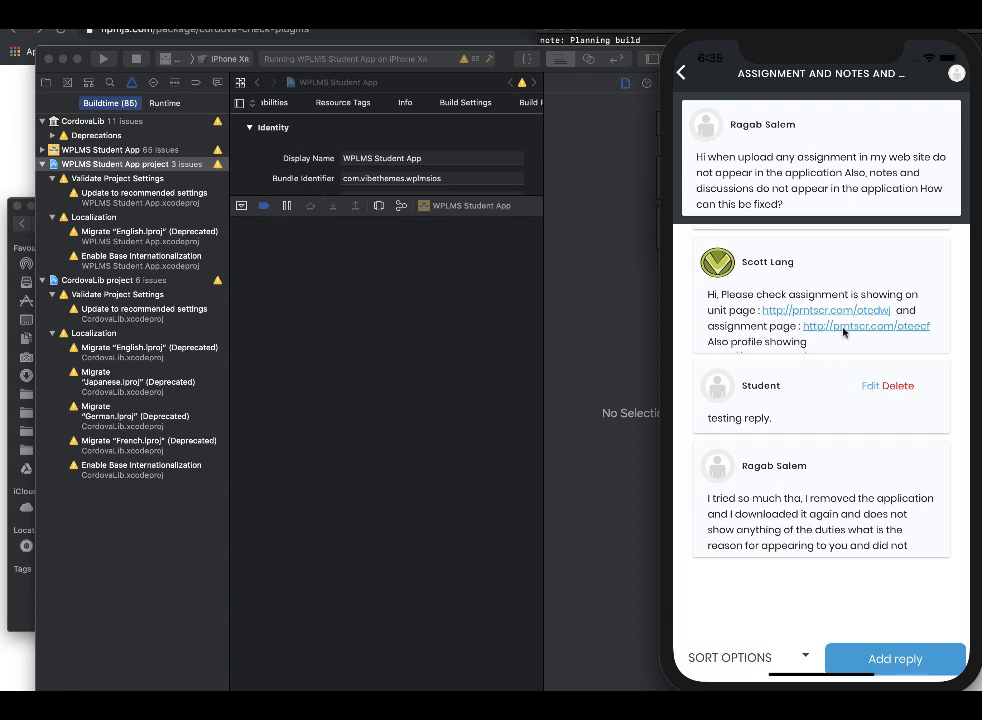
pyautogui.moveTo(845, 333)
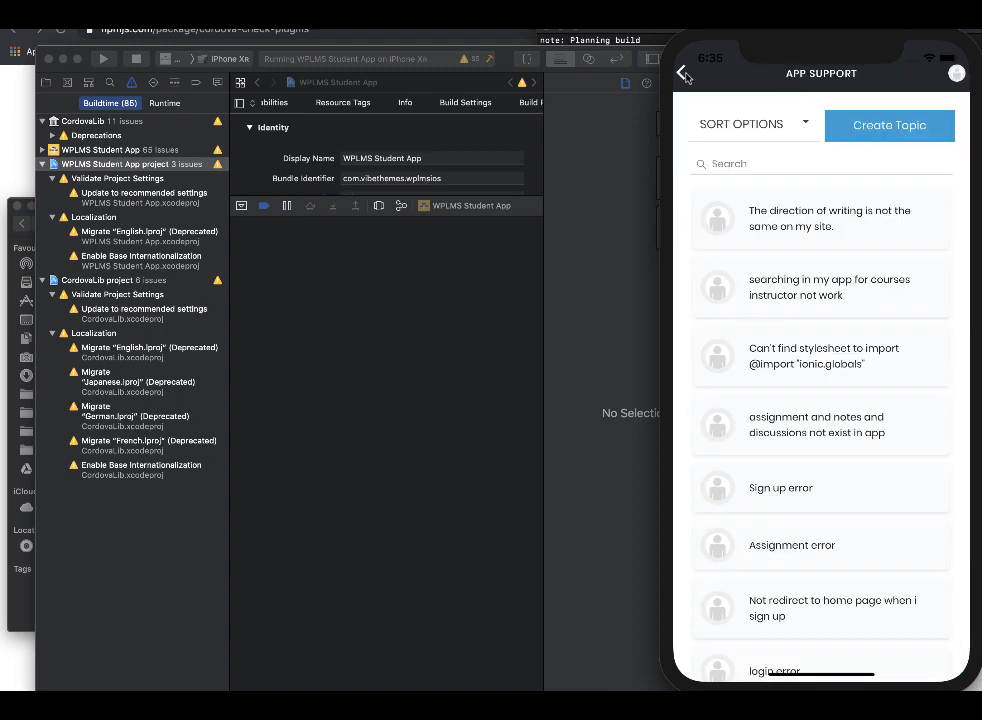
# - Visit the dashboard's Batch tab, then view the Creating a Course curriculum at 100% progress
pyautogui.click(684, 73)
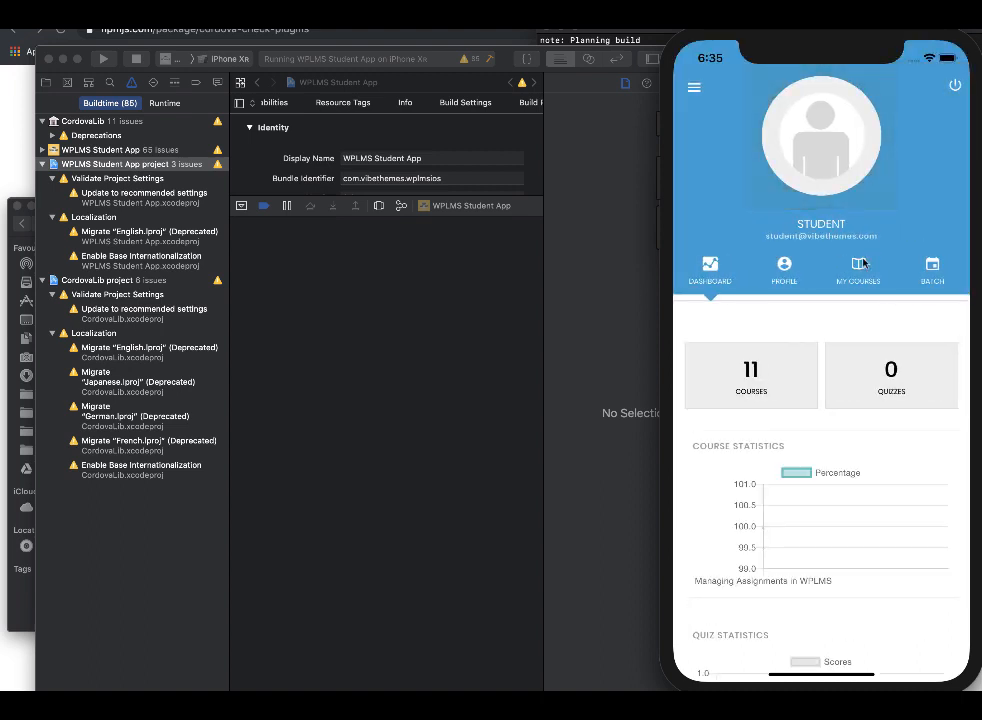
pyautogui.click(857, 270)
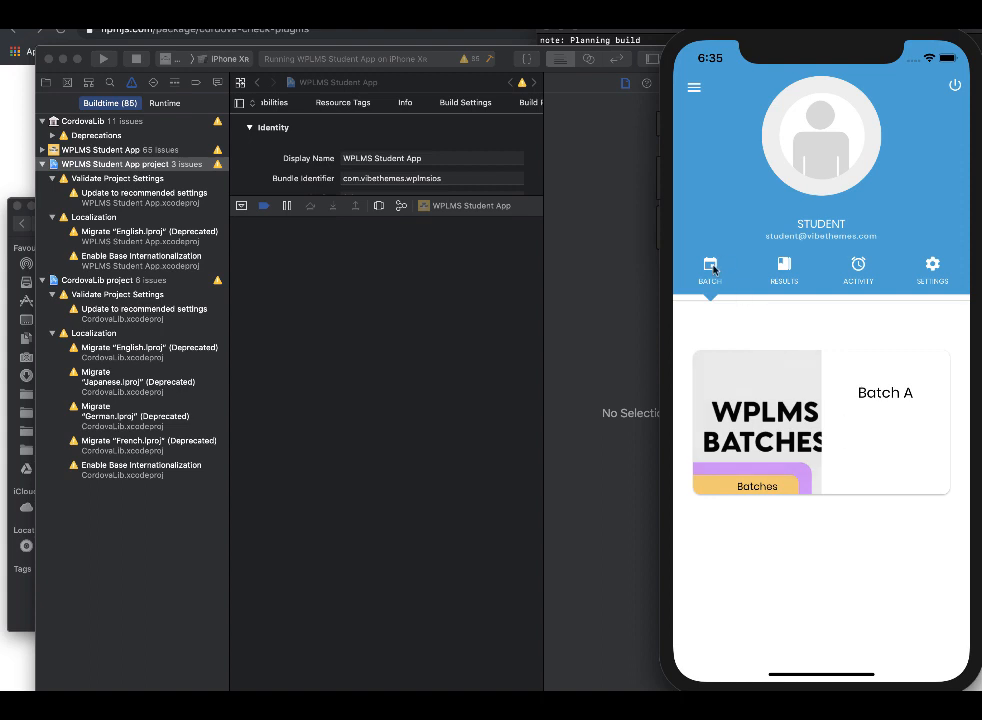
pyautogui.click(710, 270)
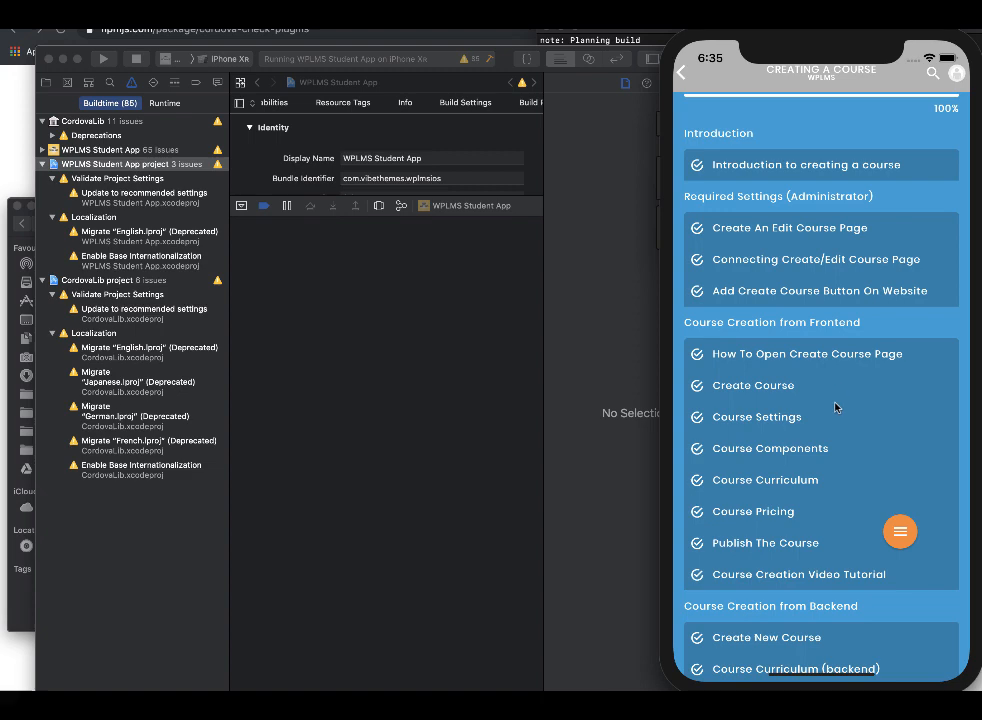
pyautogui.scroll(-3)
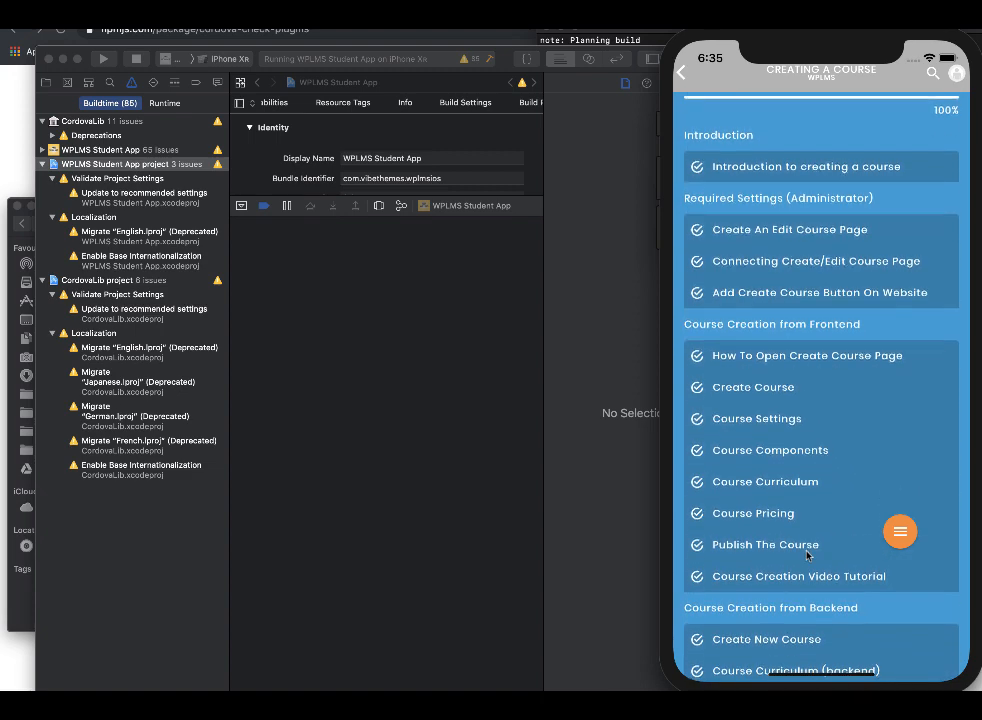
# - Post the comment 'Testing from app.' on the Create An Edit Course Page unit's discussions
pyautogui.click(789, 229)
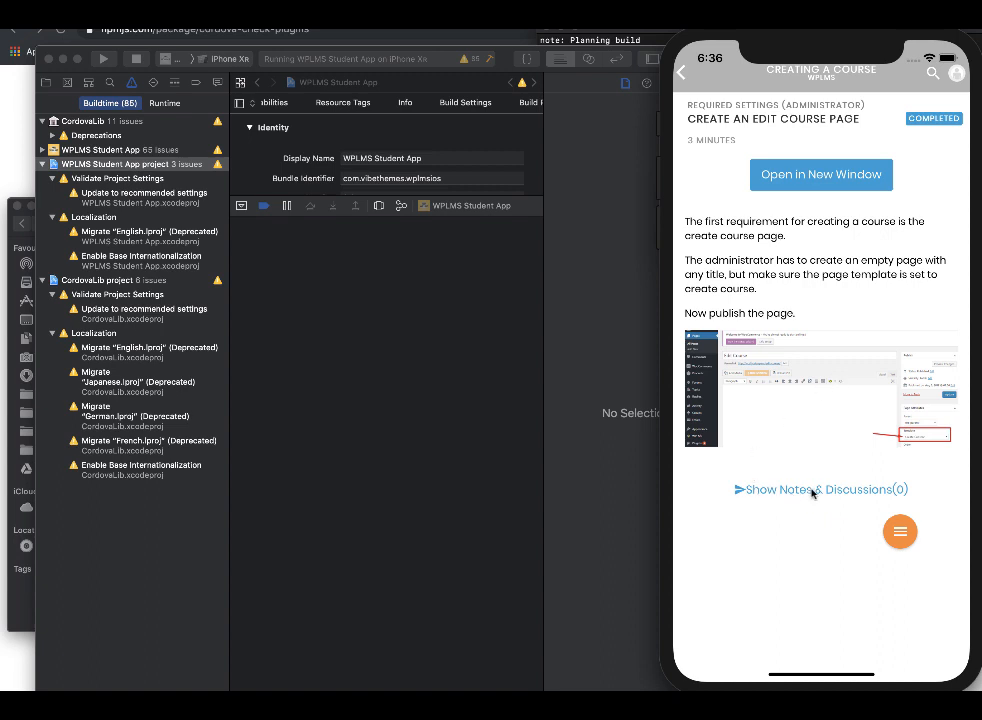
pyautogui.click(814, 489)
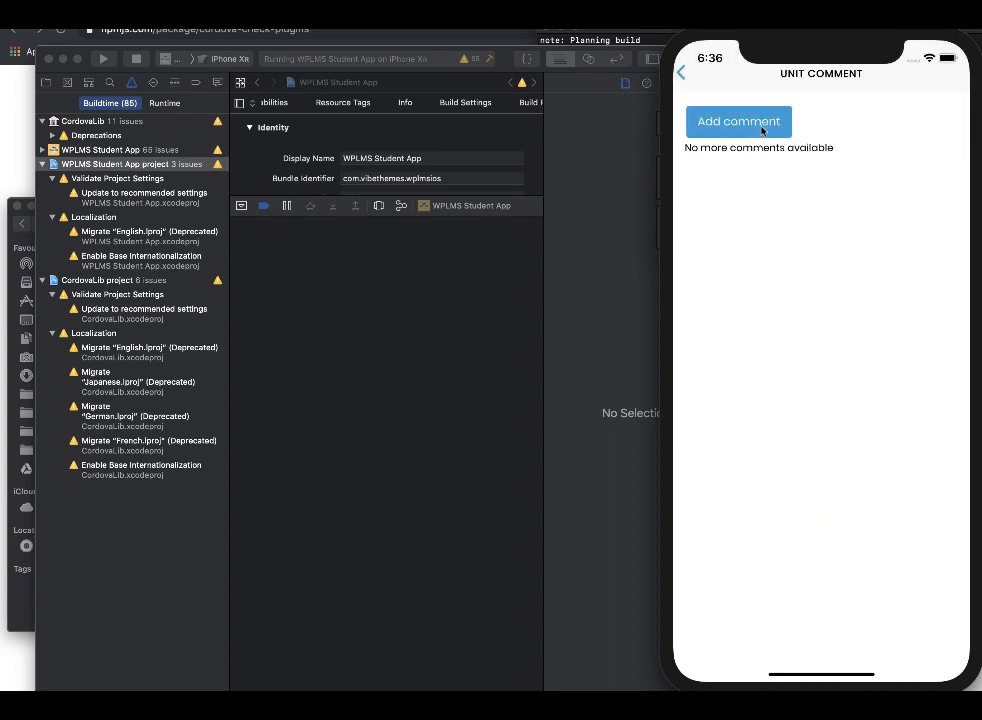
pyautogui.click(738, 121)
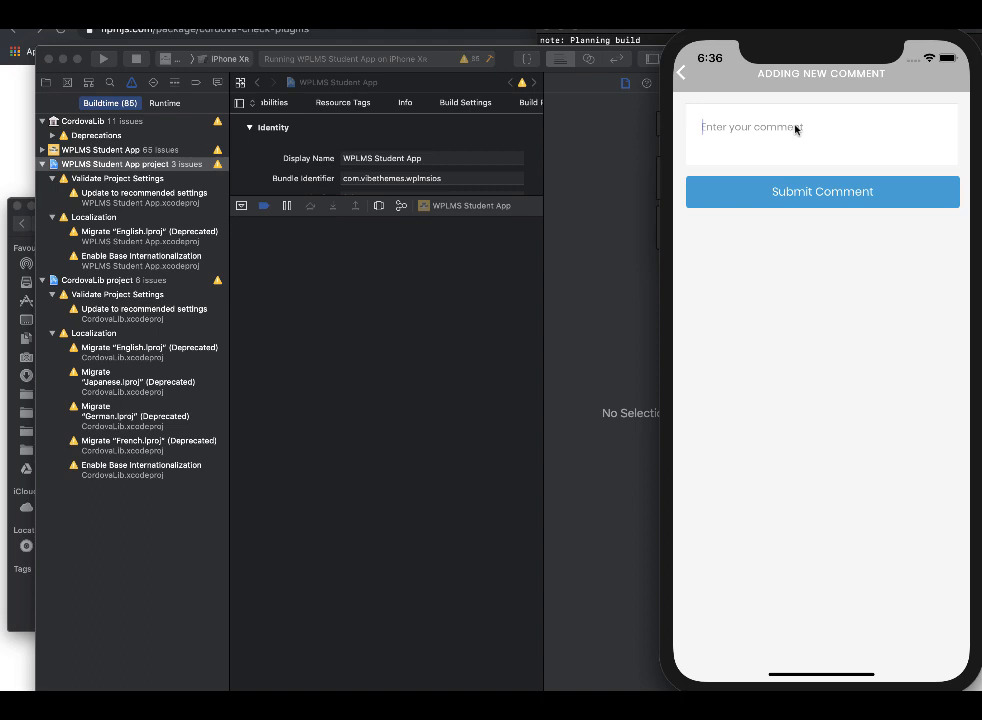
pyautogui.write('Testing fro')
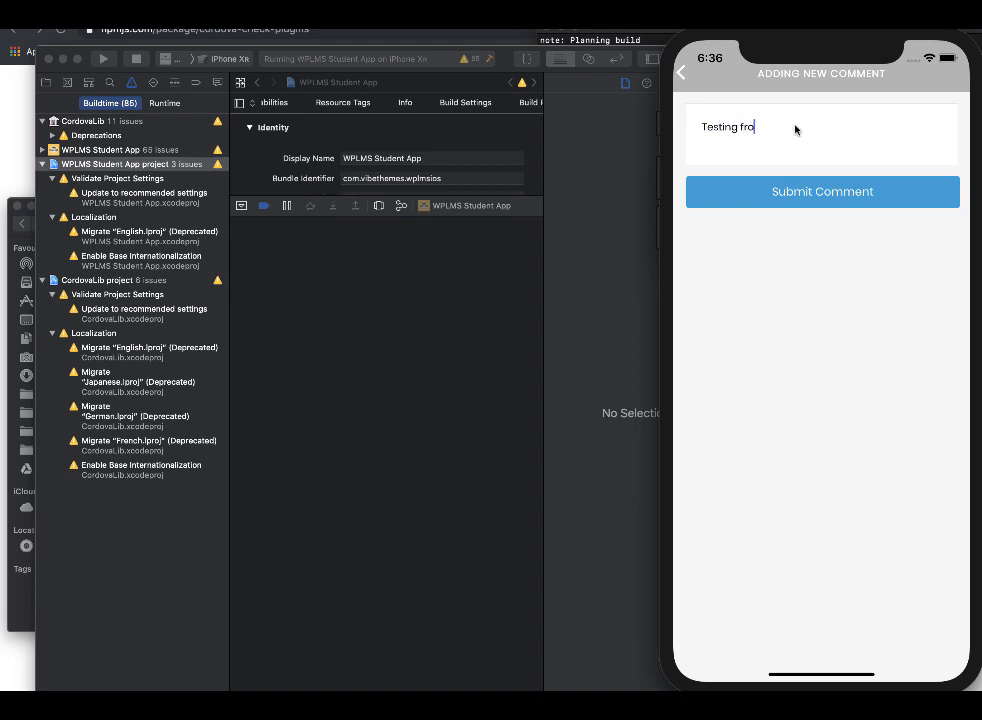
pyautogui.write('m app.')
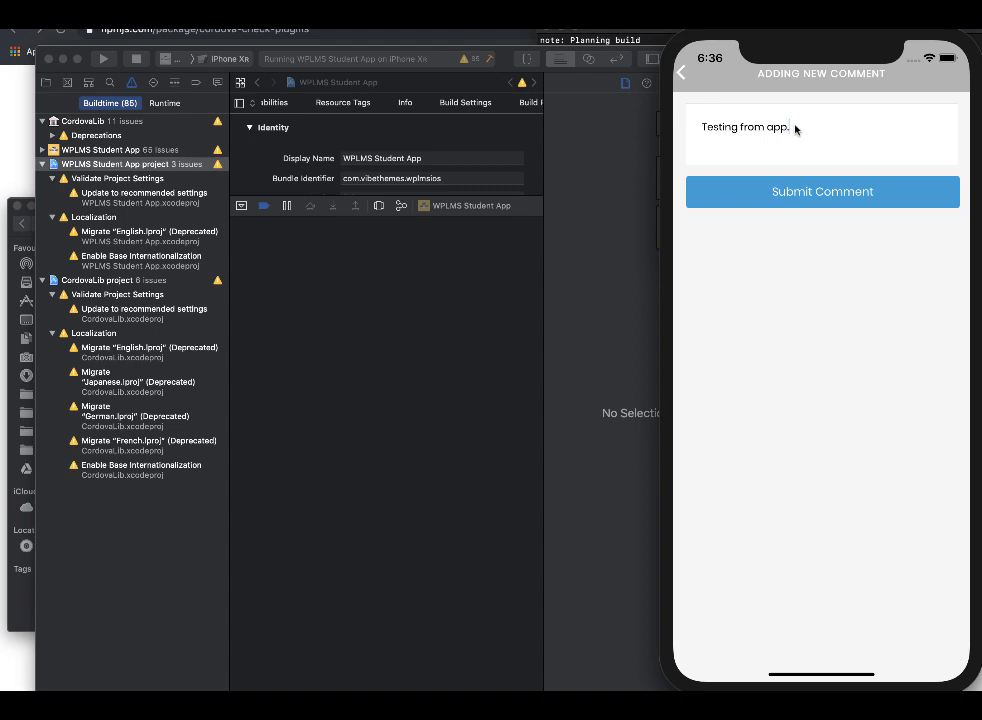
pyautogui.click(821, 191)
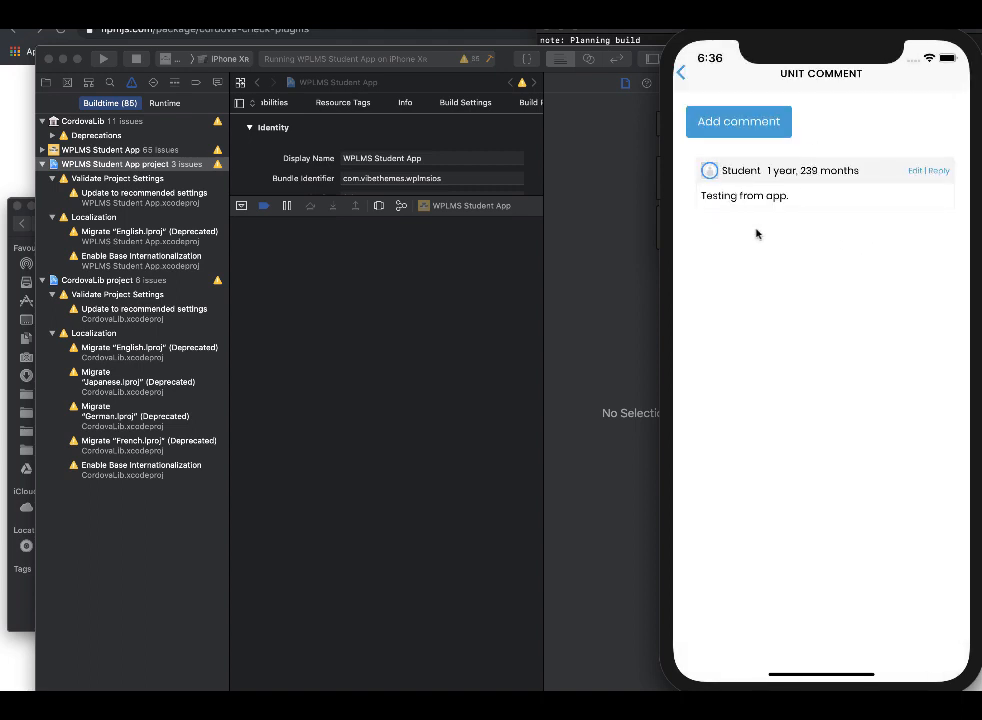
# - Reply 'First reply from app.' to Student's unit comment
pyautogui.click(738, 121)
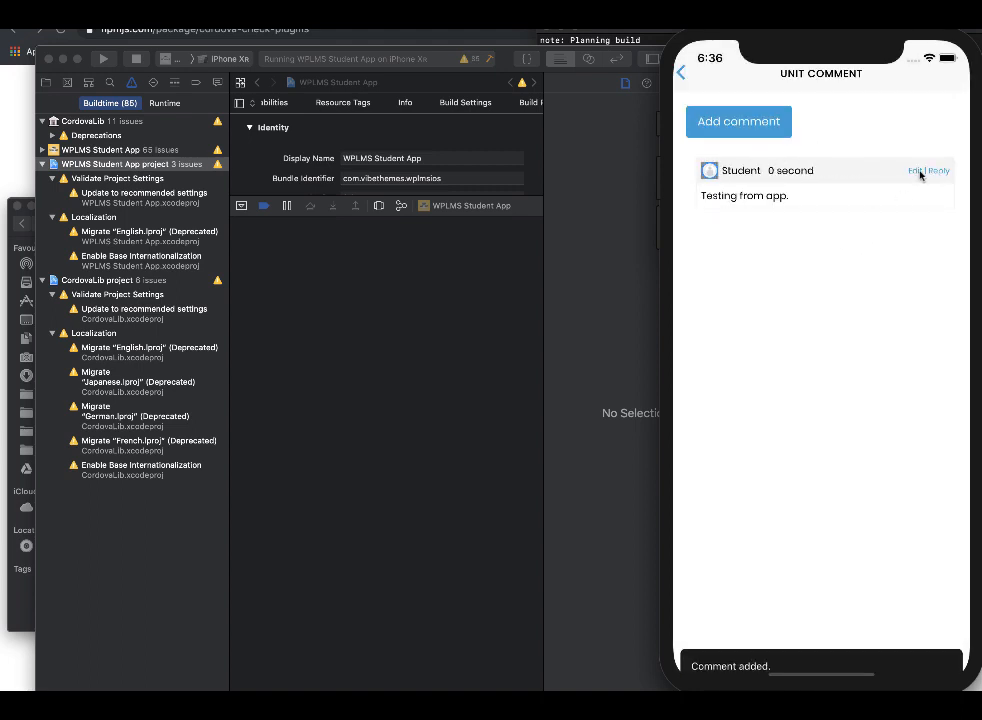
pyautogui.click(938, 170)
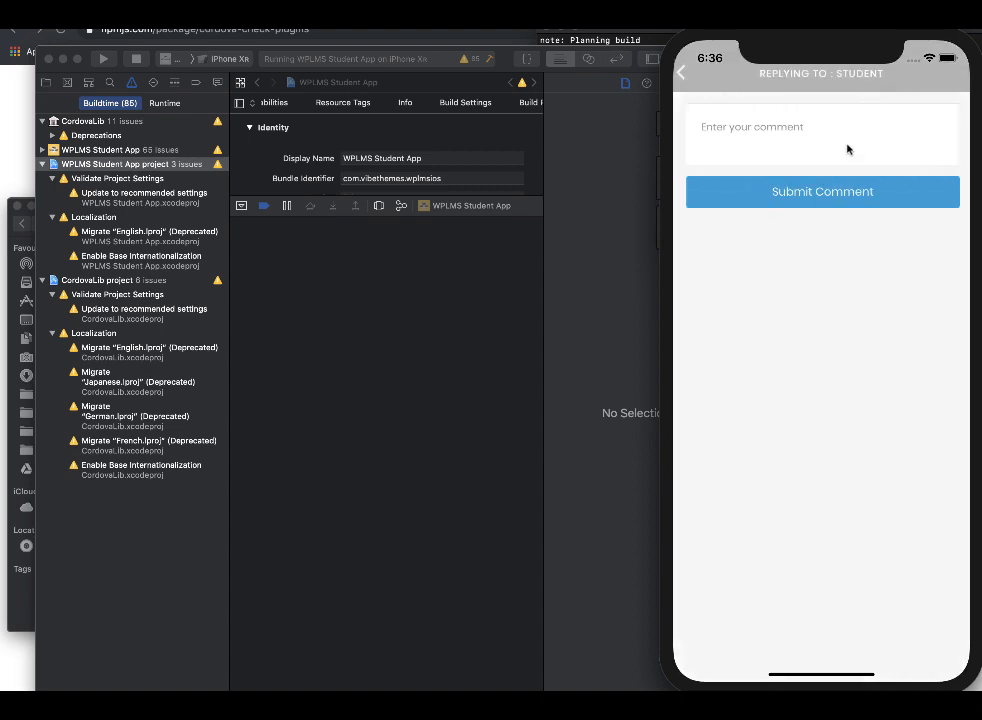
pyautogui.write('First reply from app.')
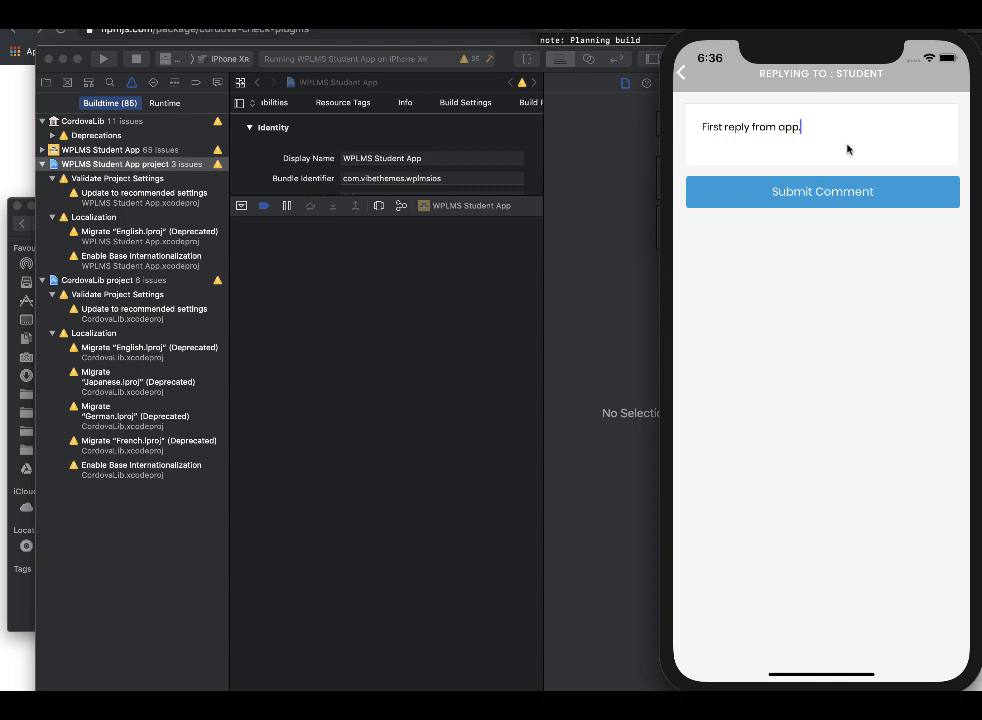
pyautogui.click(822, 191)
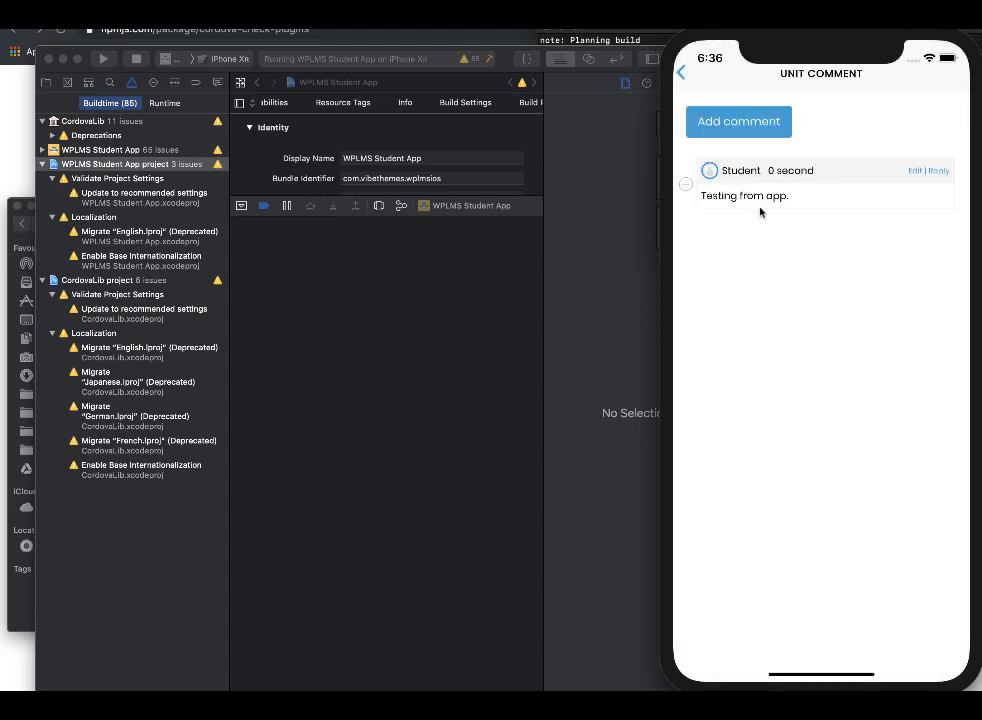